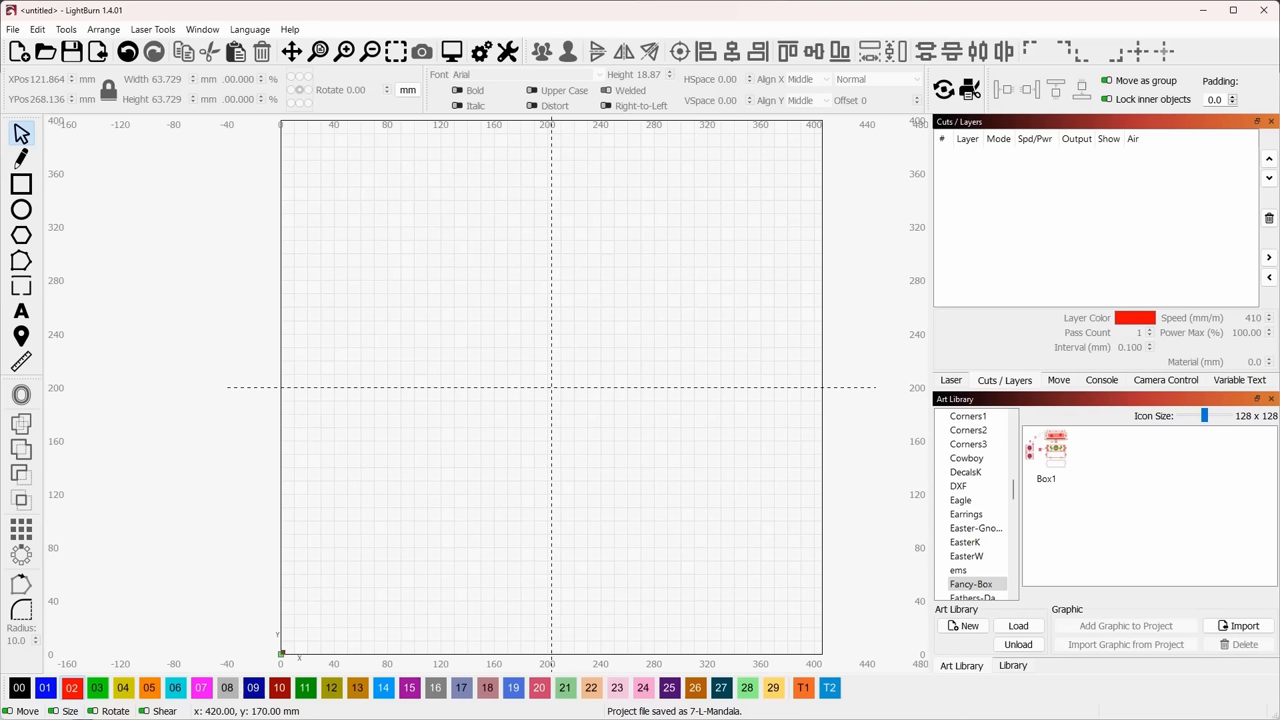
mouse_move(696, 396)
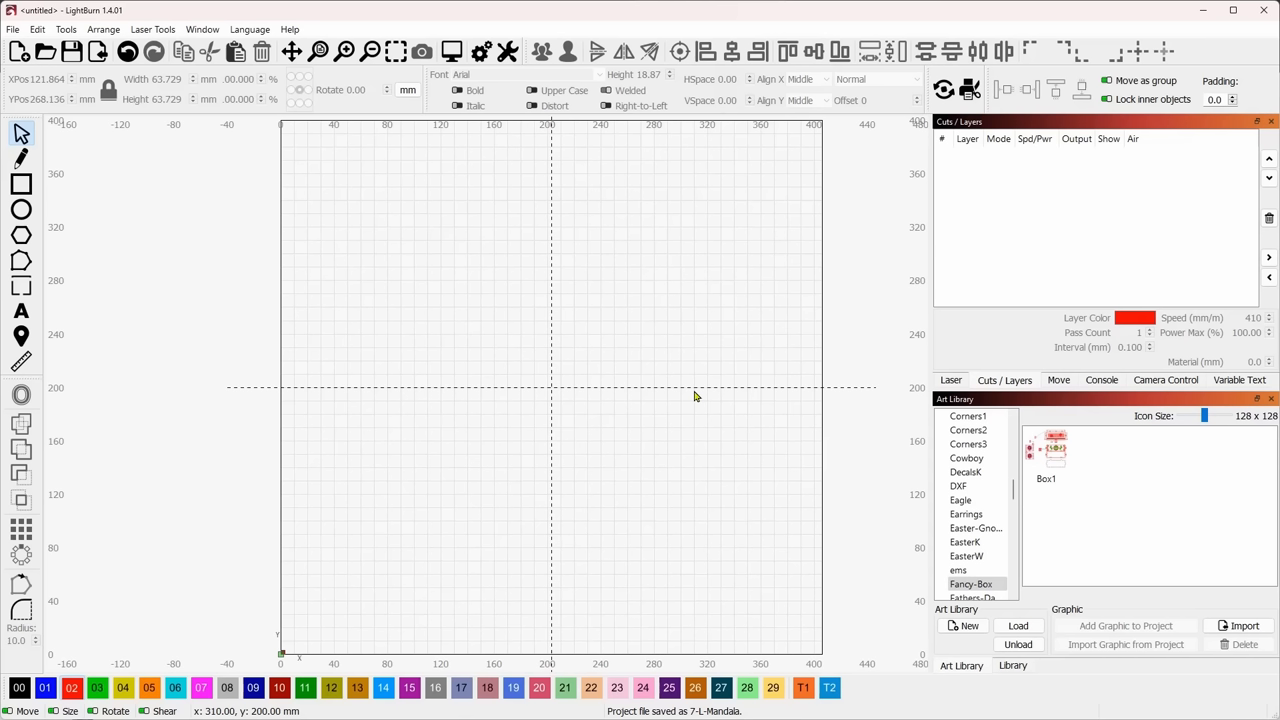
mouse_move(720, 392)
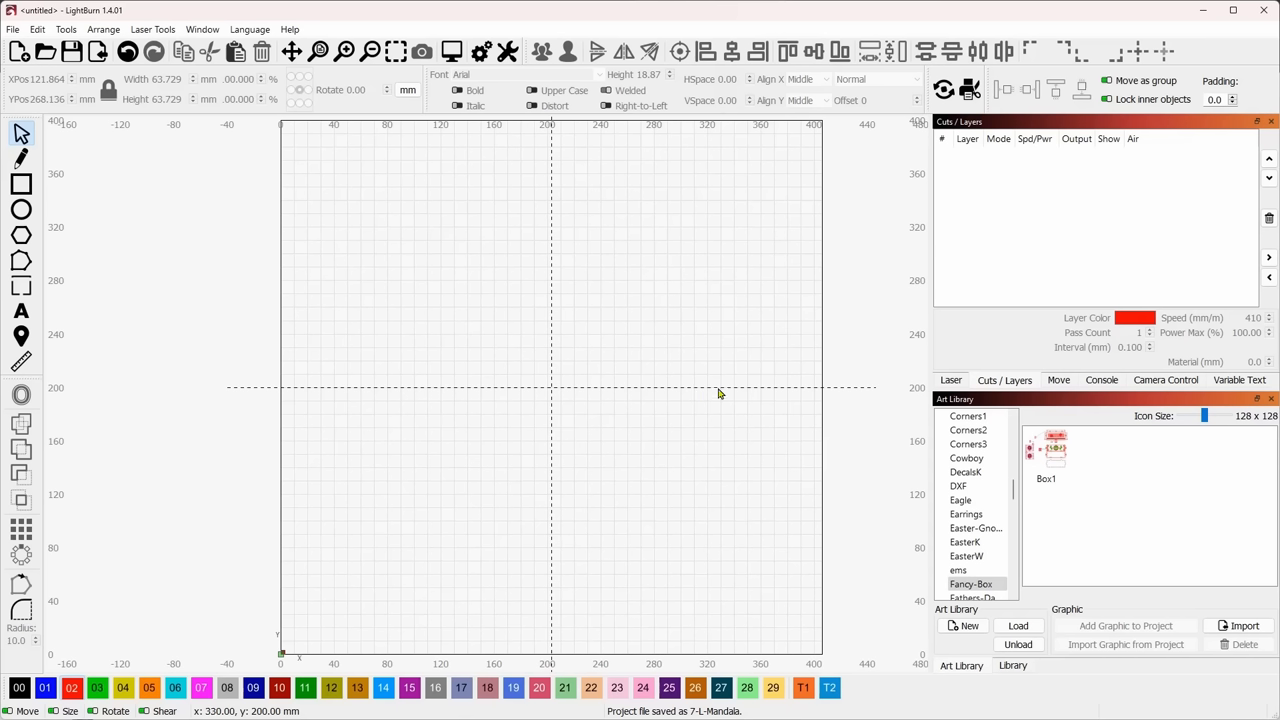
mouse_move(504, 344)
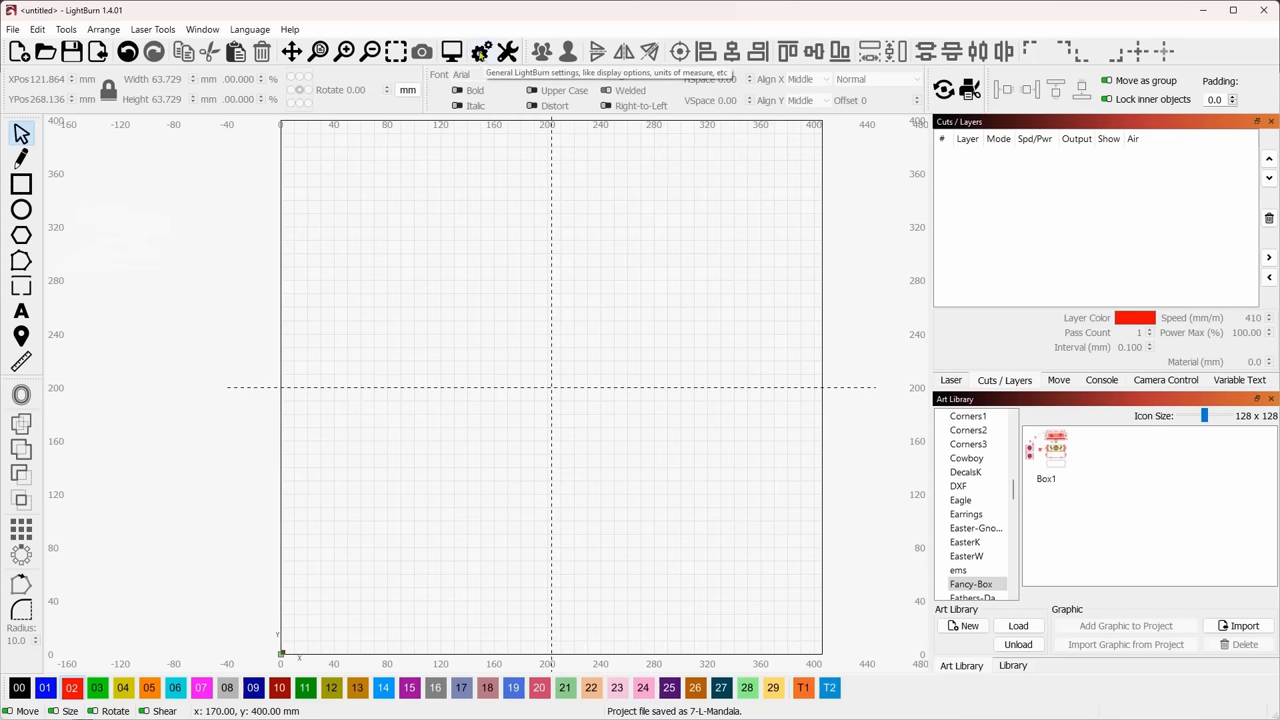
- Set Shape Move Increments to Arrow 10 and Ctrl-Arrow 5 in Settings and confirm with OK
left_click(486, 48)
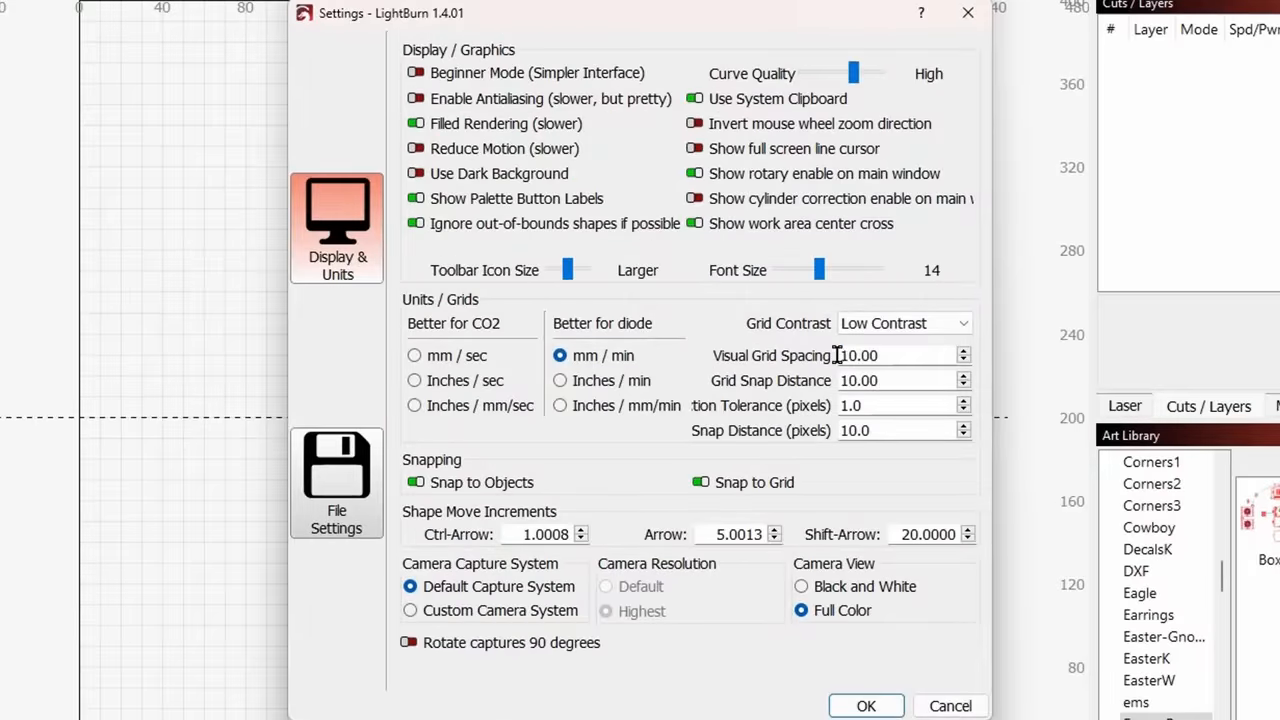
mouse_move(550, 348)
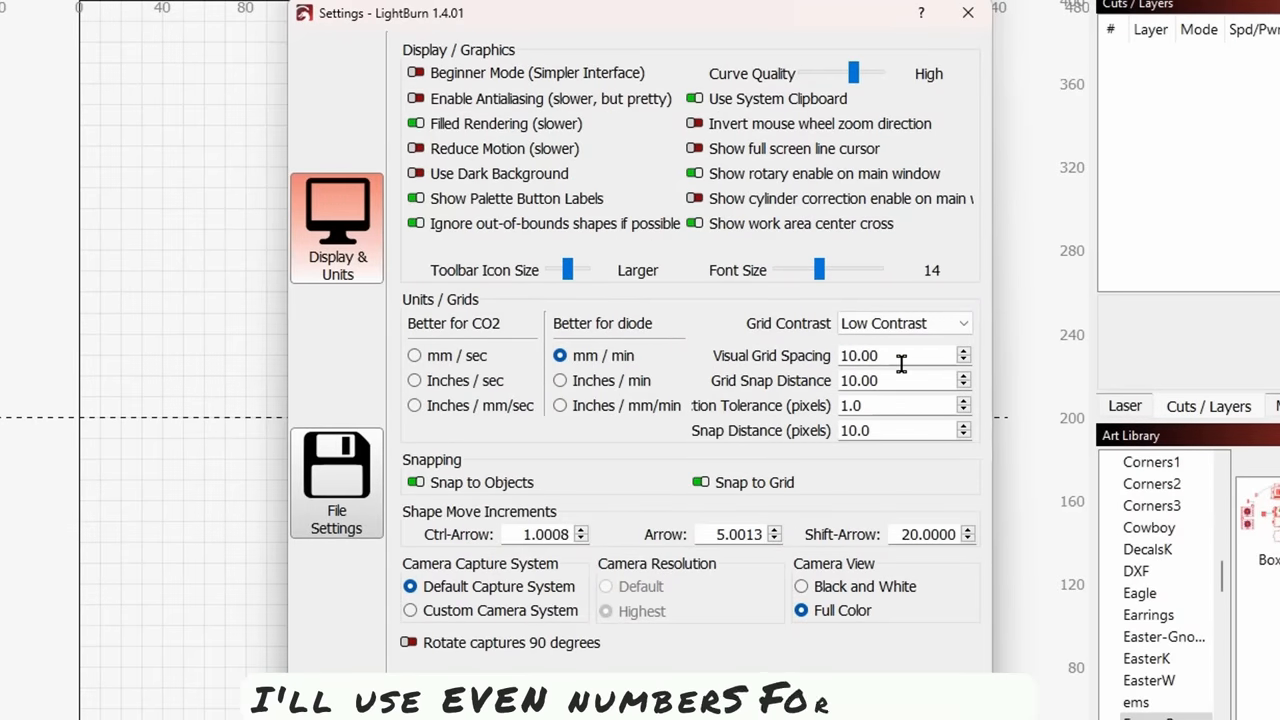
mouse_move(896, 380)
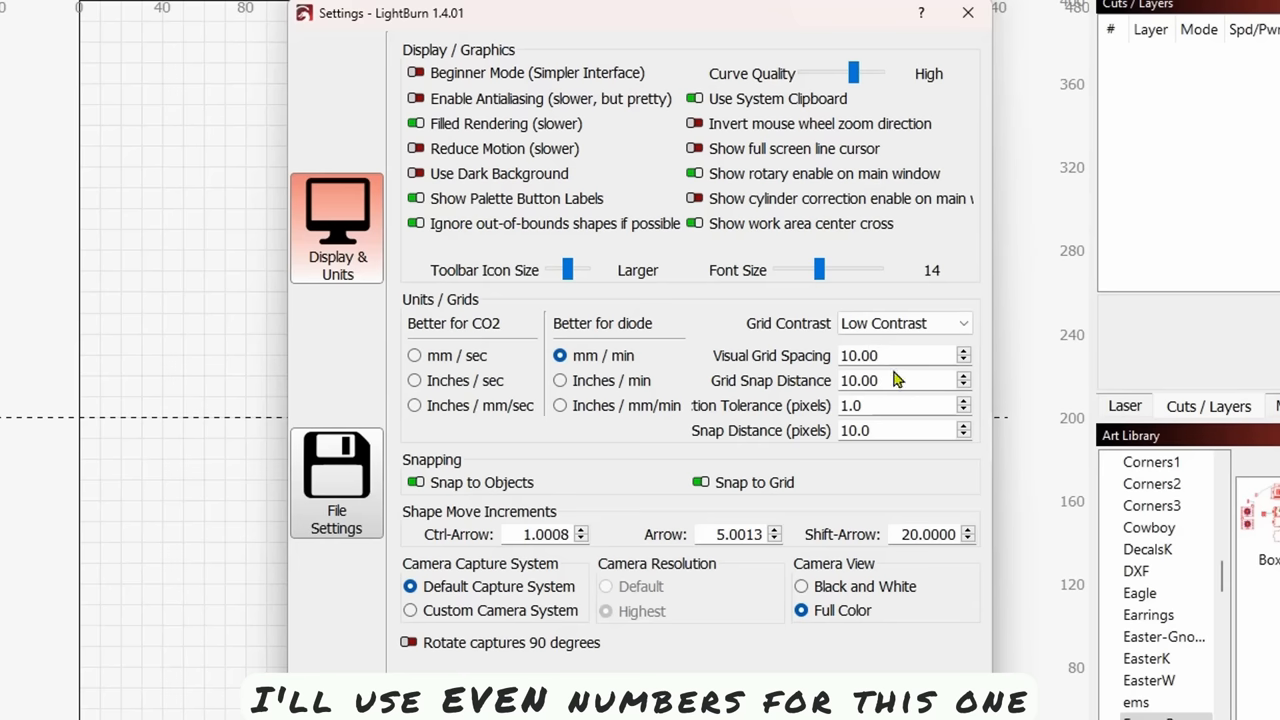
mouse_move(120, 220)
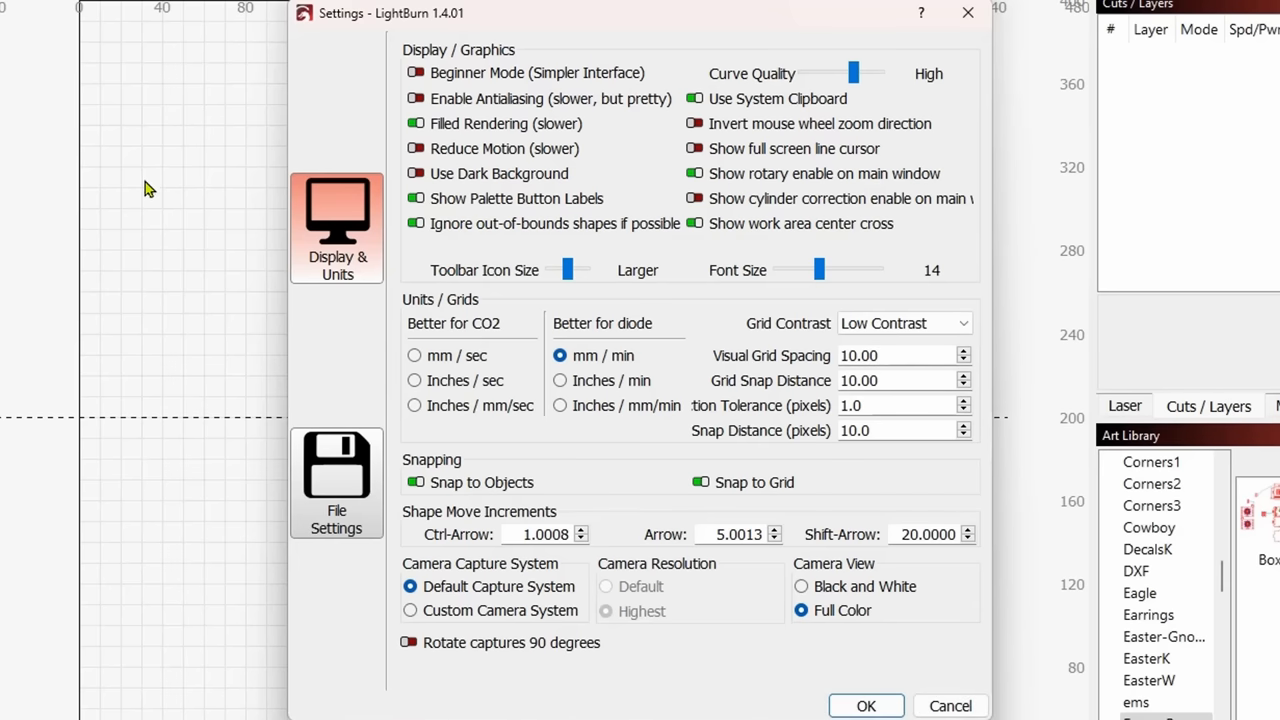
mouse_move(896, 404)
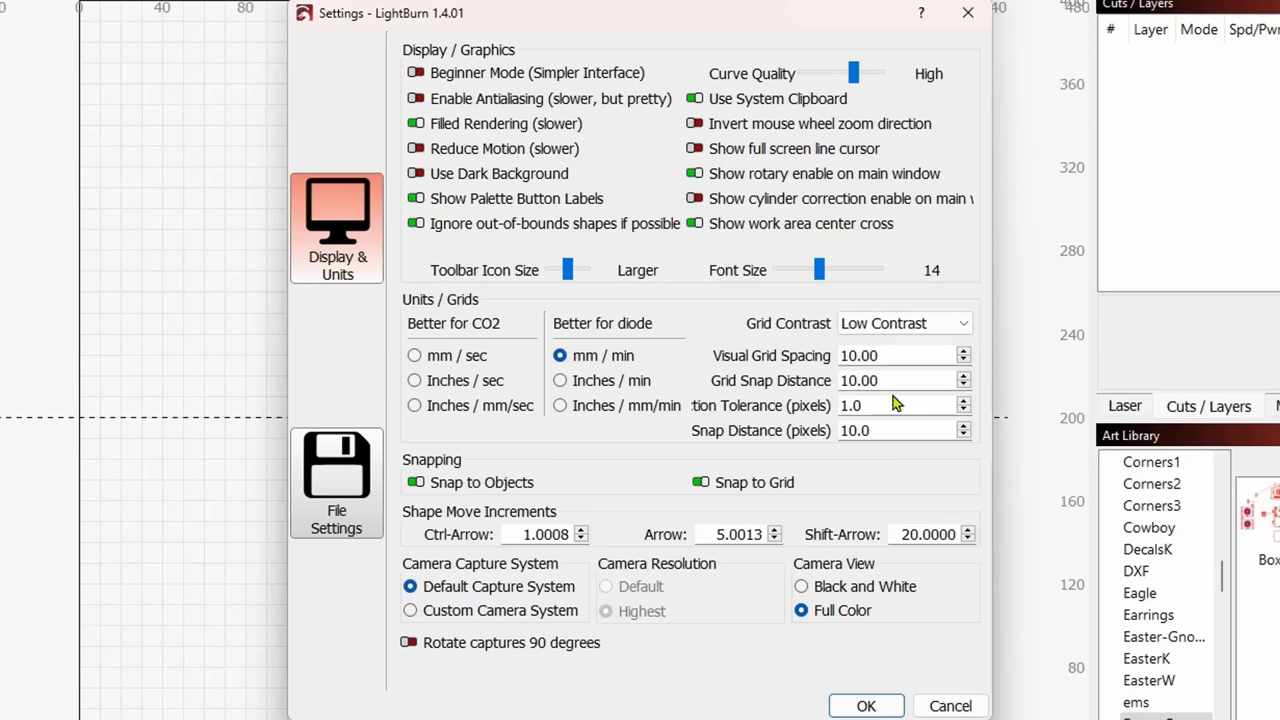
mouse_move(788, 456)
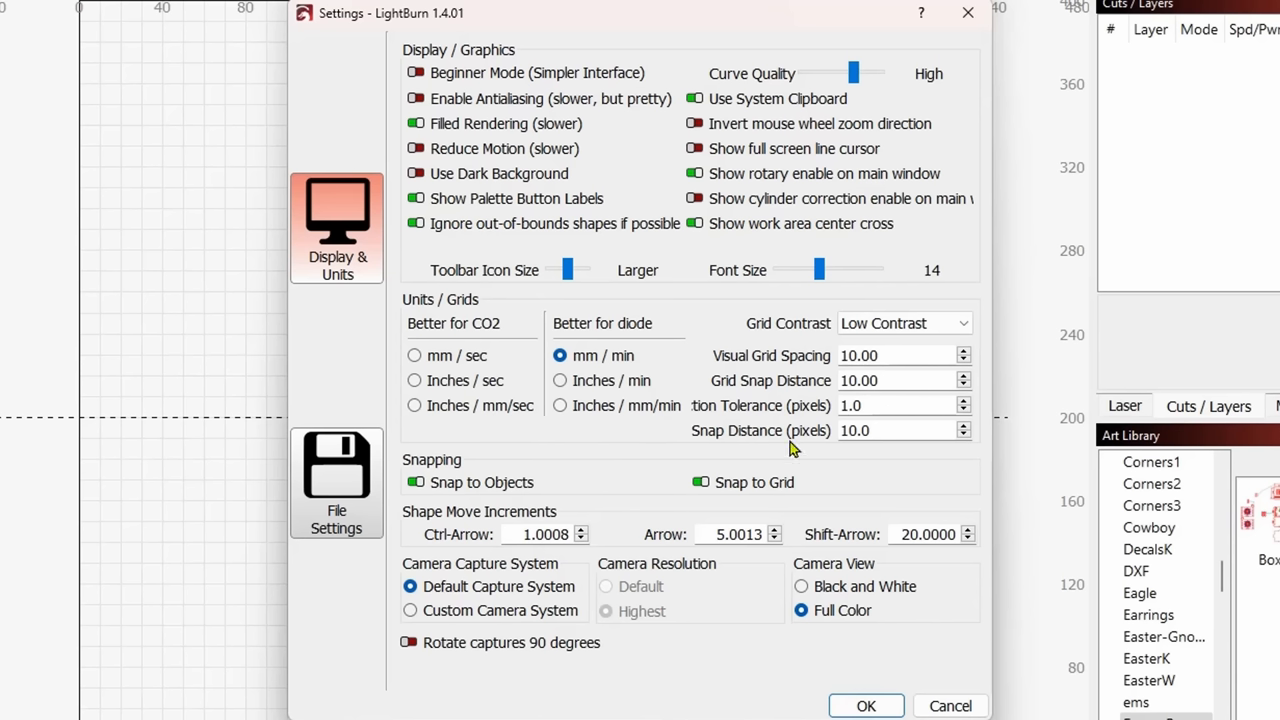
mouse_move(898, 380)
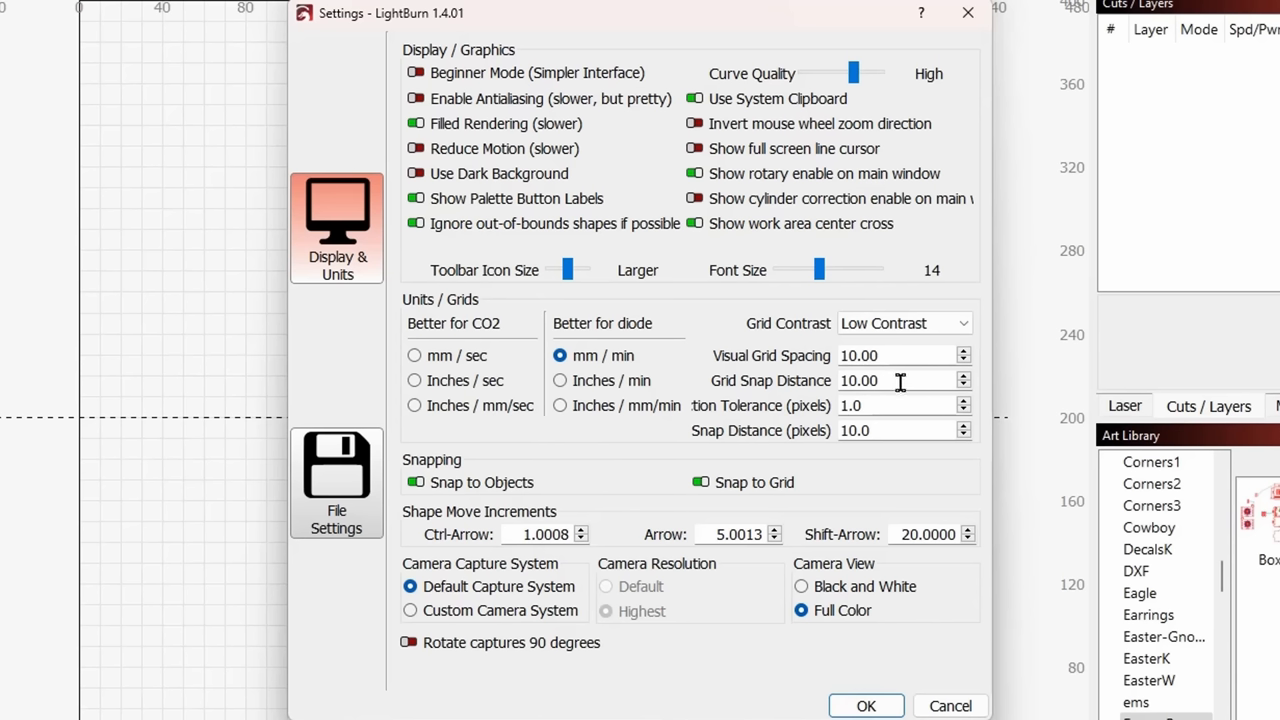
mouse_move(714, 500)
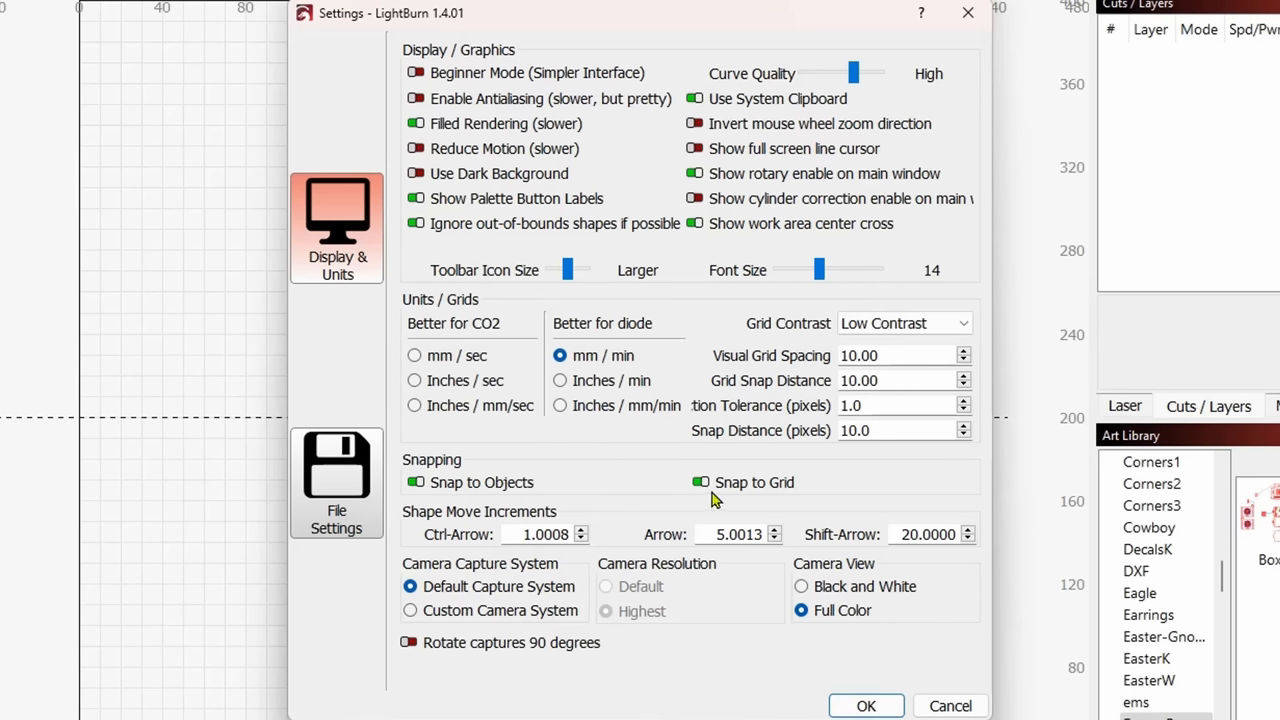
mouse_move(670, 500)
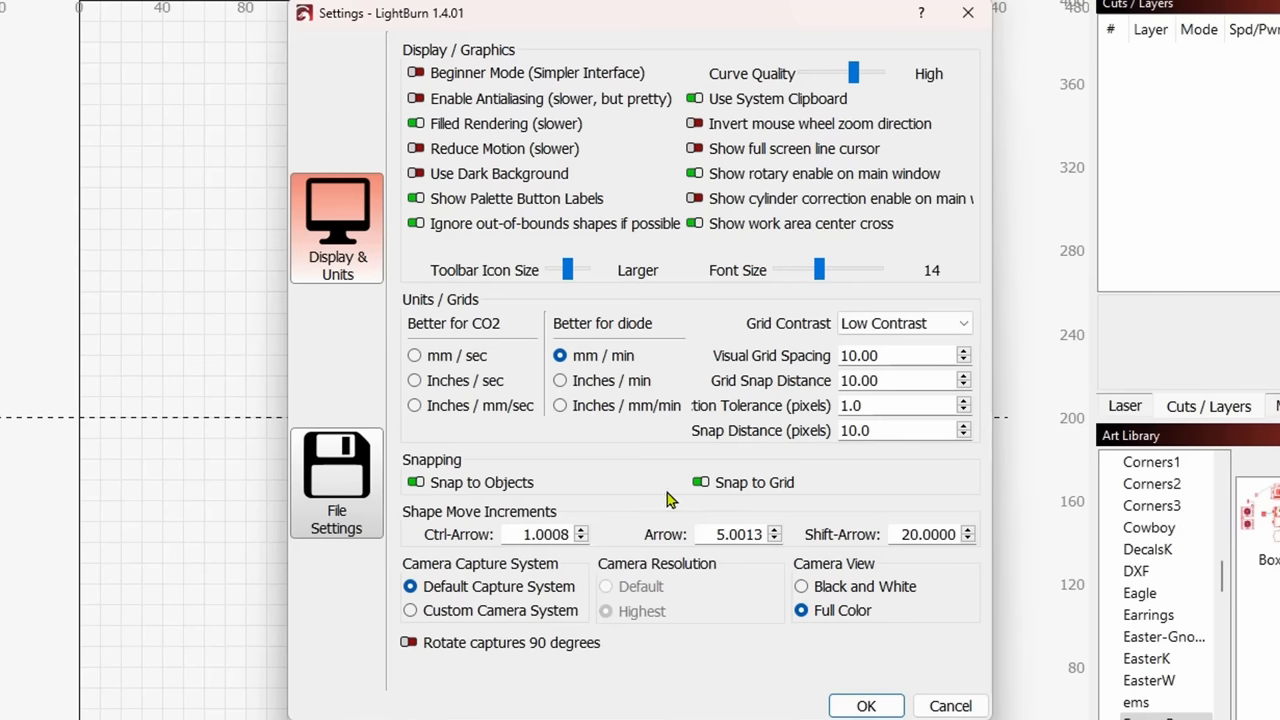
mouse_move(680, 518)
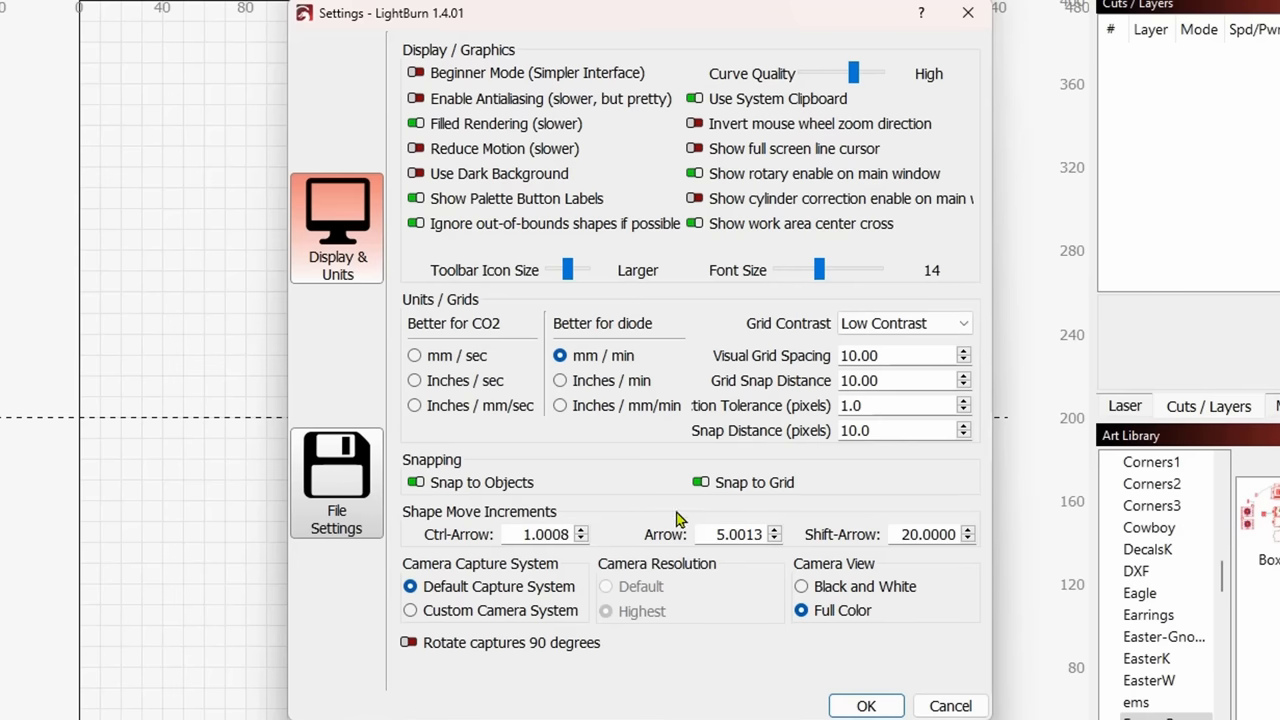
mouse_move(508, 534)
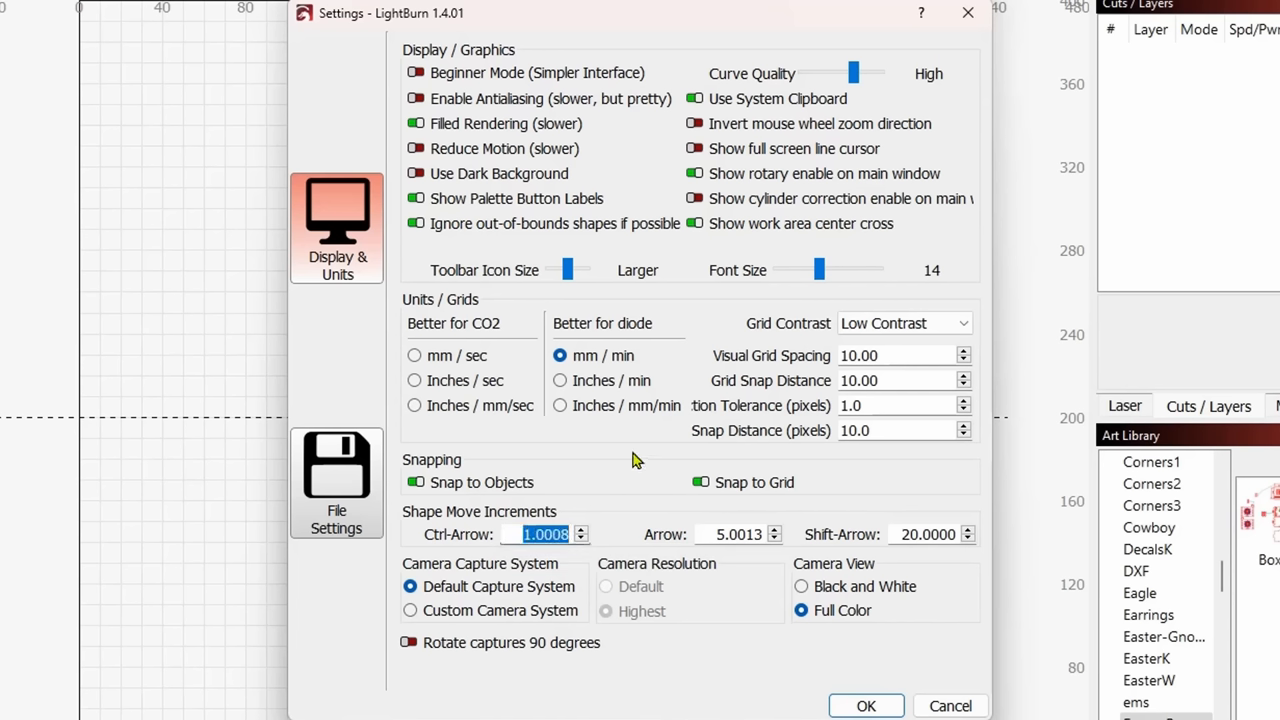
type("10")
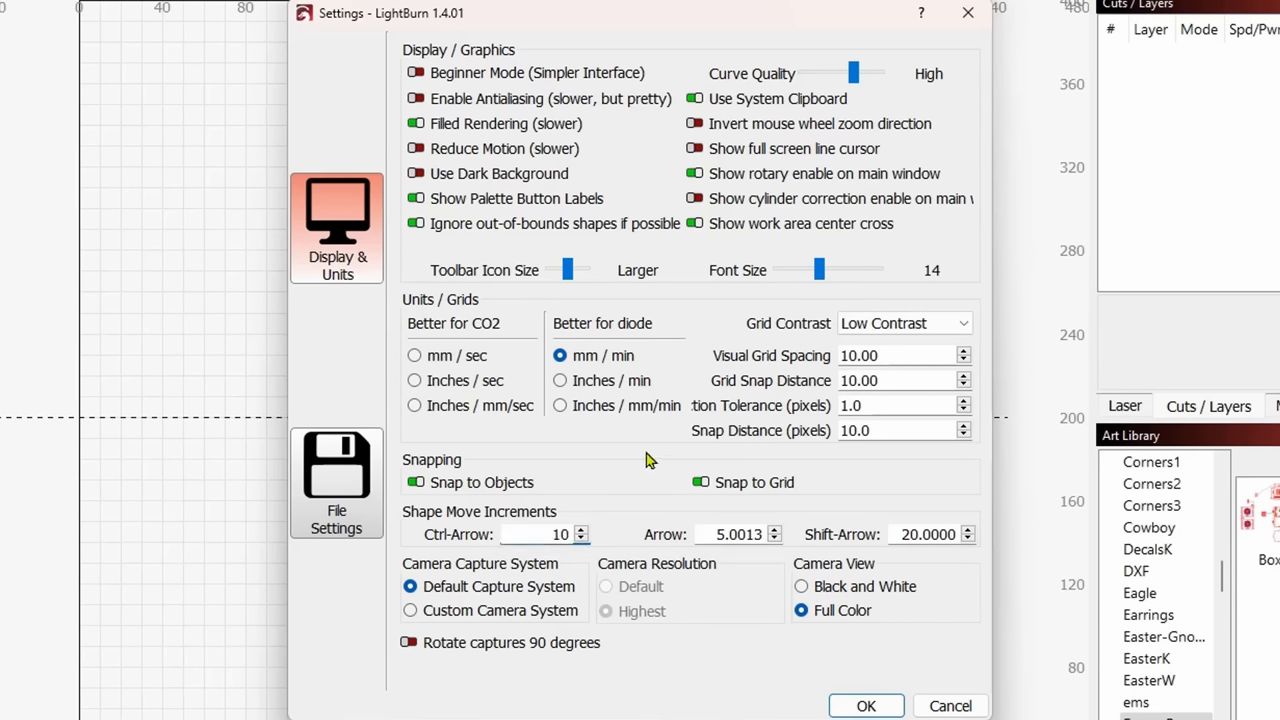
mouse_move(648, 460)
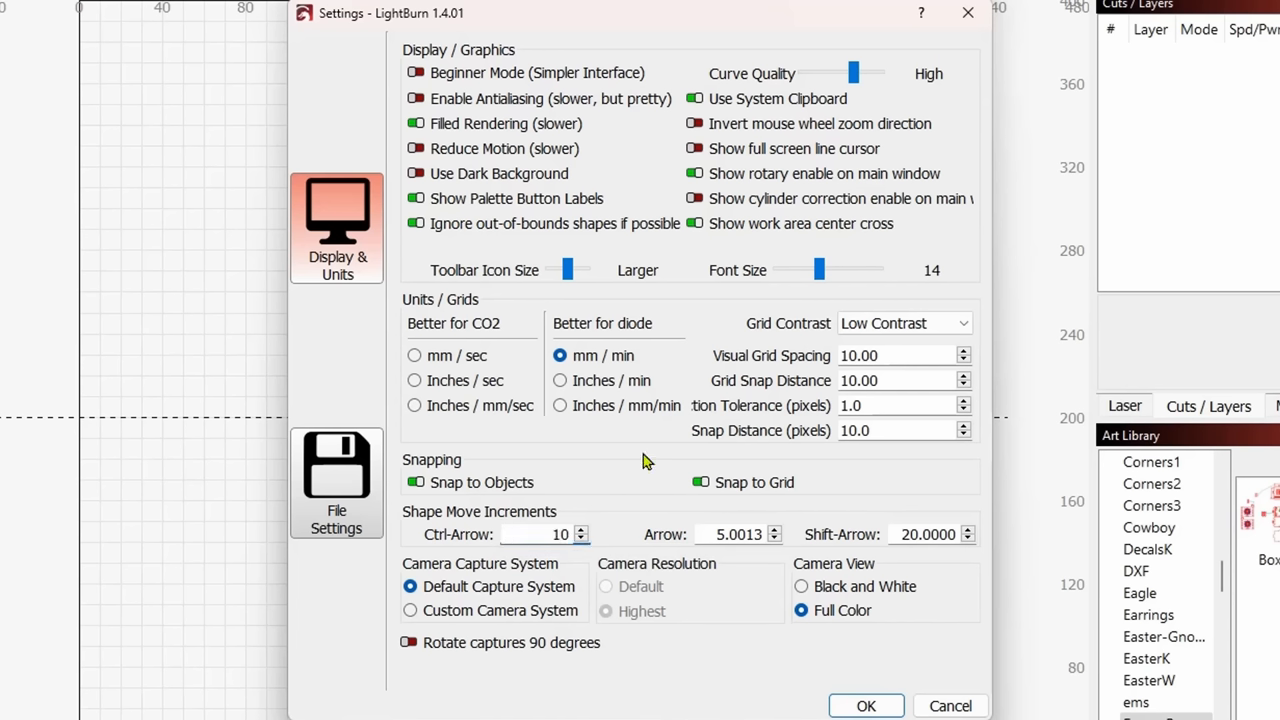
type("5.0000")
left_click(738, 534)
type("10")
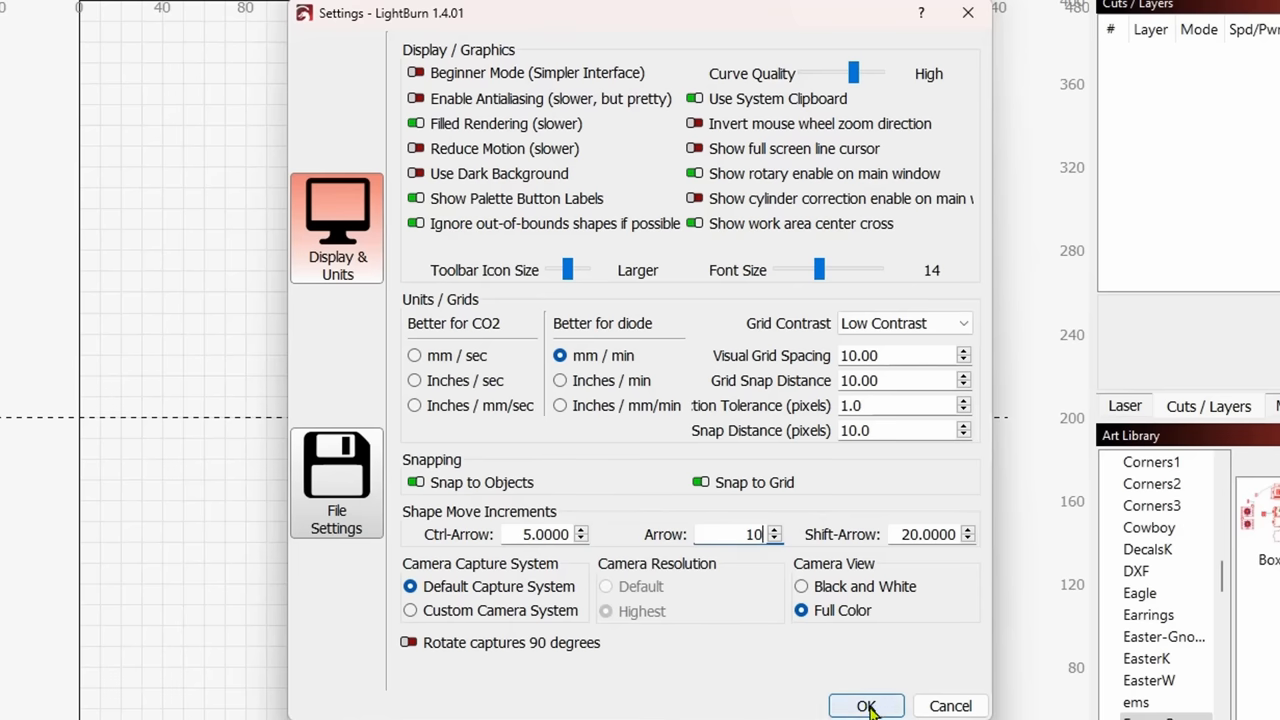
left_click(866, 704)
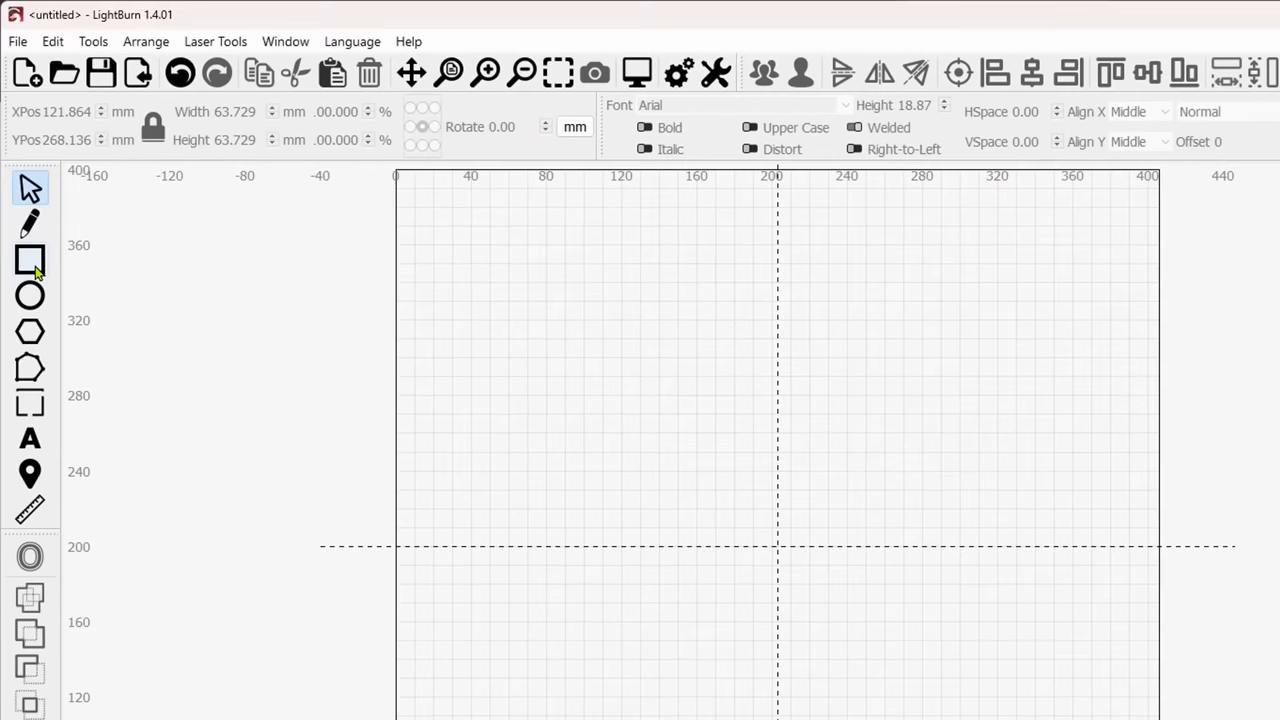
- Activate the Rectangle tool to start drawing the square panel
left_click(28, 260)
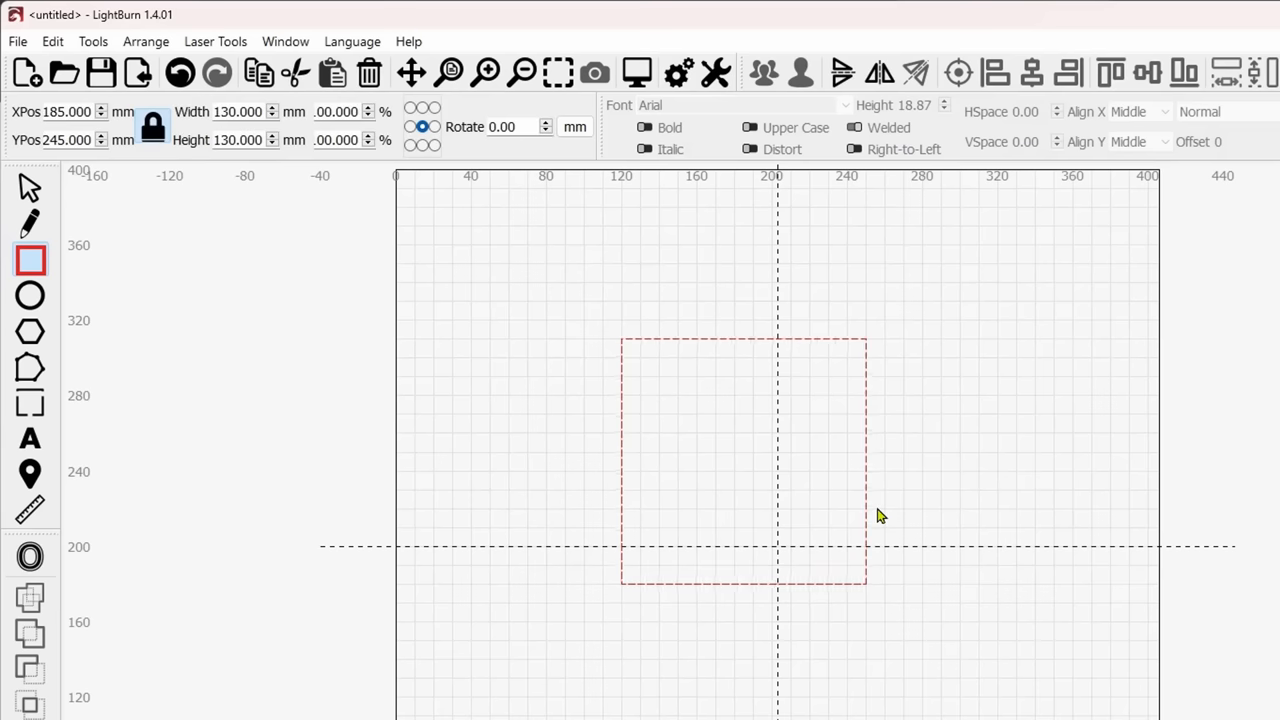
mouse_move(718, 444)
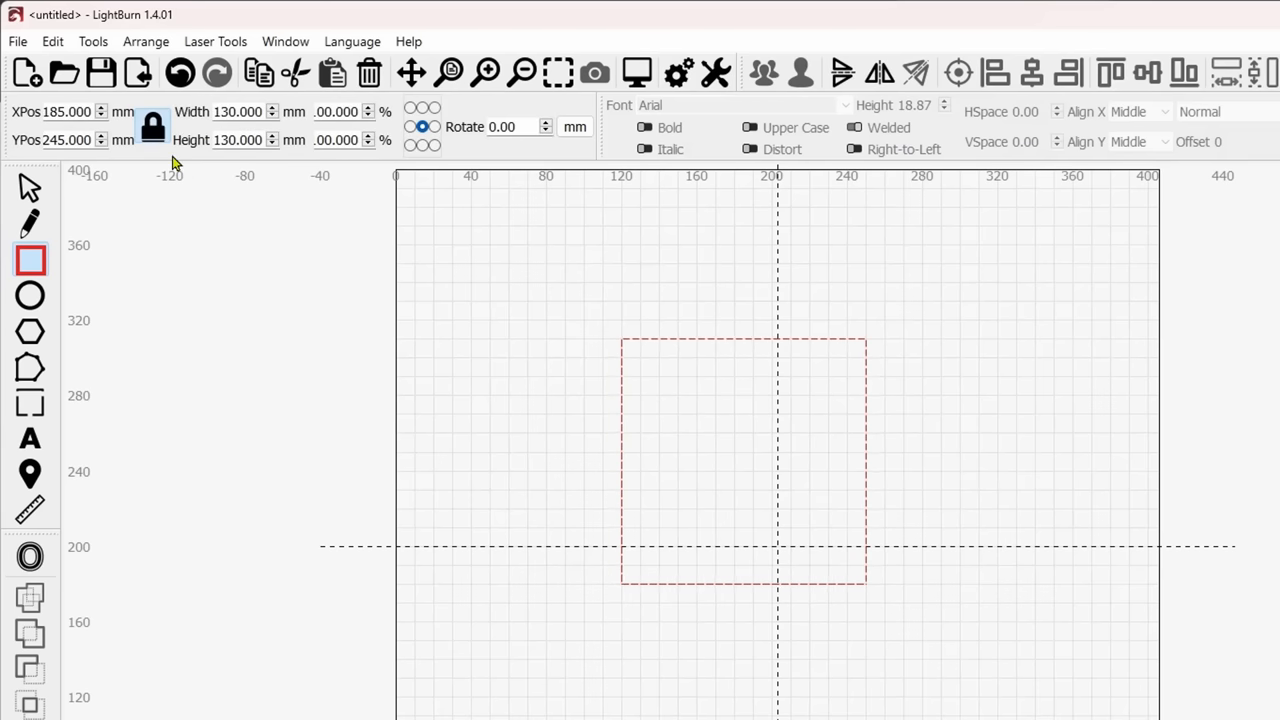
mouse_move(400, 320)
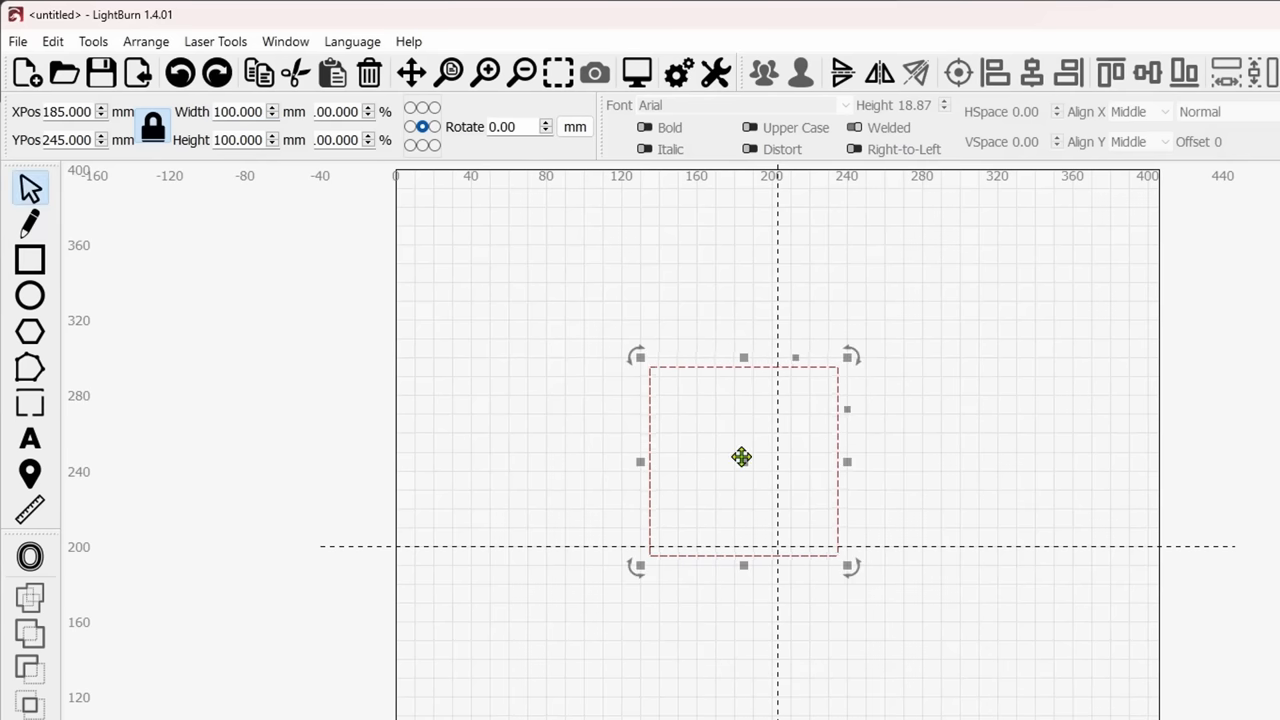
left_click_drag(742, 456, 920, 404)
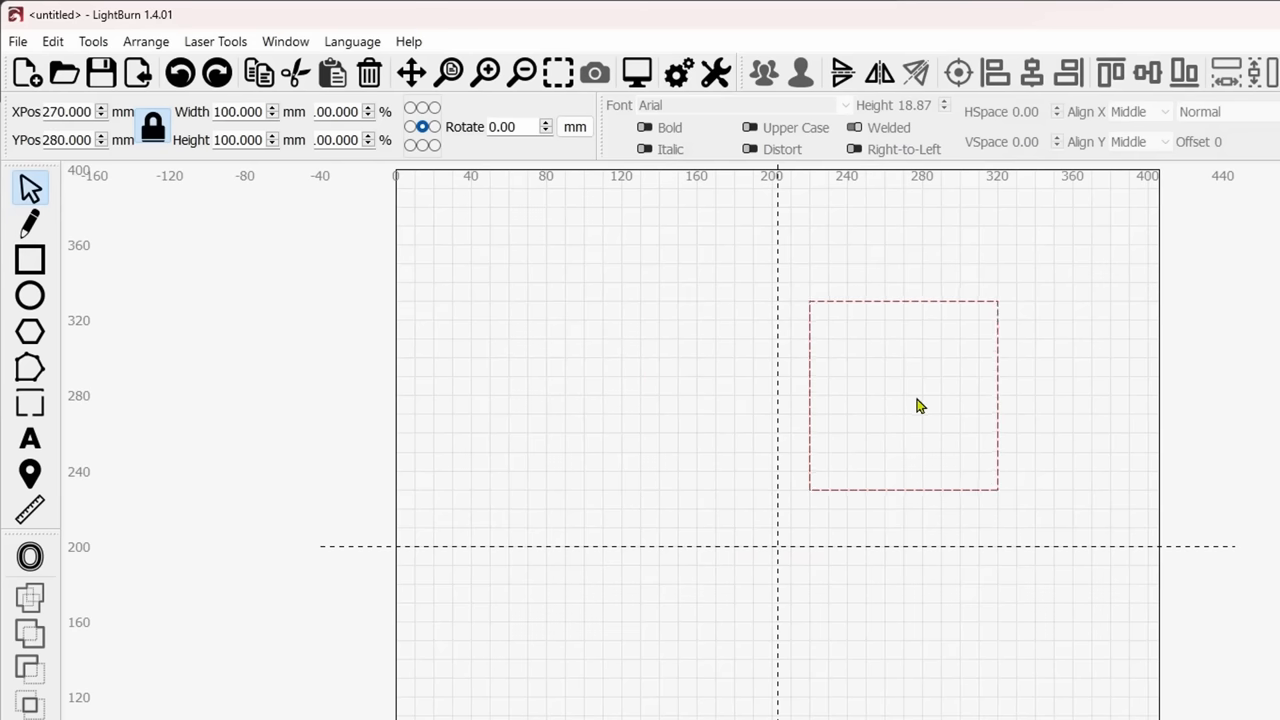
left_click_drag(904, 396, 978, 600)
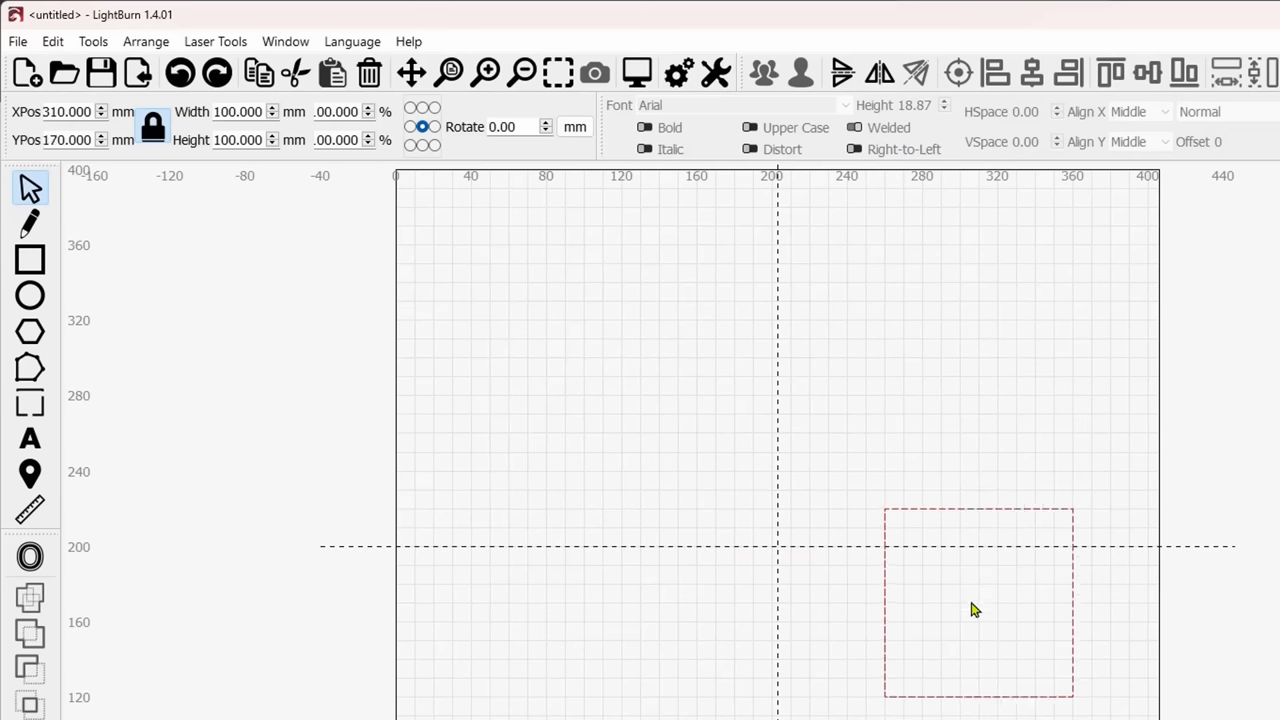
left_click_drag(976, 608, 712, 514)
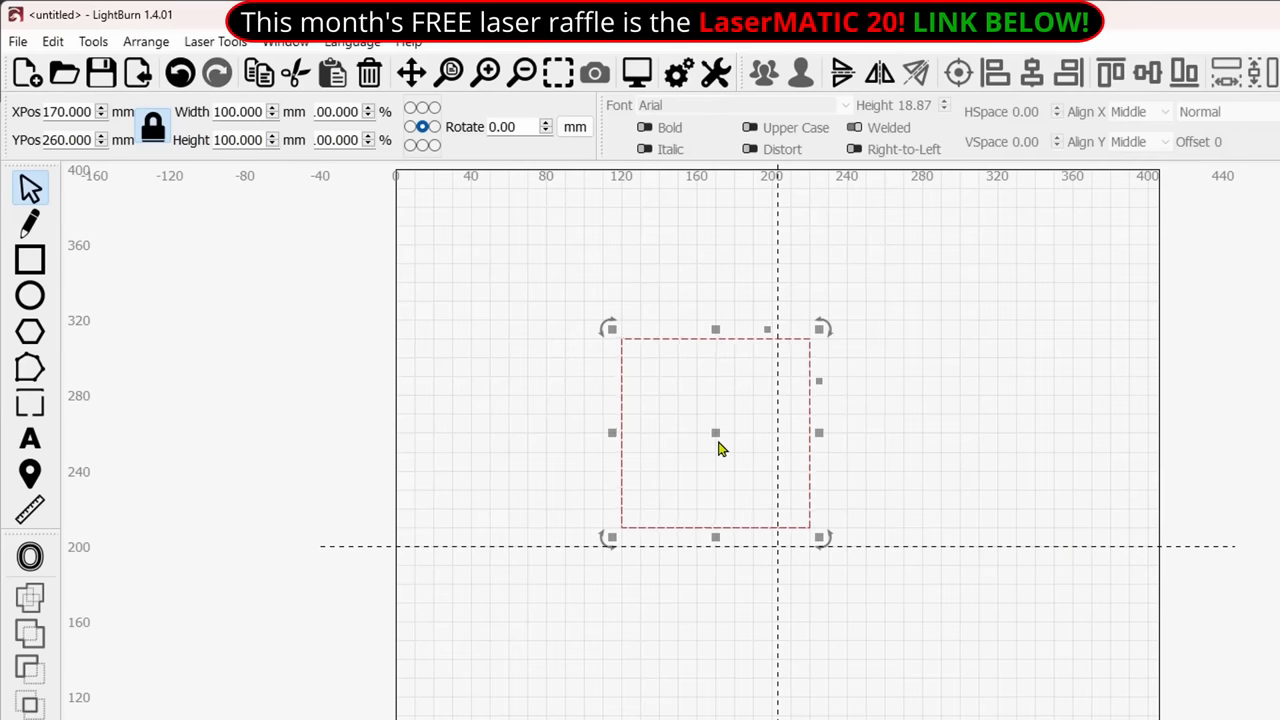
mouse_move(624, 340)
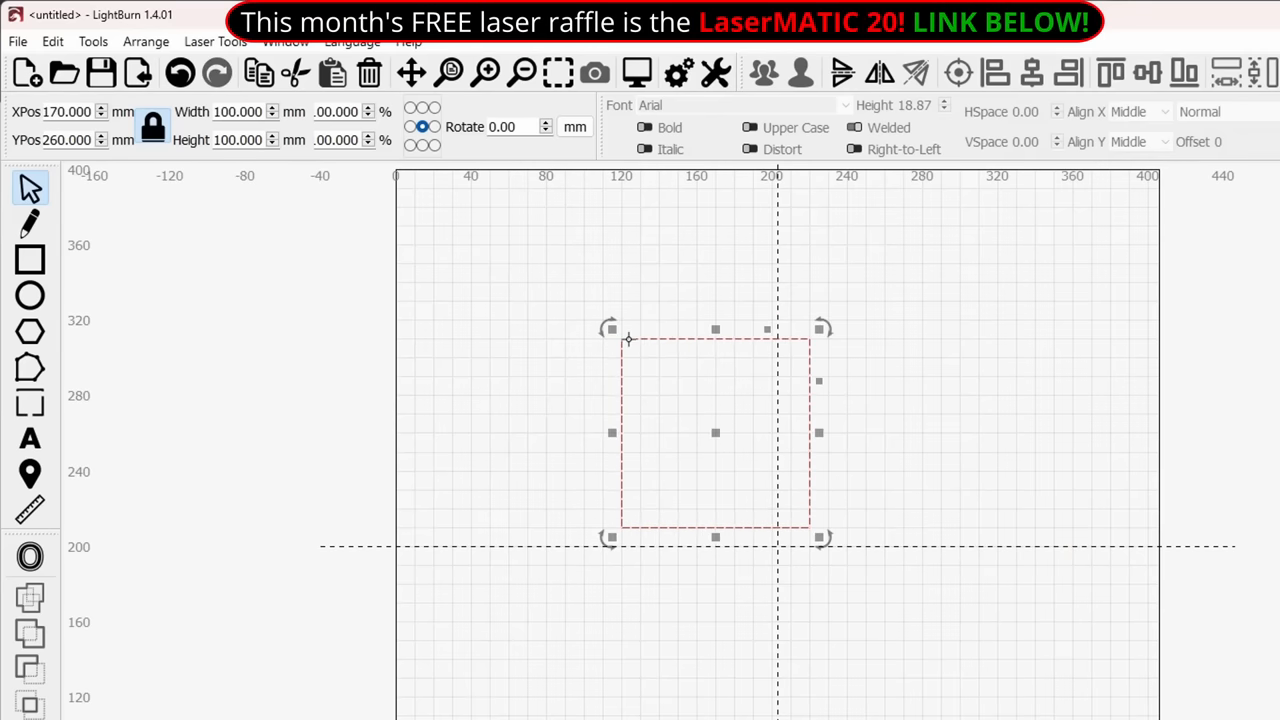
mouse_move(620, 344)
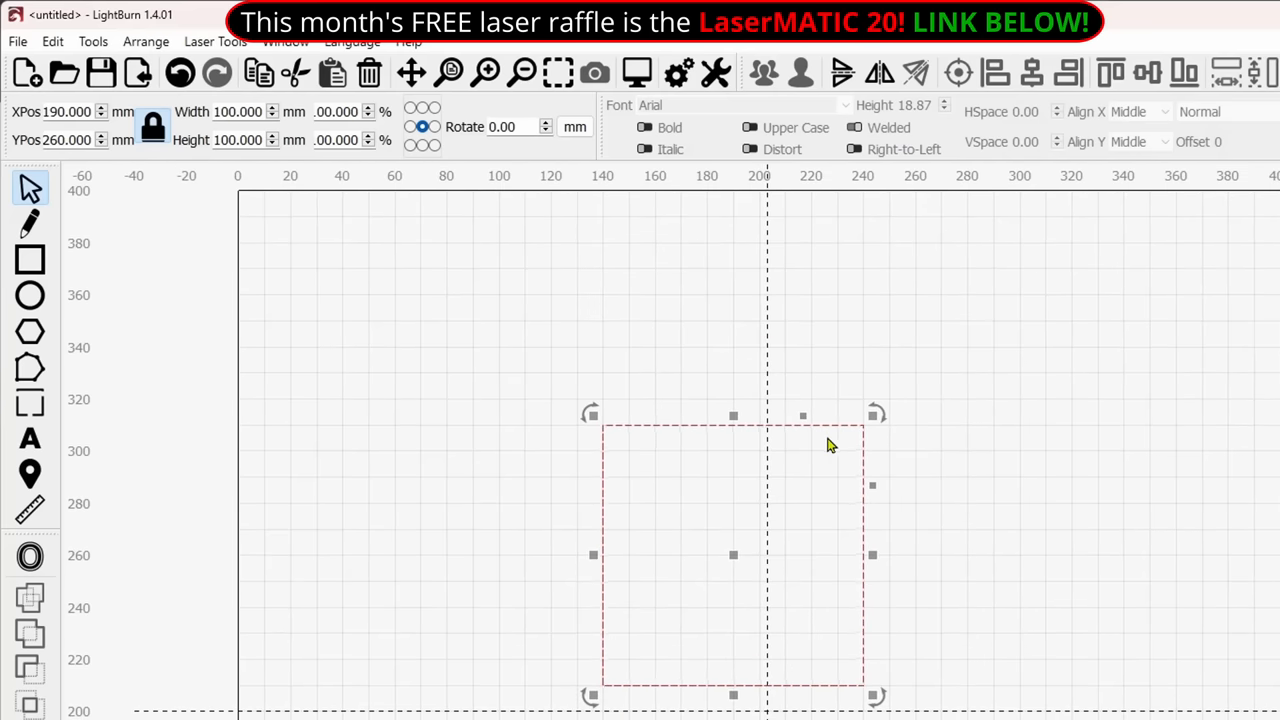
mouse_move(1080, 568)
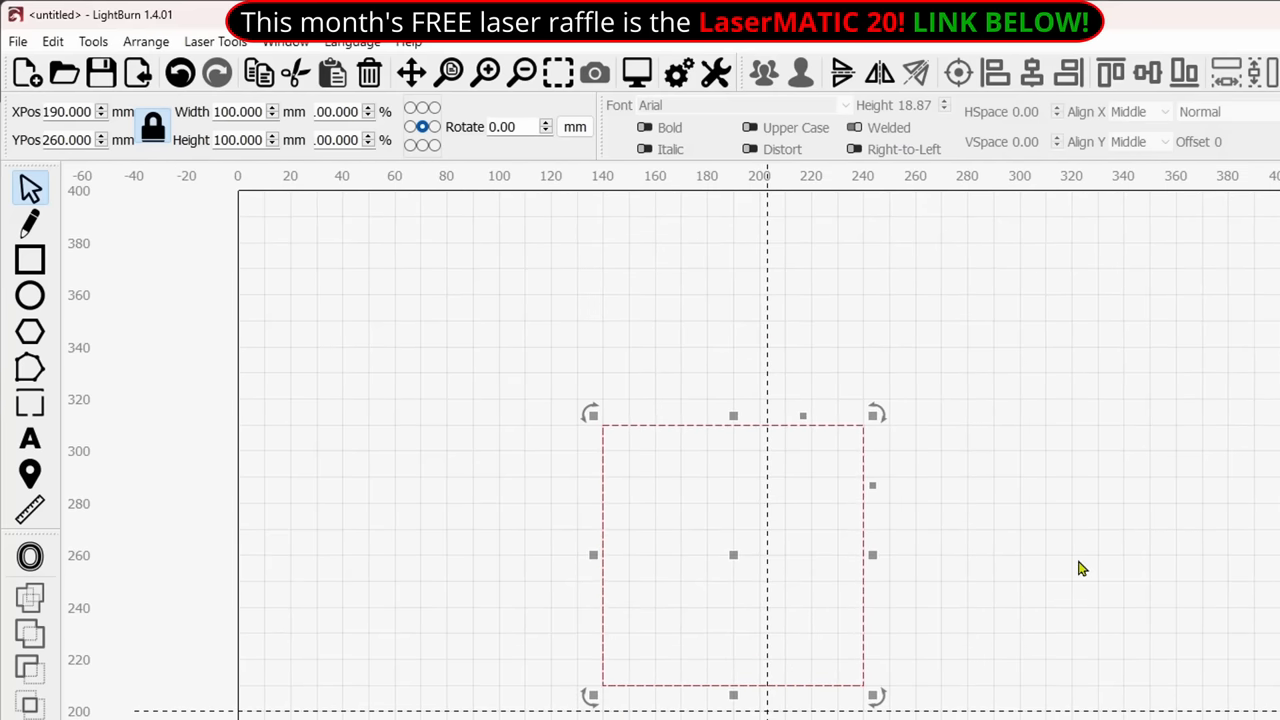
mouse_move(1052, 560)
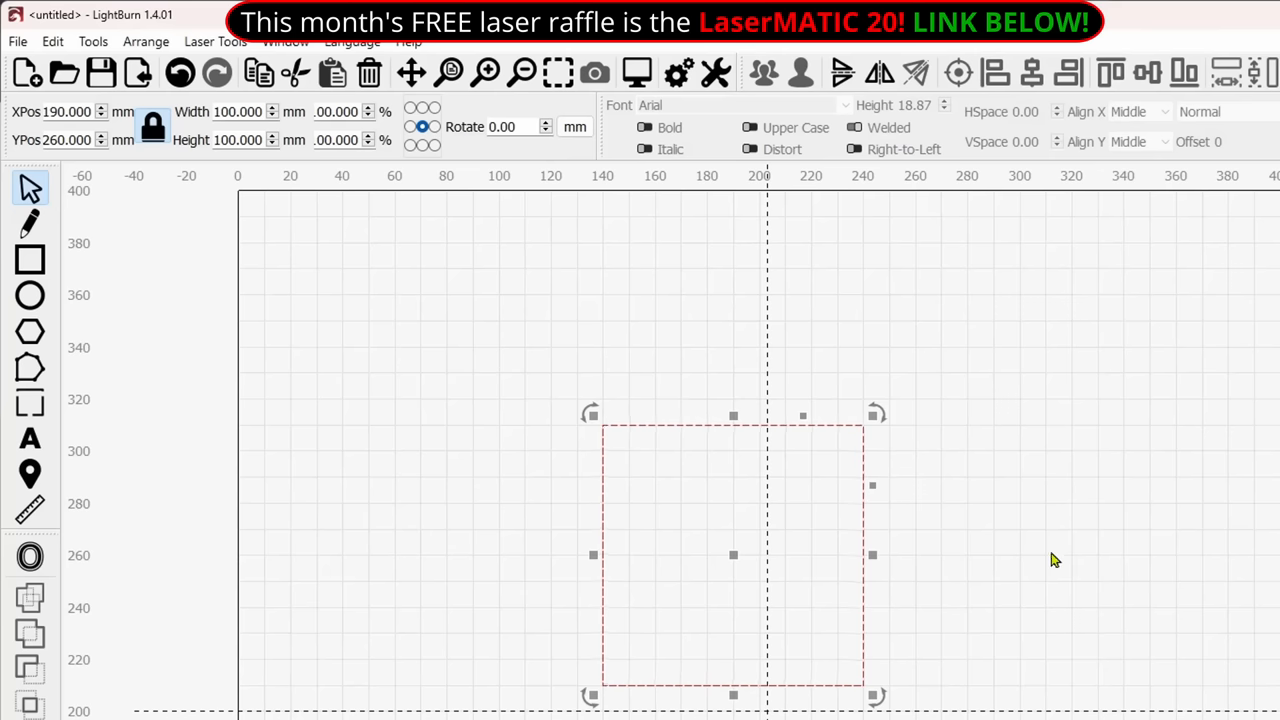
mouse_move(824, 484)
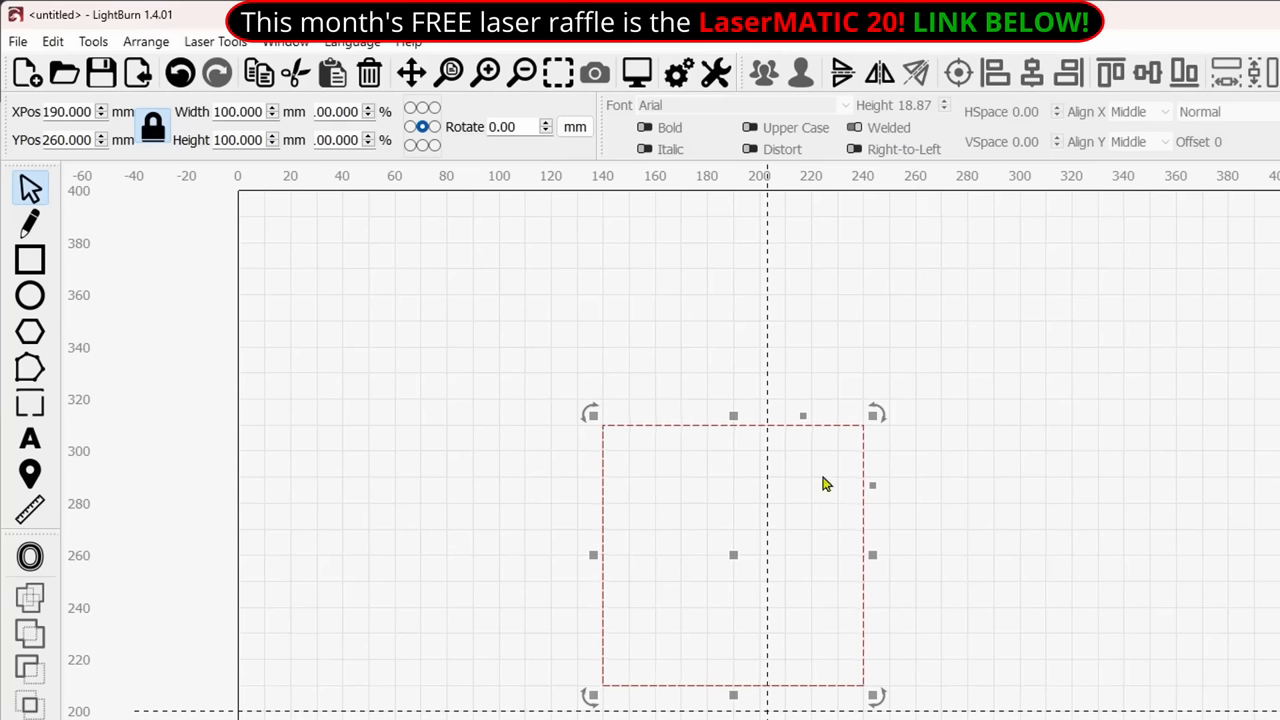
mouse_move(572, 564)
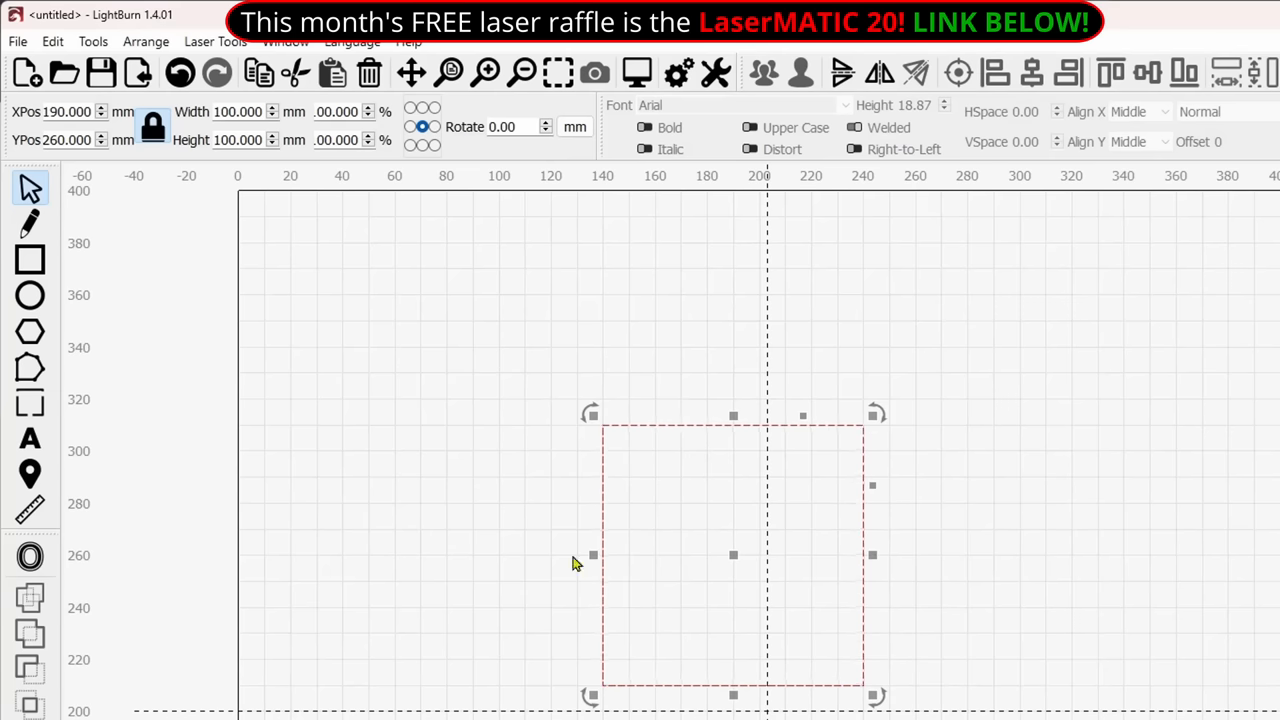
mouse_move(536, 576)
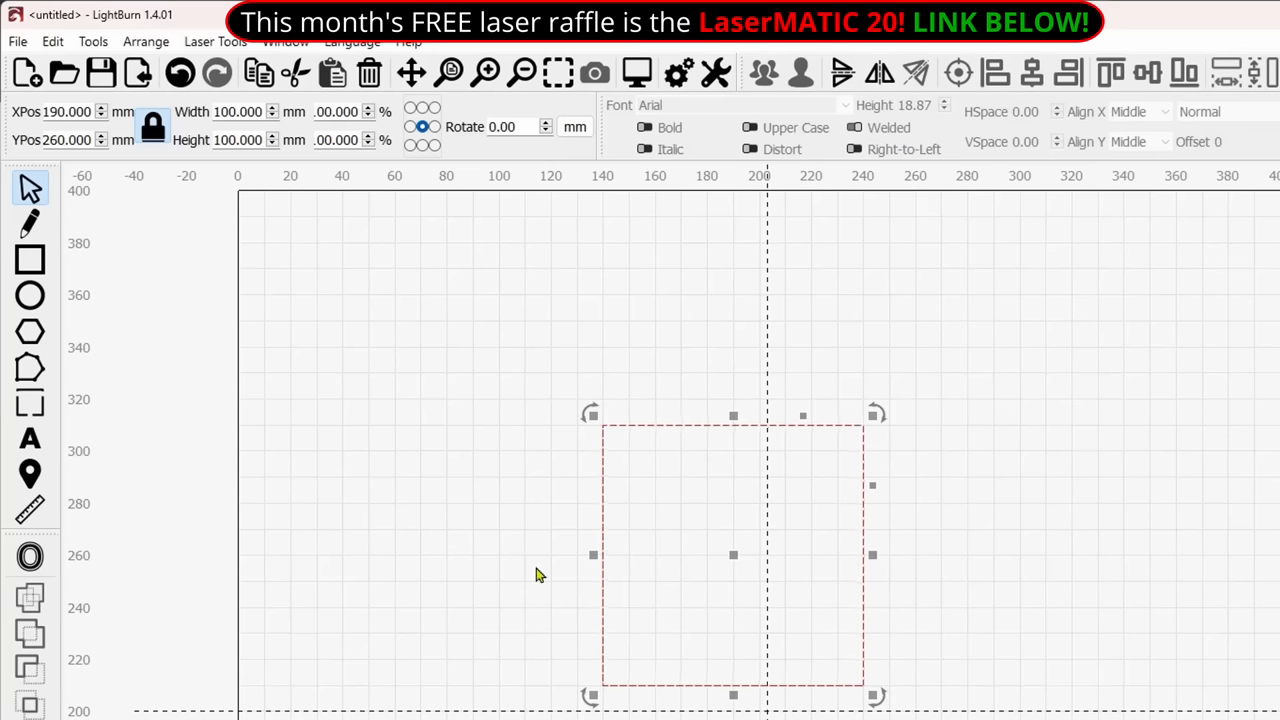
mouse_move(1010, 532)
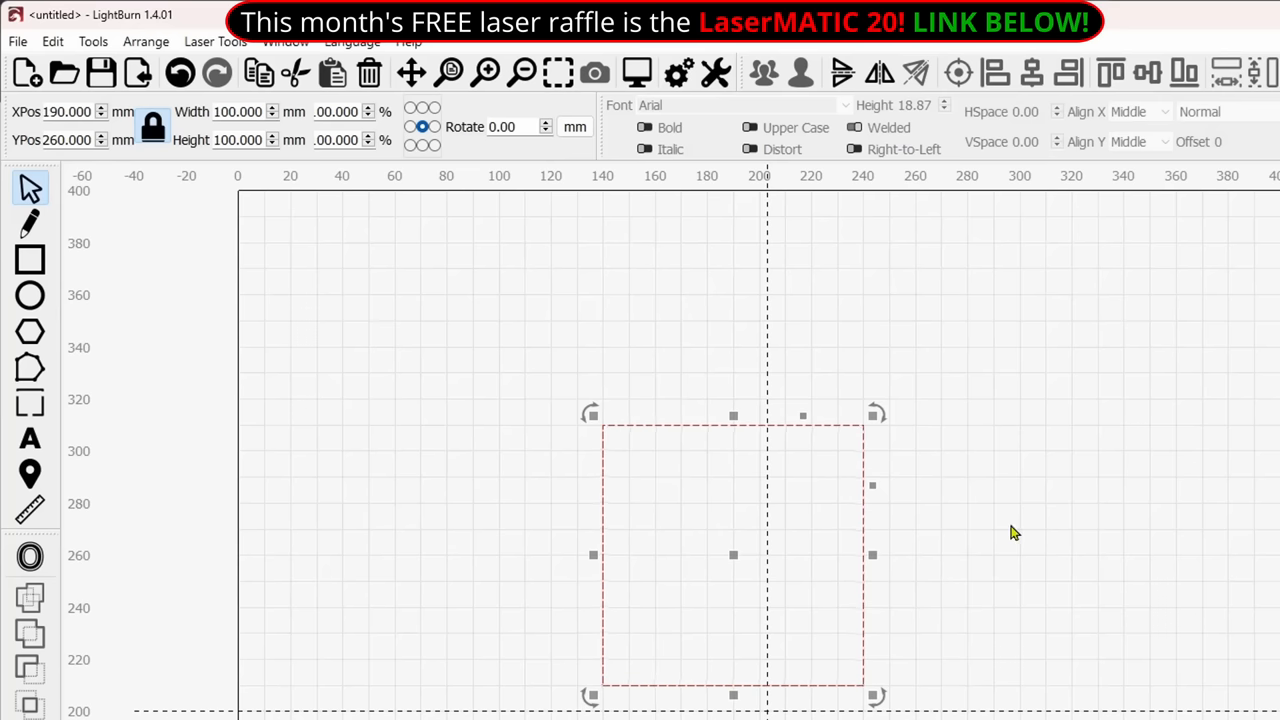
mouse_move(922, 600)
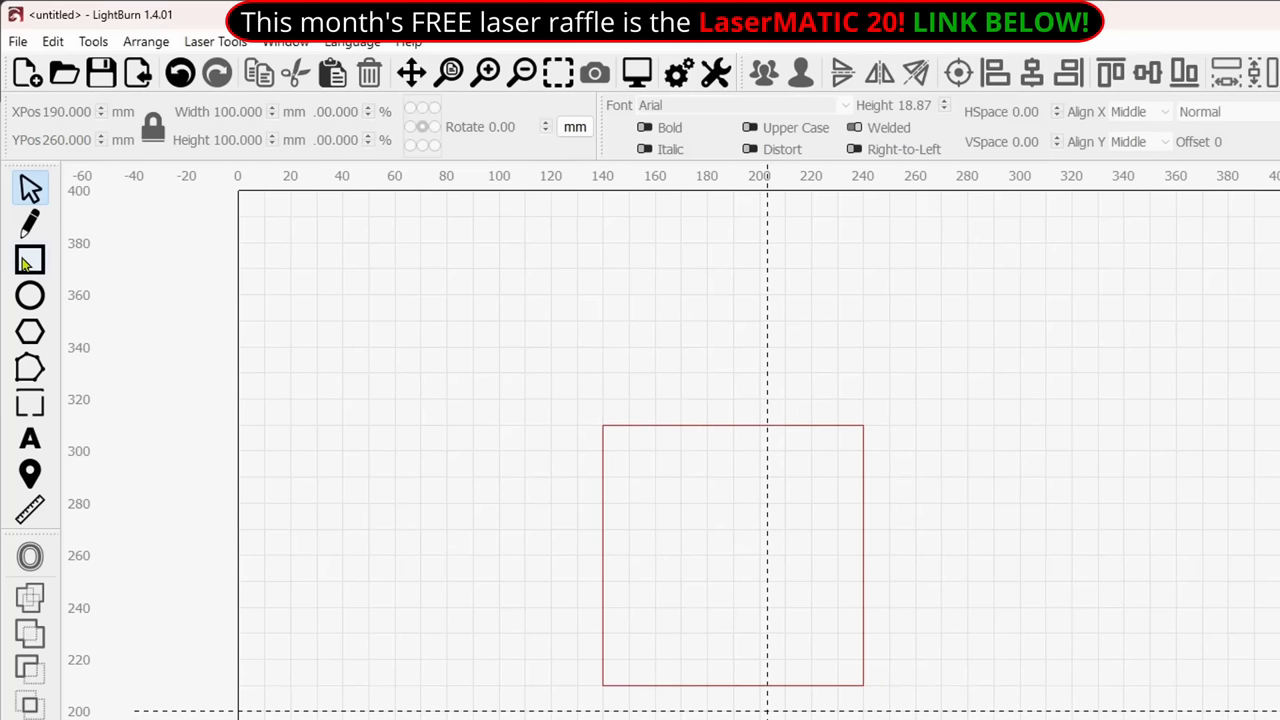
- Draw a small square above and left of the 100 mm panel, then return to selecting
left_click(28, 260)
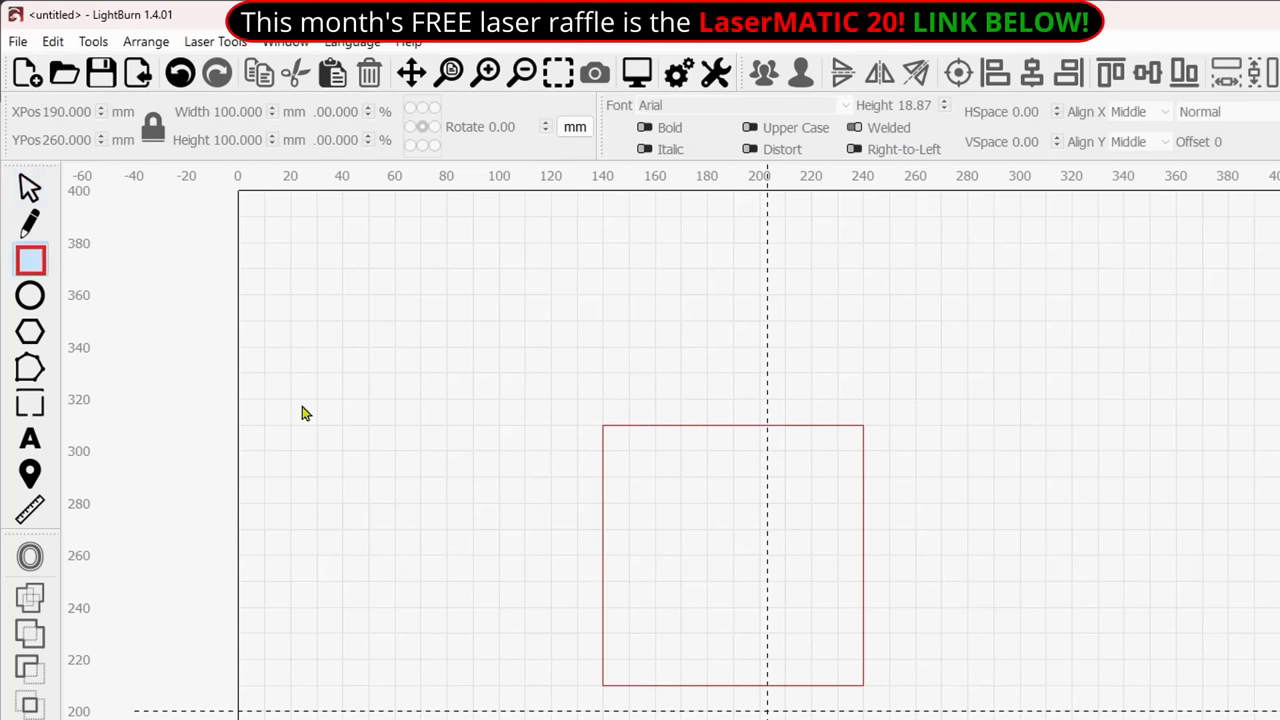
mouse_move(348, 380)
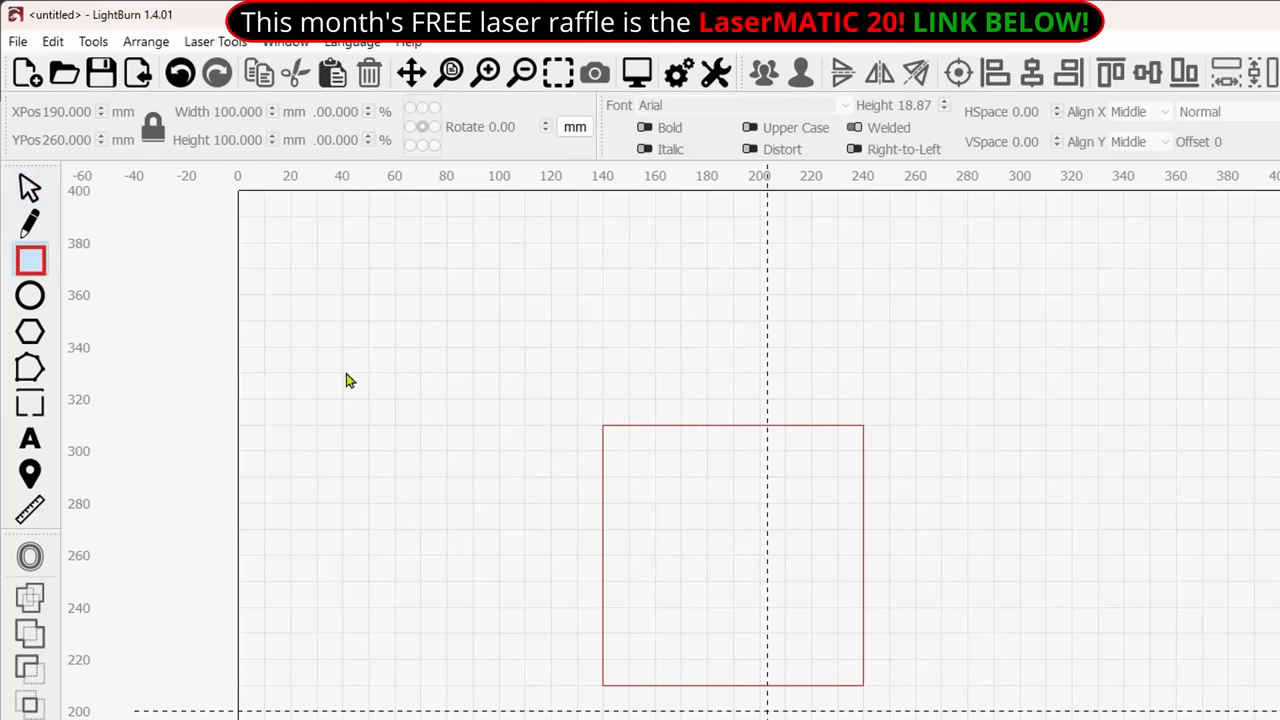
left_click_drag(342, 372, 416, 442)
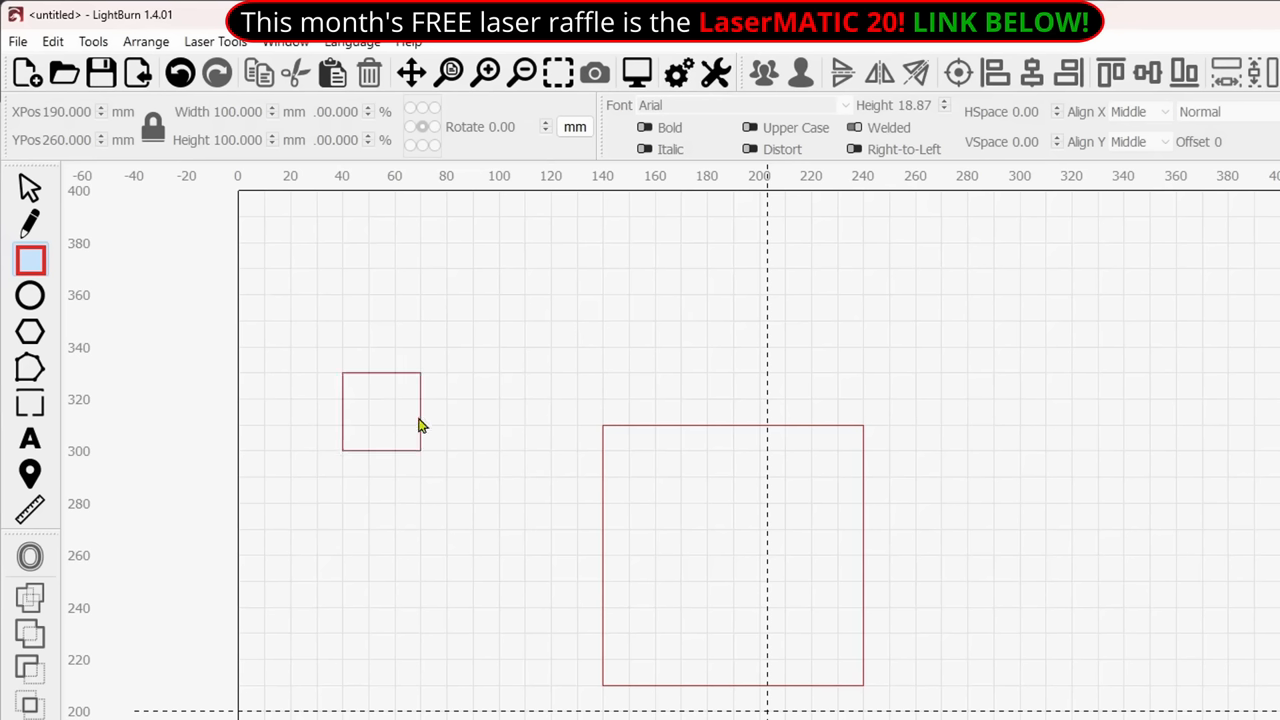
left_click(380, 424)
type("3mm wood")
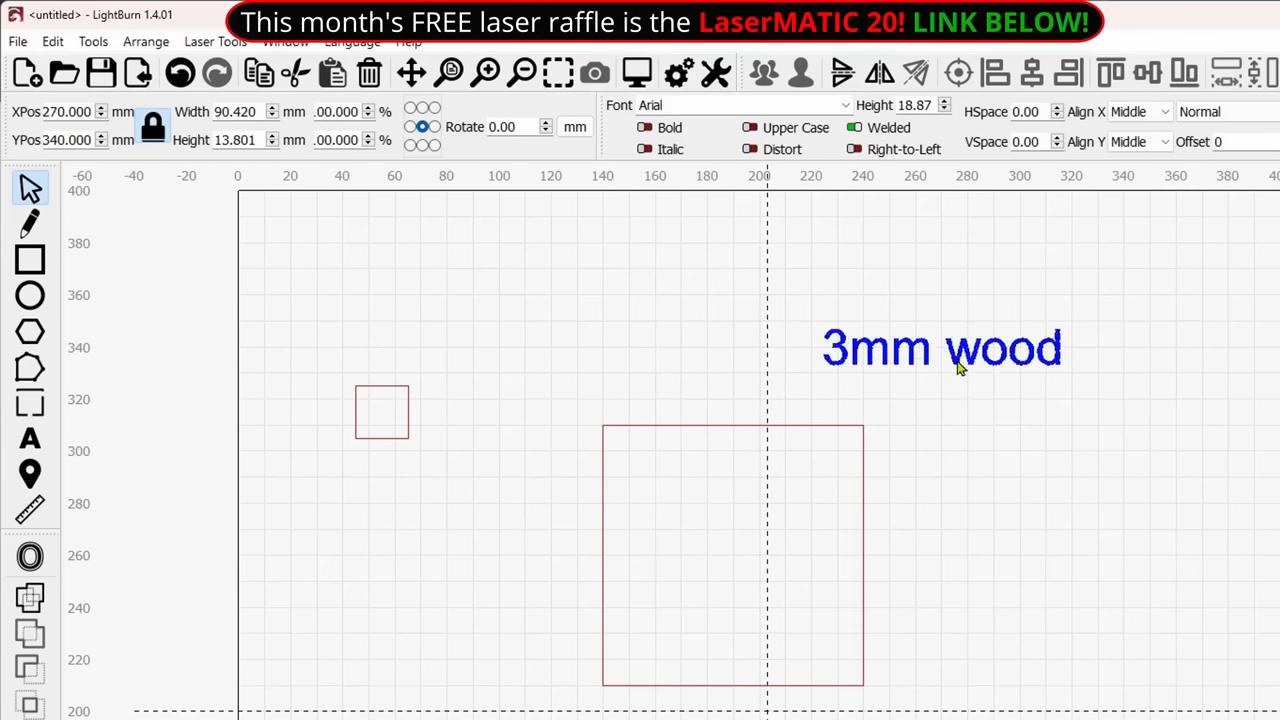
- Move the '3mm wood' text label to the right of the panel
left_click_drag(940, 348, 1060, 400)
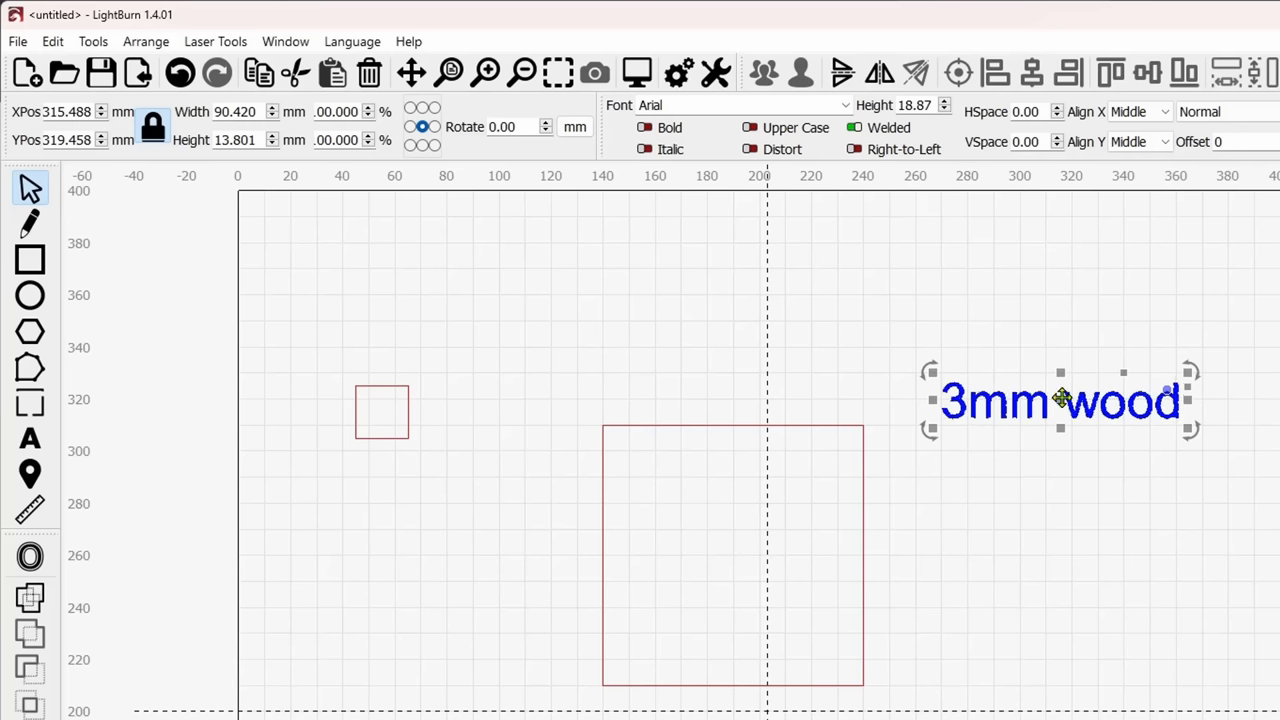
left_click_drag(1060, 400, 1098, 374)
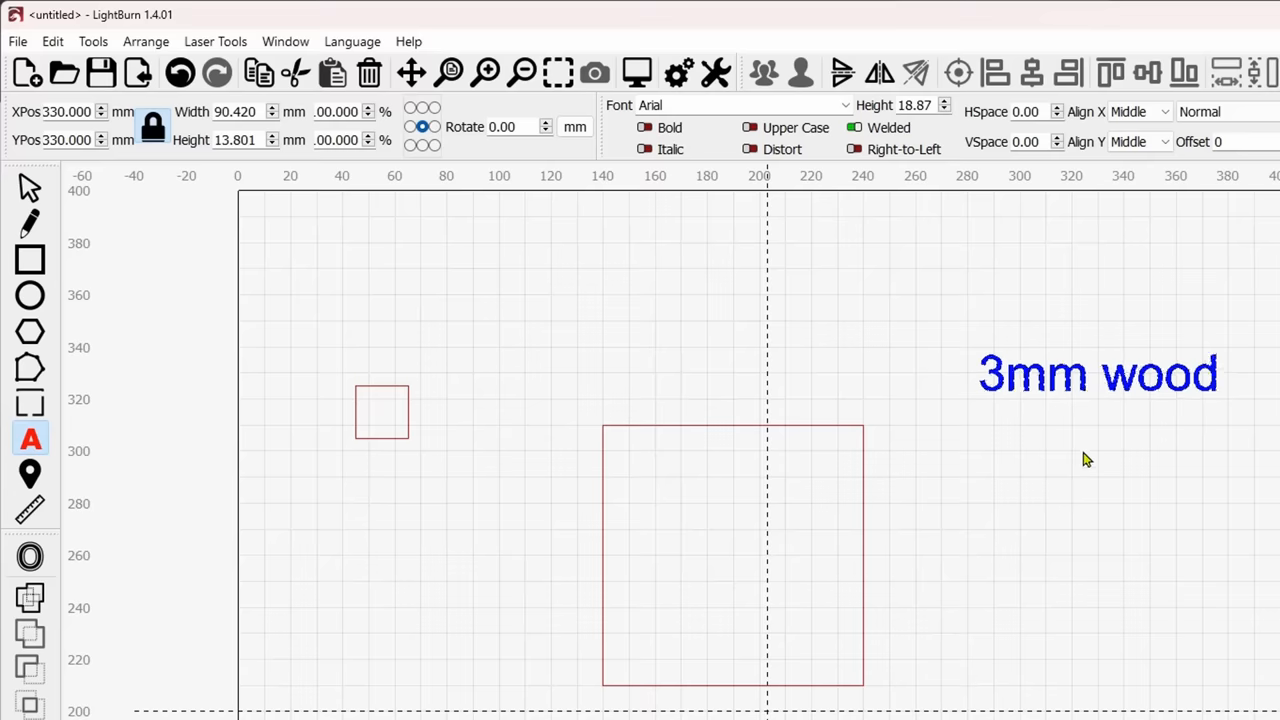
- Add a '6.02' text note beneath the '3mm wood' label
left_click(1082, 458)
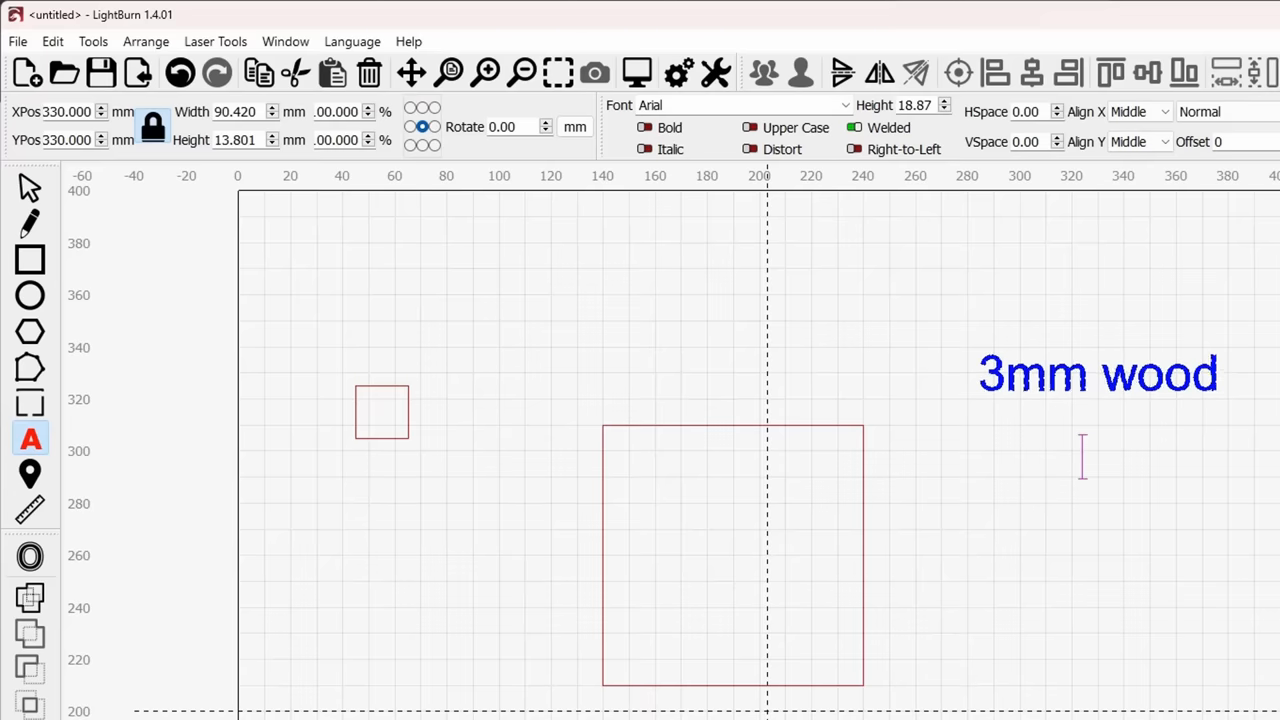
type("6")
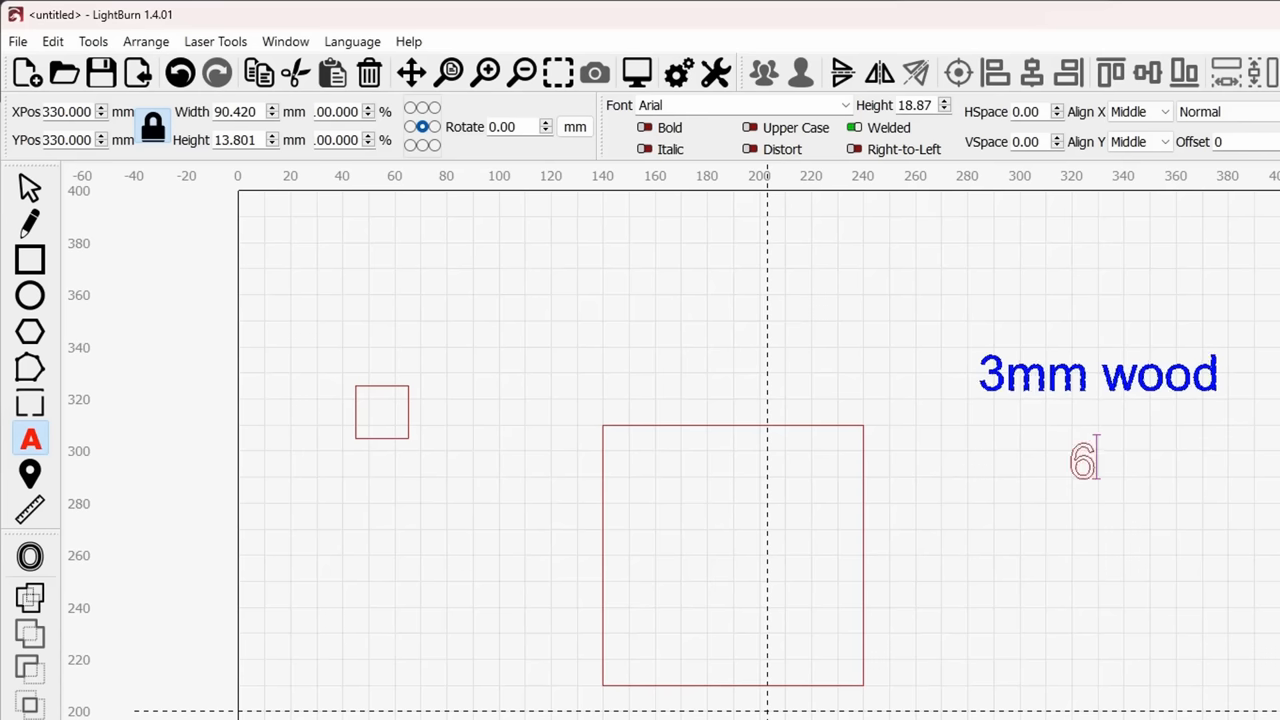
type(".02")
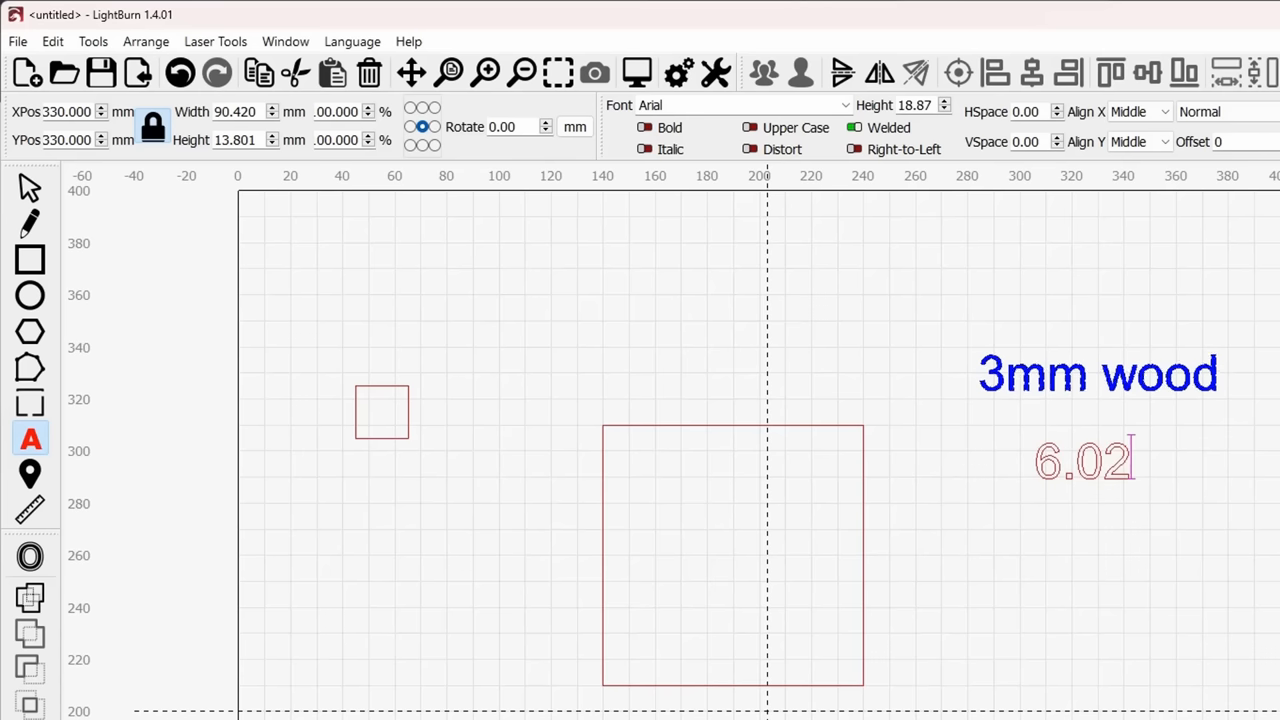
left_click(1080, 458)
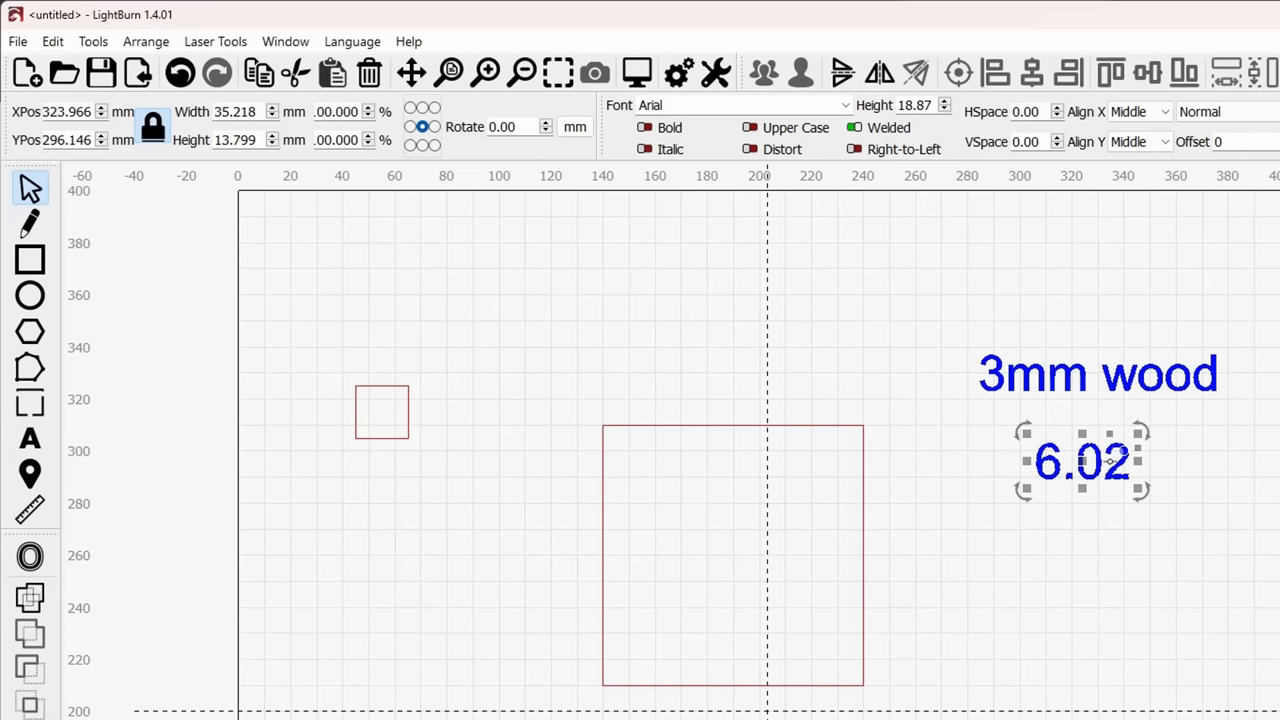
- Select the small square and set its height to 6.02 mm, then move to the width field
left_click(1028, 436)
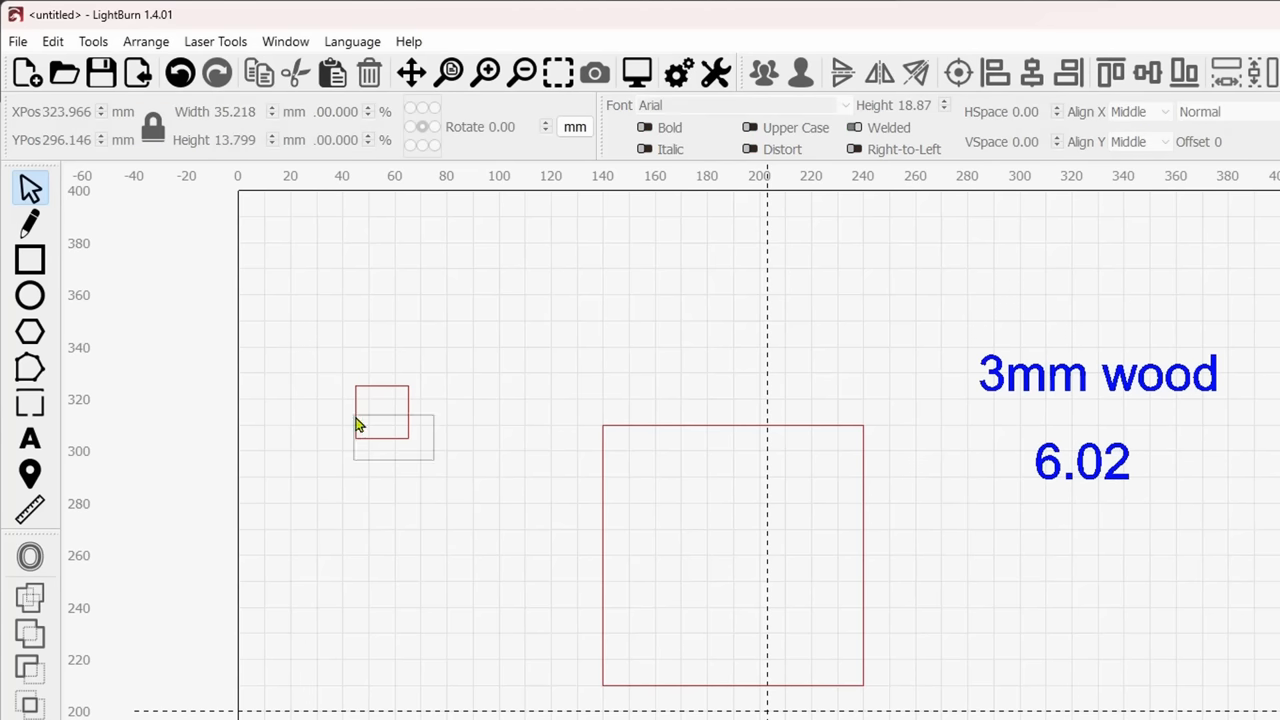
left_click(382, 414)
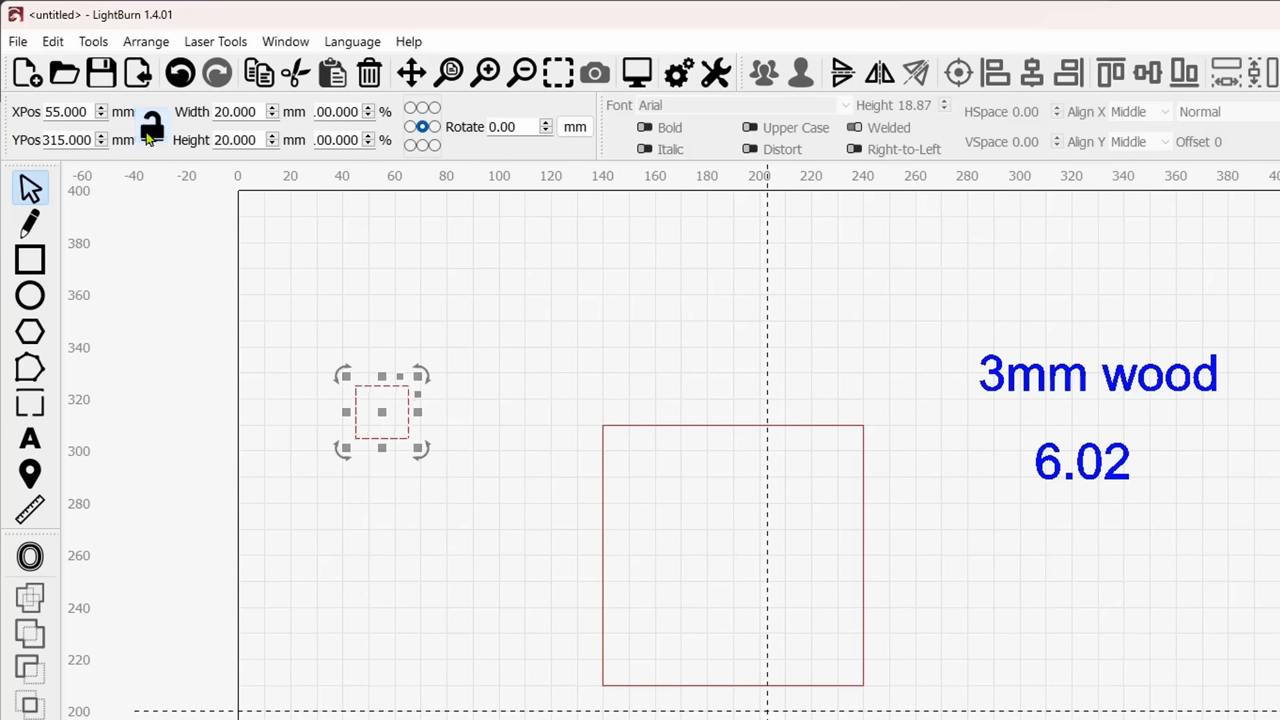
left_click(150, 124)
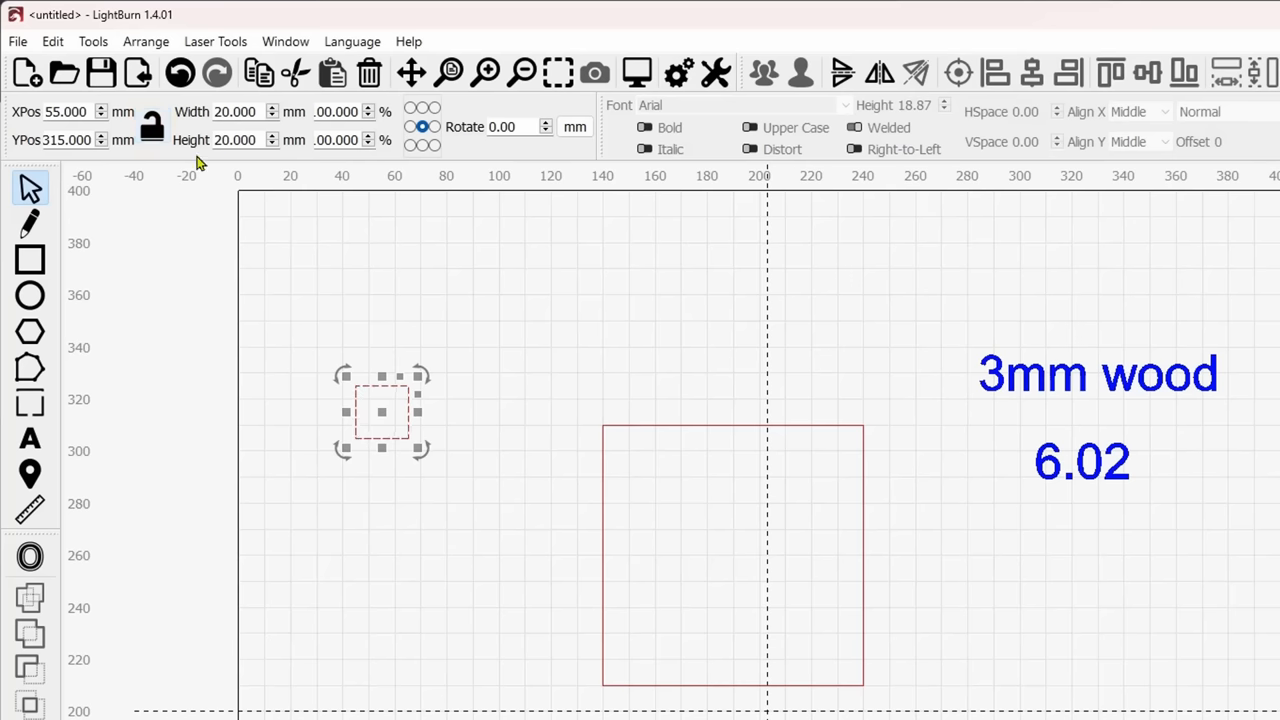
type("6")
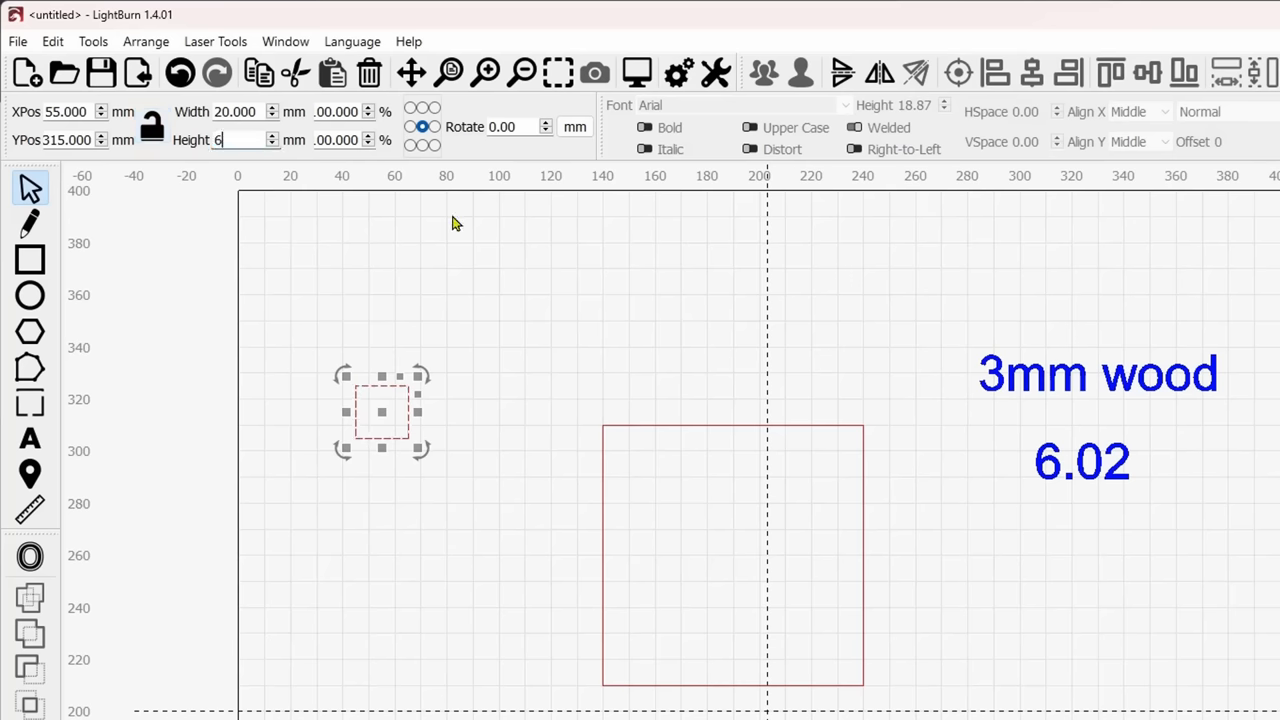
type(".020")
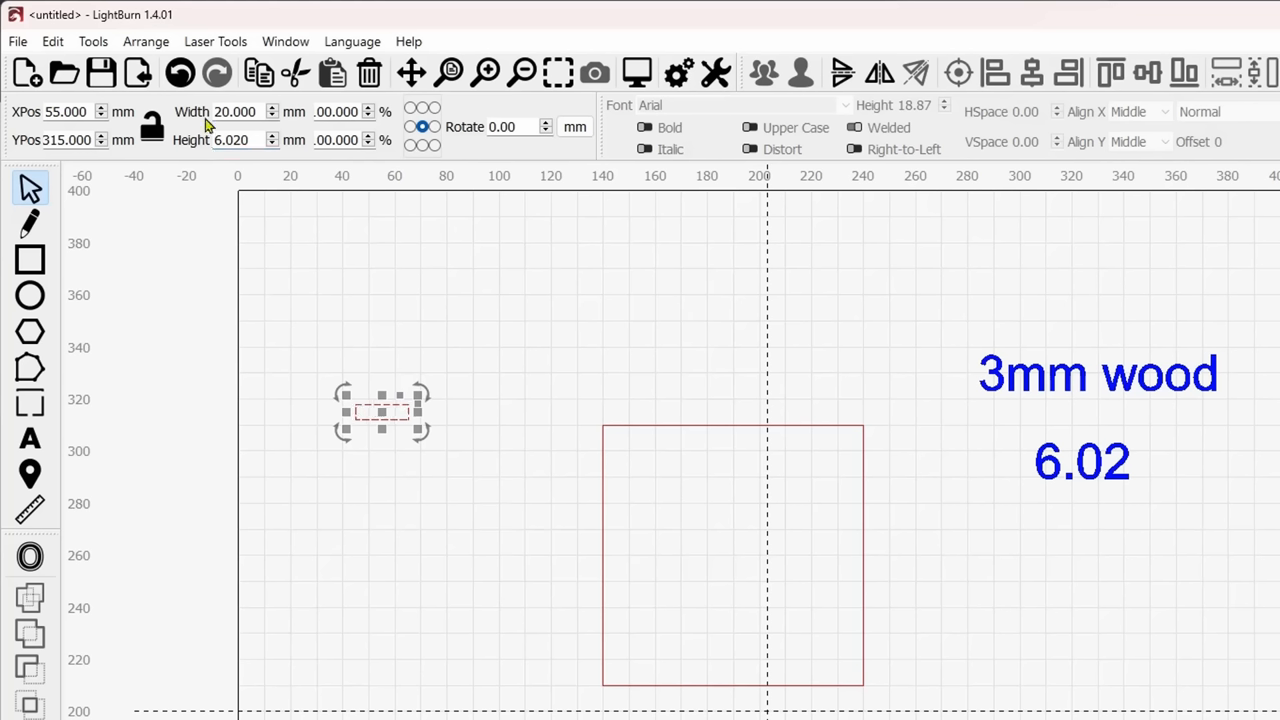
left_click(236, 112)
type("10.000")
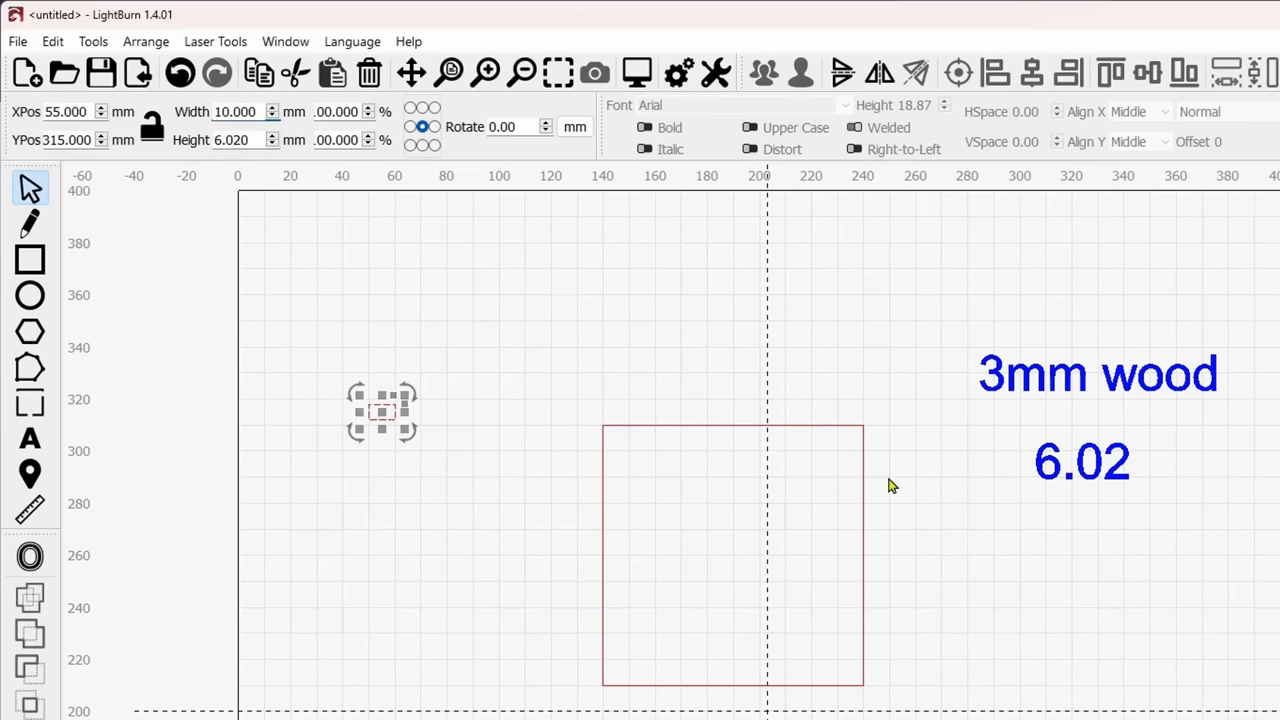
mouse_move(226, 380)
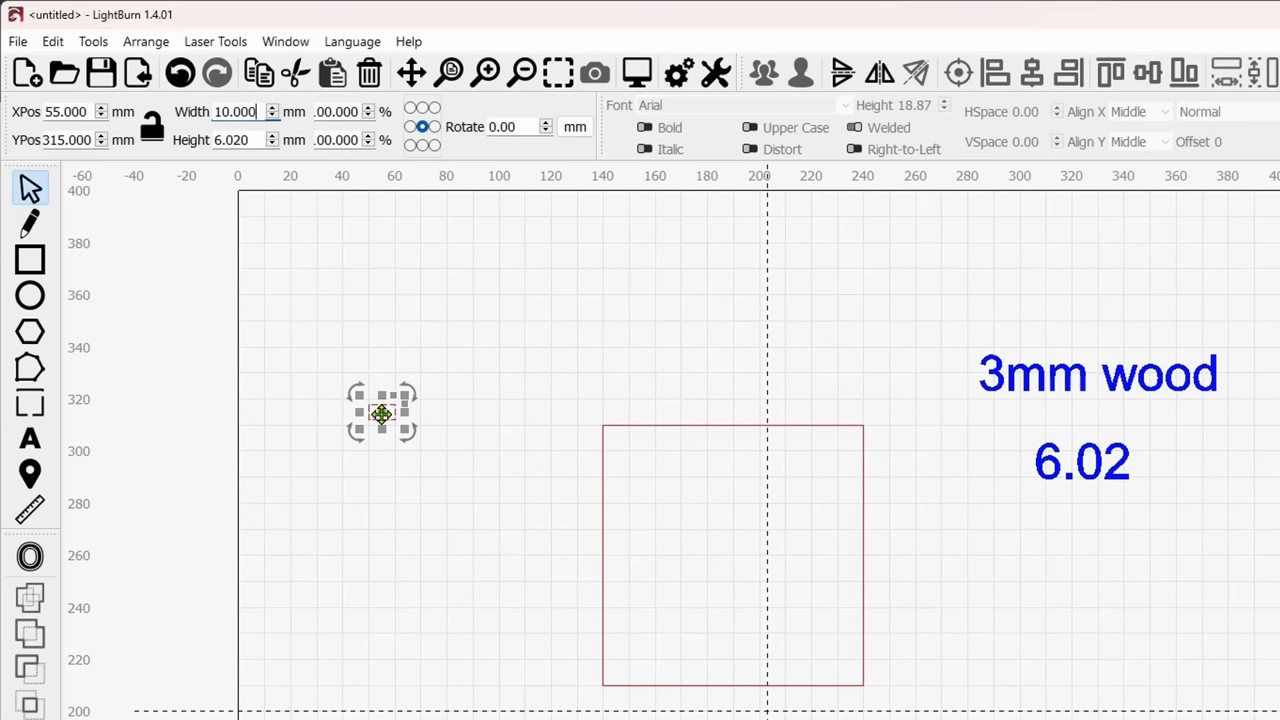
- Drag the 10 × 6.02 mm slot onto the panel's top edge and slide it toward the centre
left_click_drag(384, 412, 500, 348)
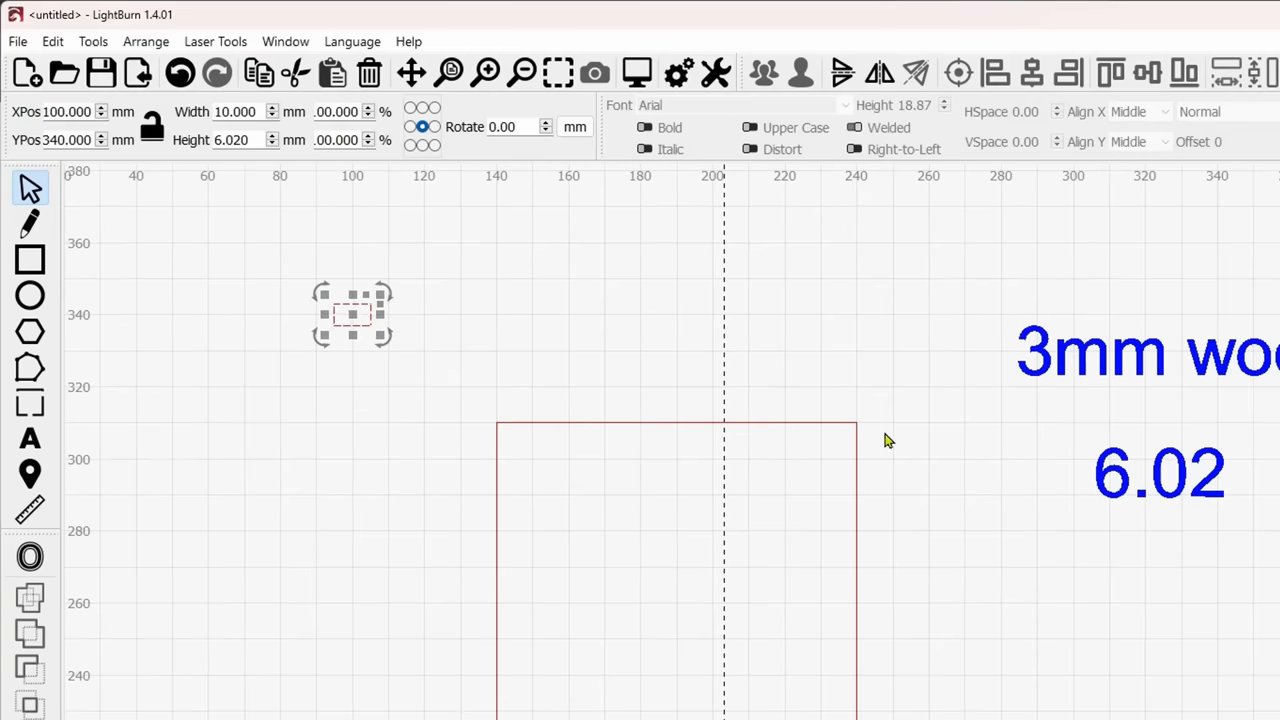
mouse_move(352, 316)
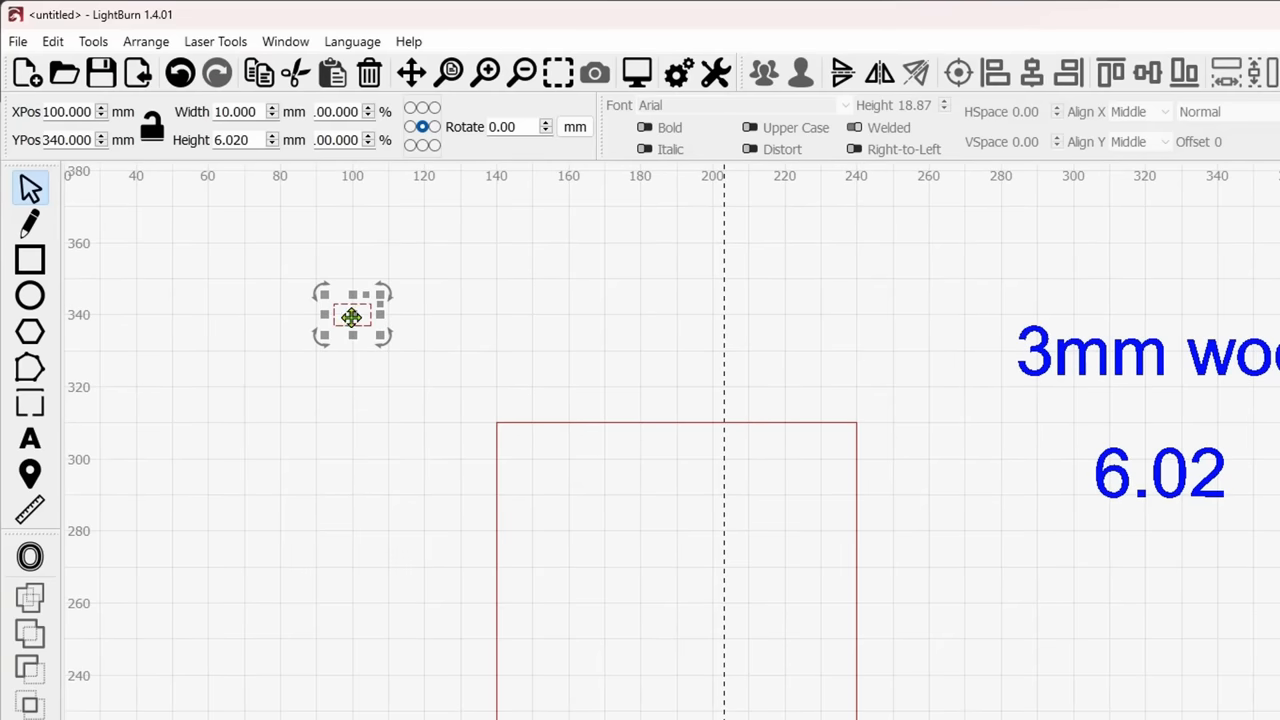
left_click_drag(352, 316, 540, 300)
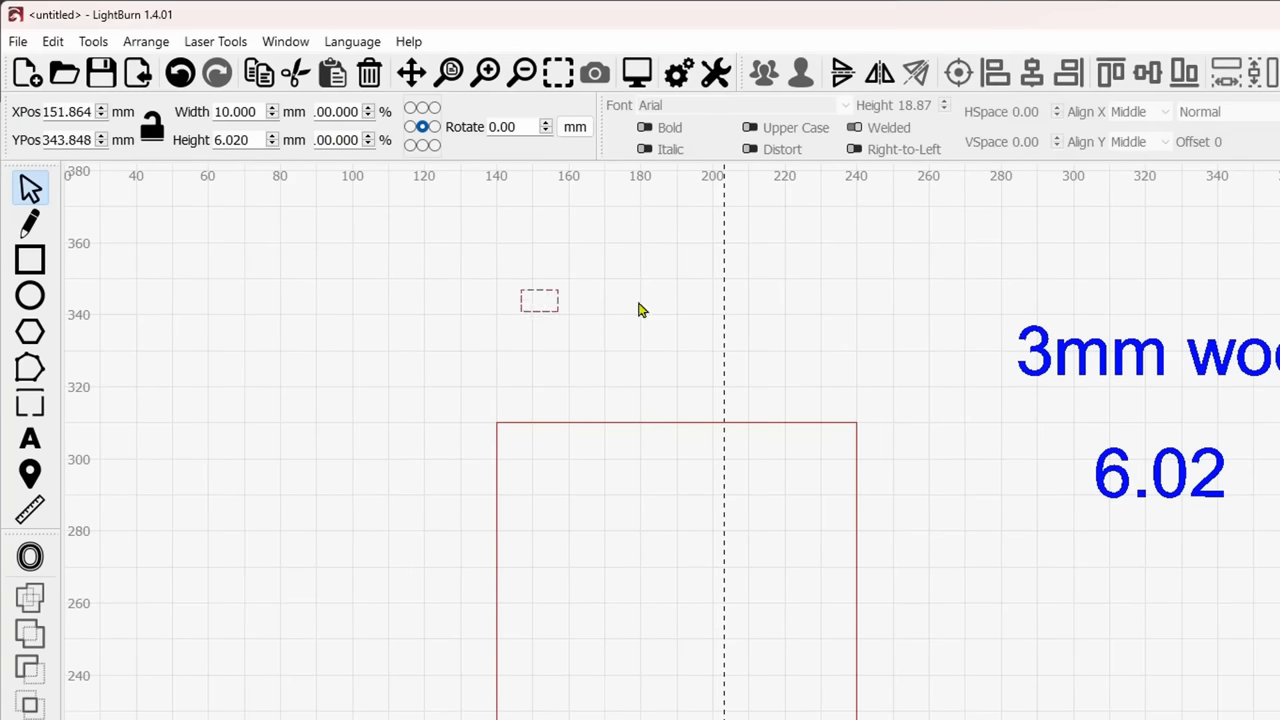
left_click_drag(540, 300, 636, 422)
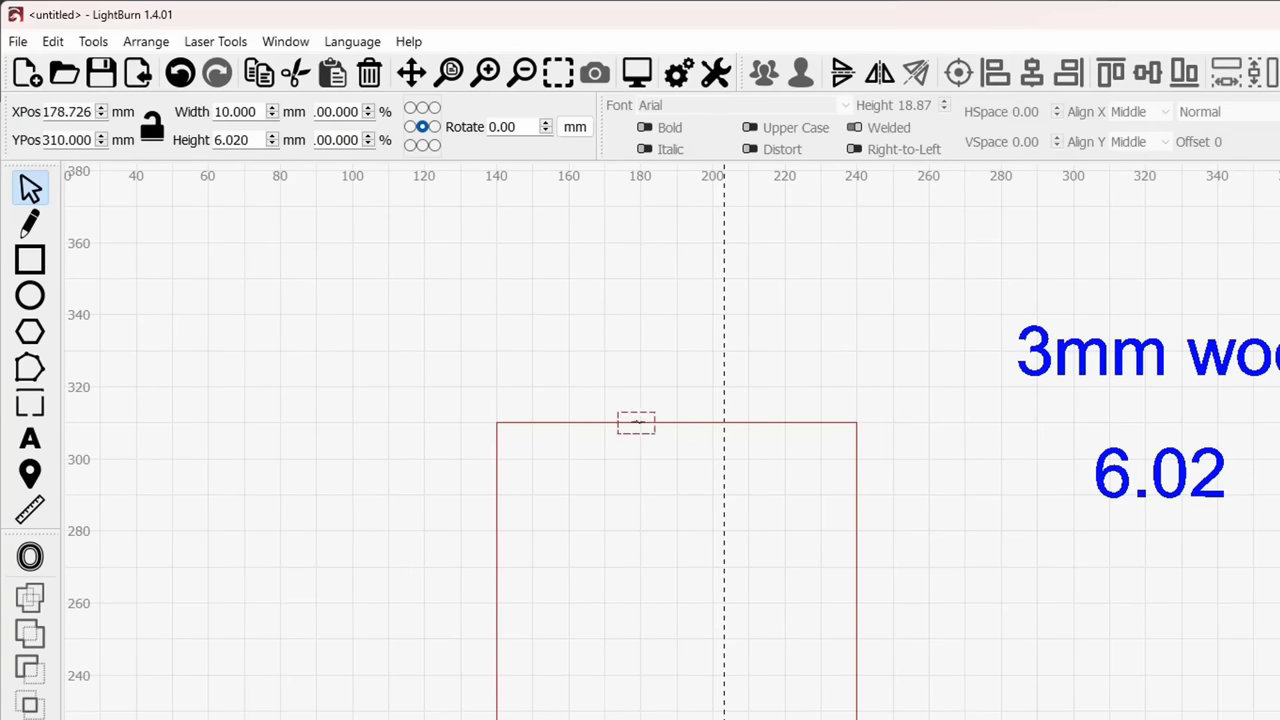
left_click_drag(636, 422, 540, 422)
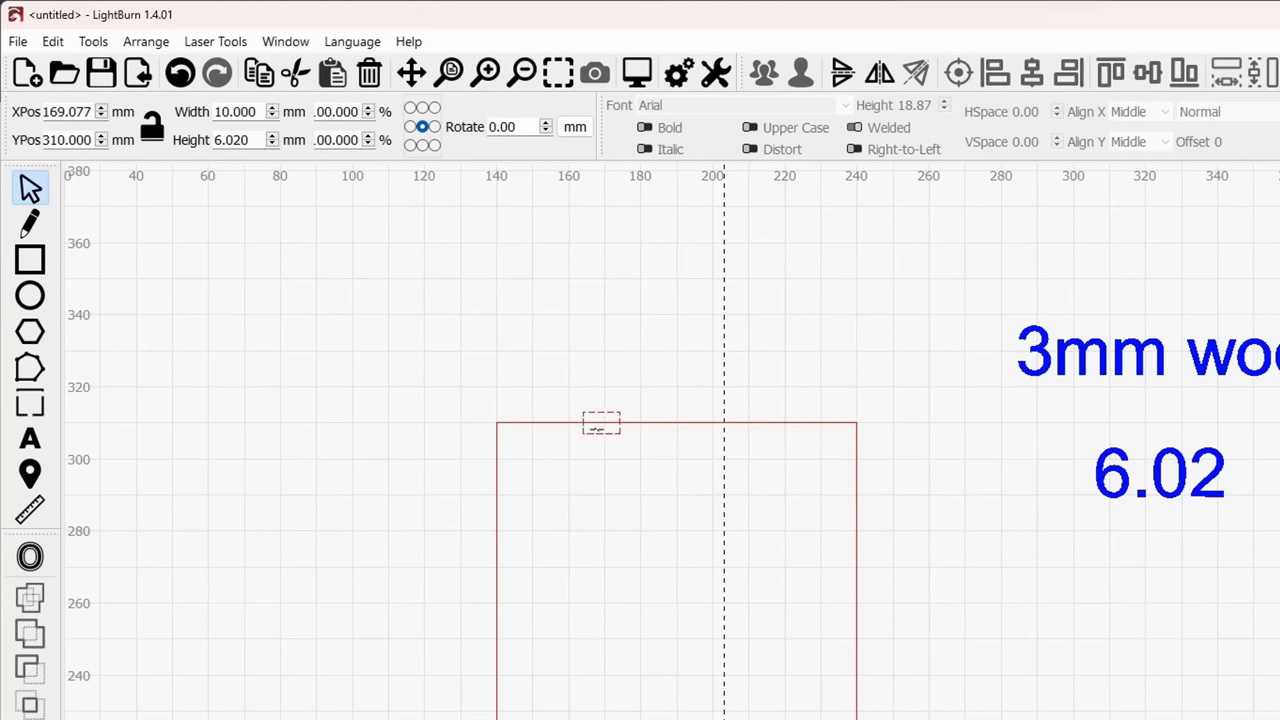
left_click_drag(600, 420, 676, 420)
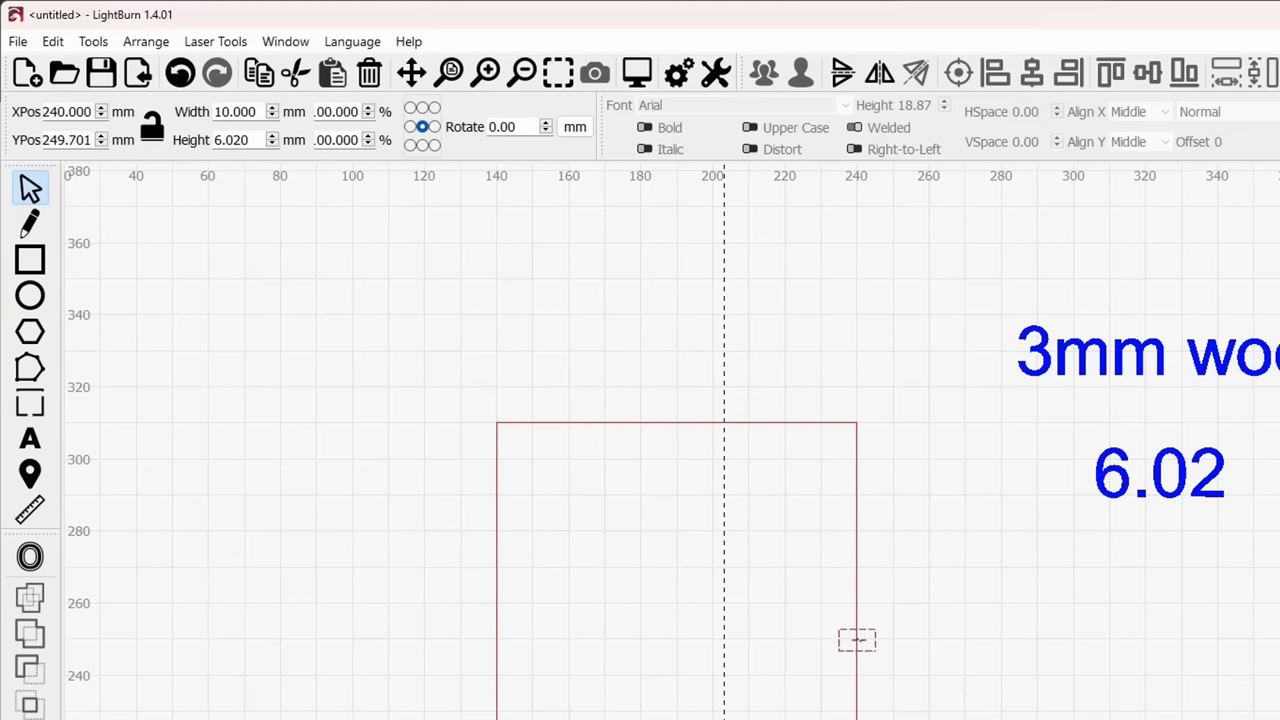
left_click_drag(856, 640, 812, 422)
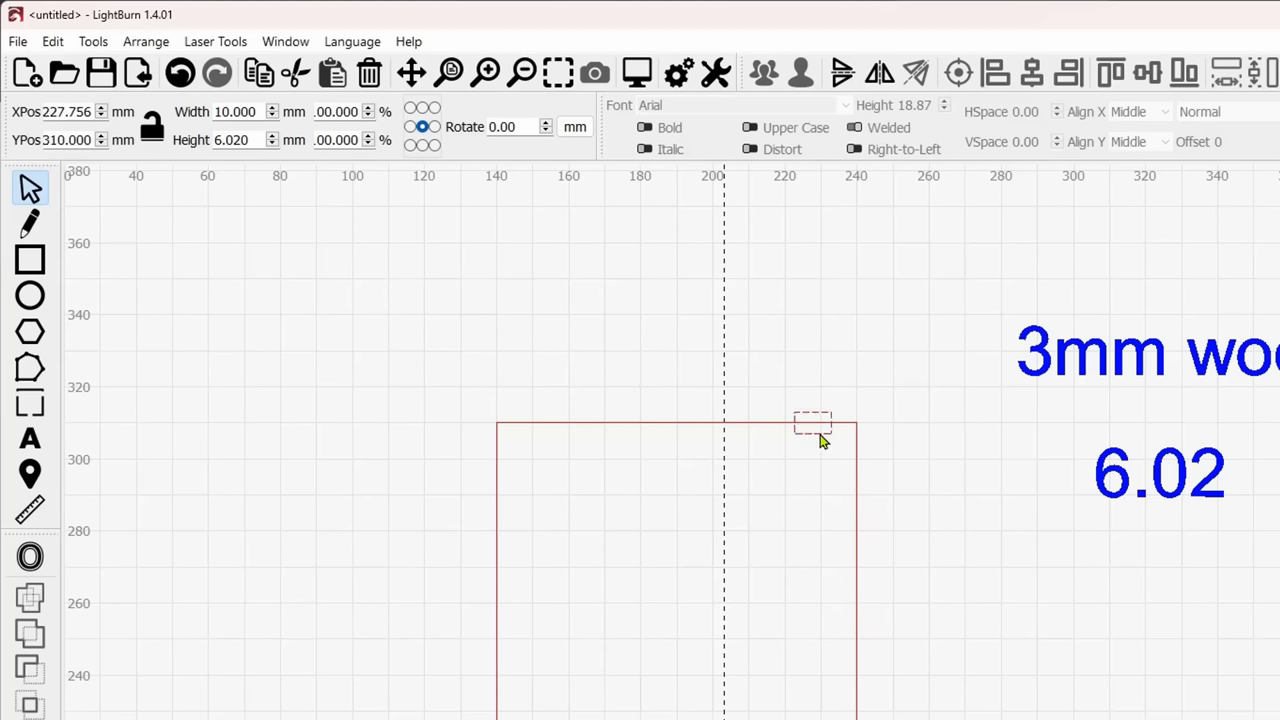
left_click_drag(812, 422, 676, 422)
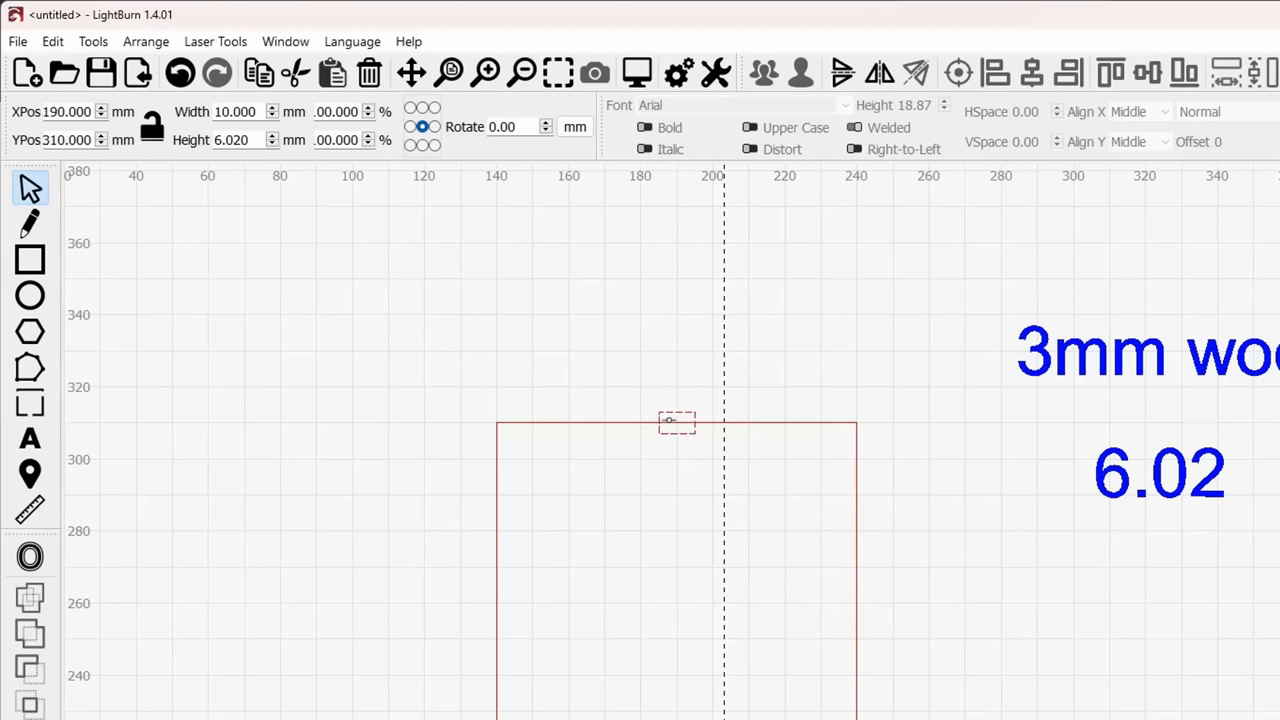
left_click_drag(676, 420, 768, 420)
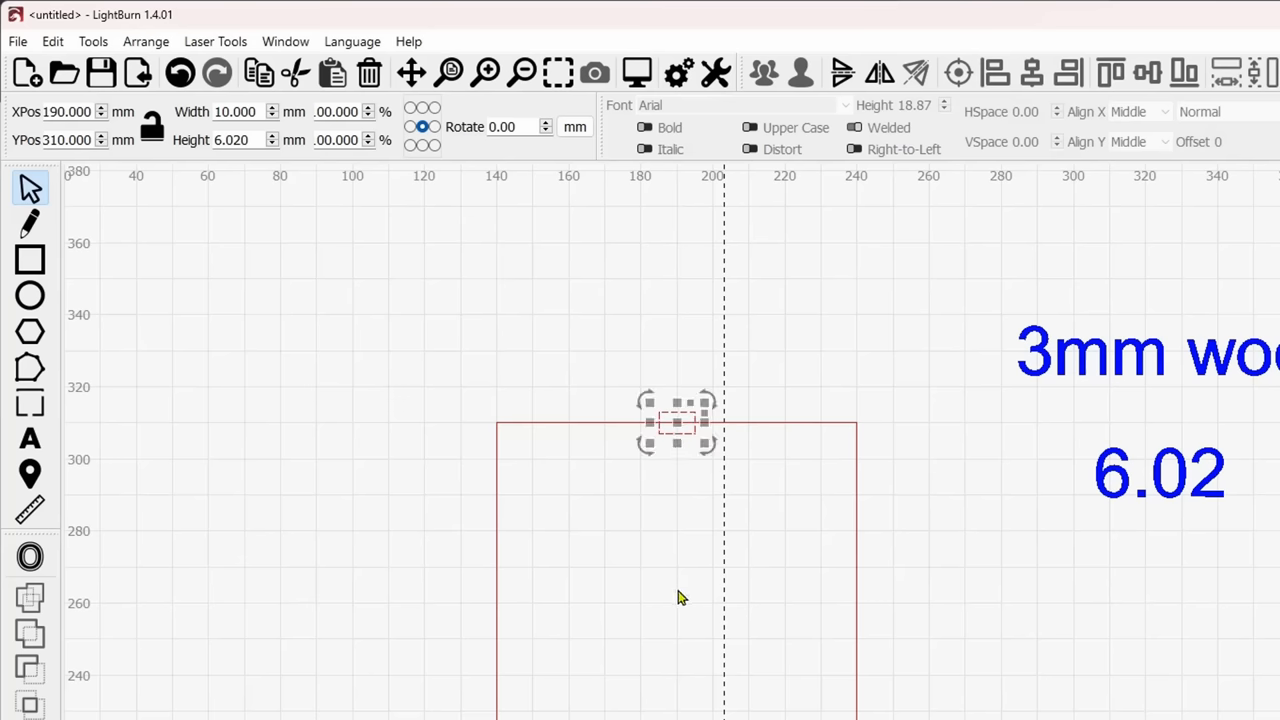
mouse_move(622, 686)
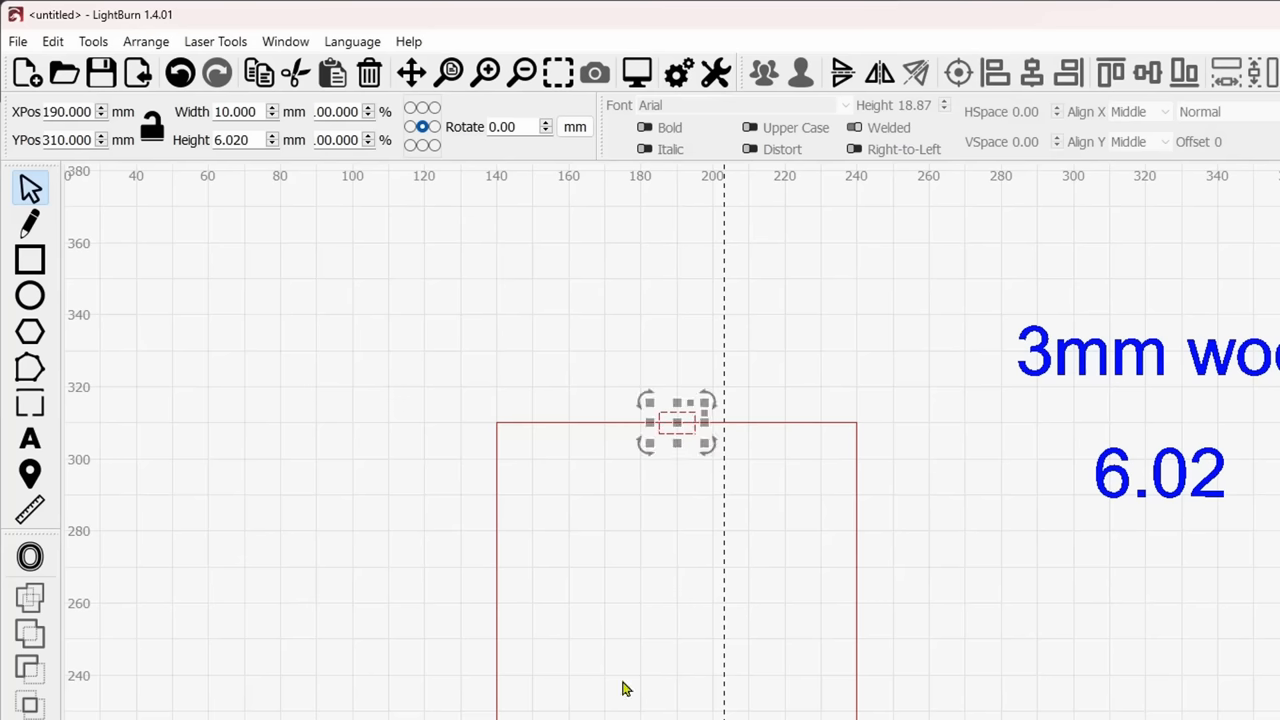
mouse_move(678, 516)
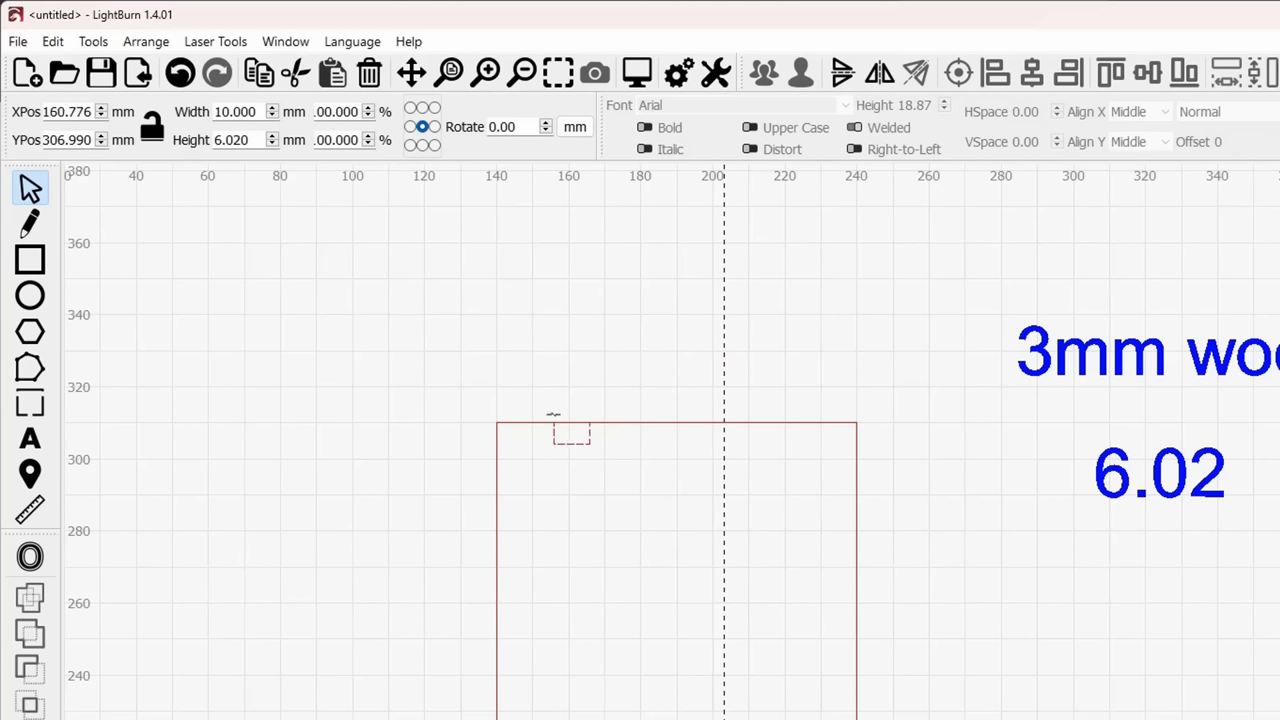
- Fine-tune the slot until it snaps centred on the top edge at X 190, Y 310
left_click_drag(572, 432, 566, 420)
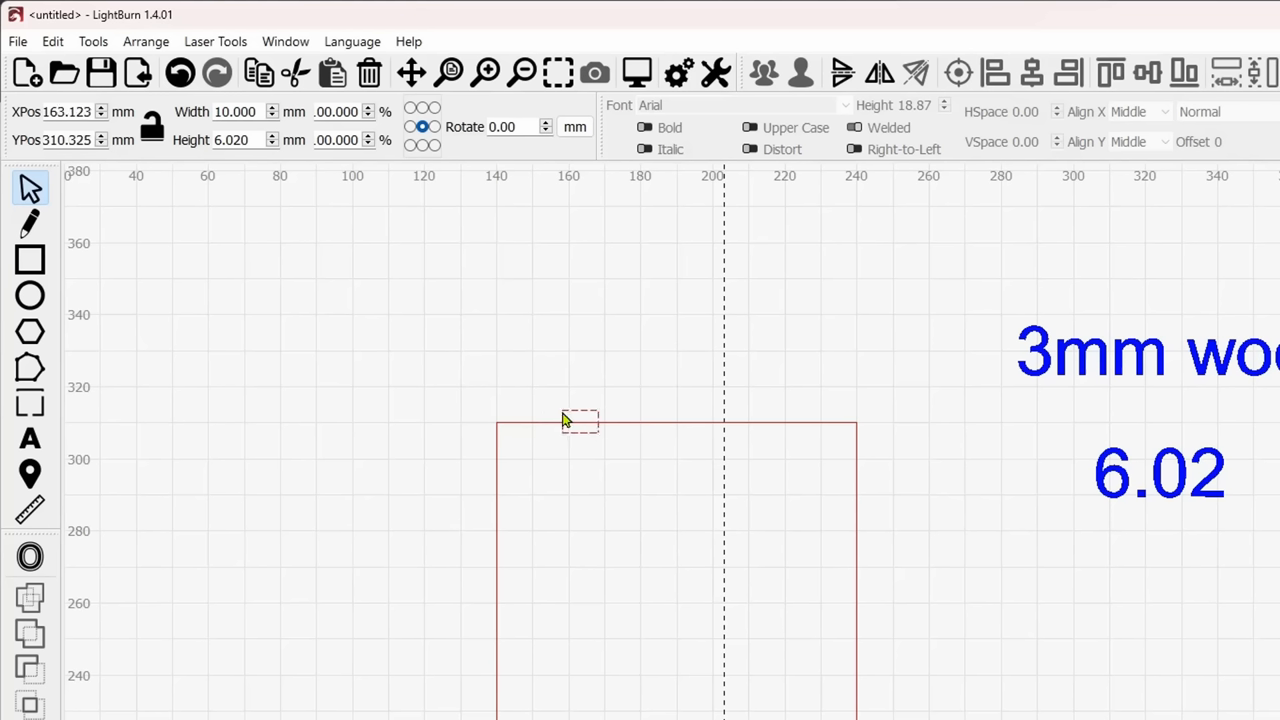
left_click_drag(578, 420, 544, 452)
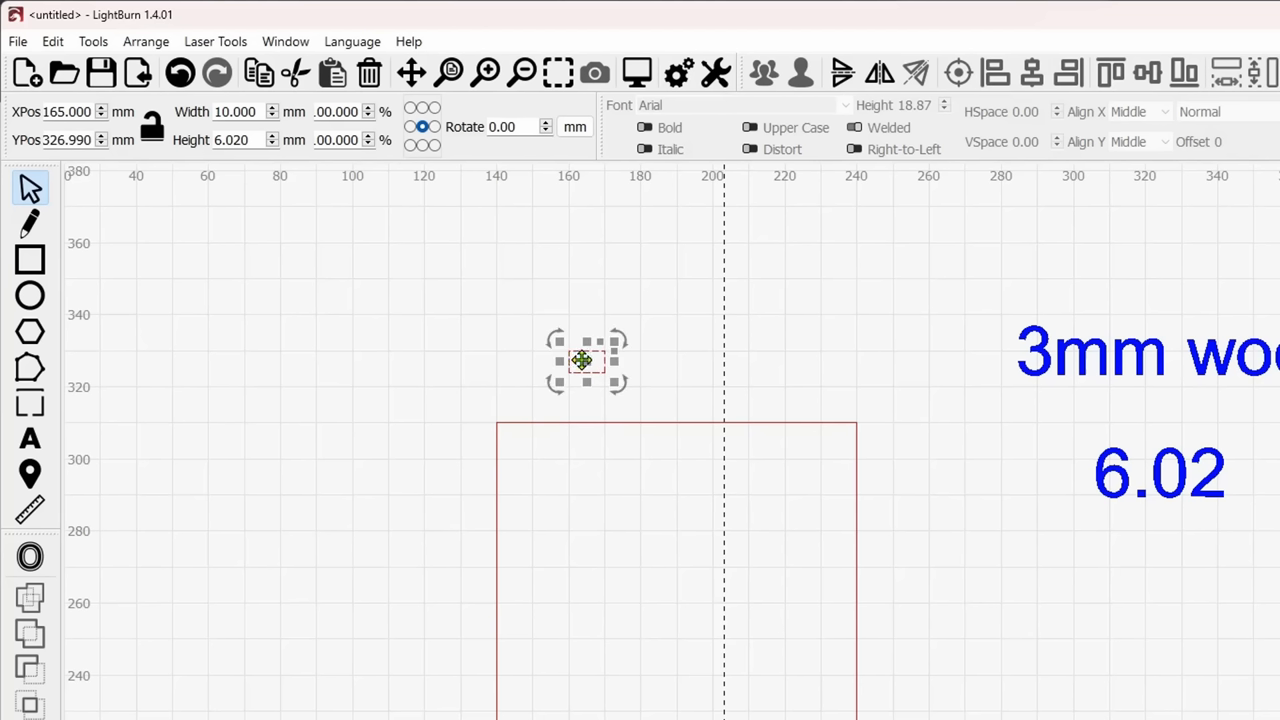
left_click_drag(584, 360, 700, 420)
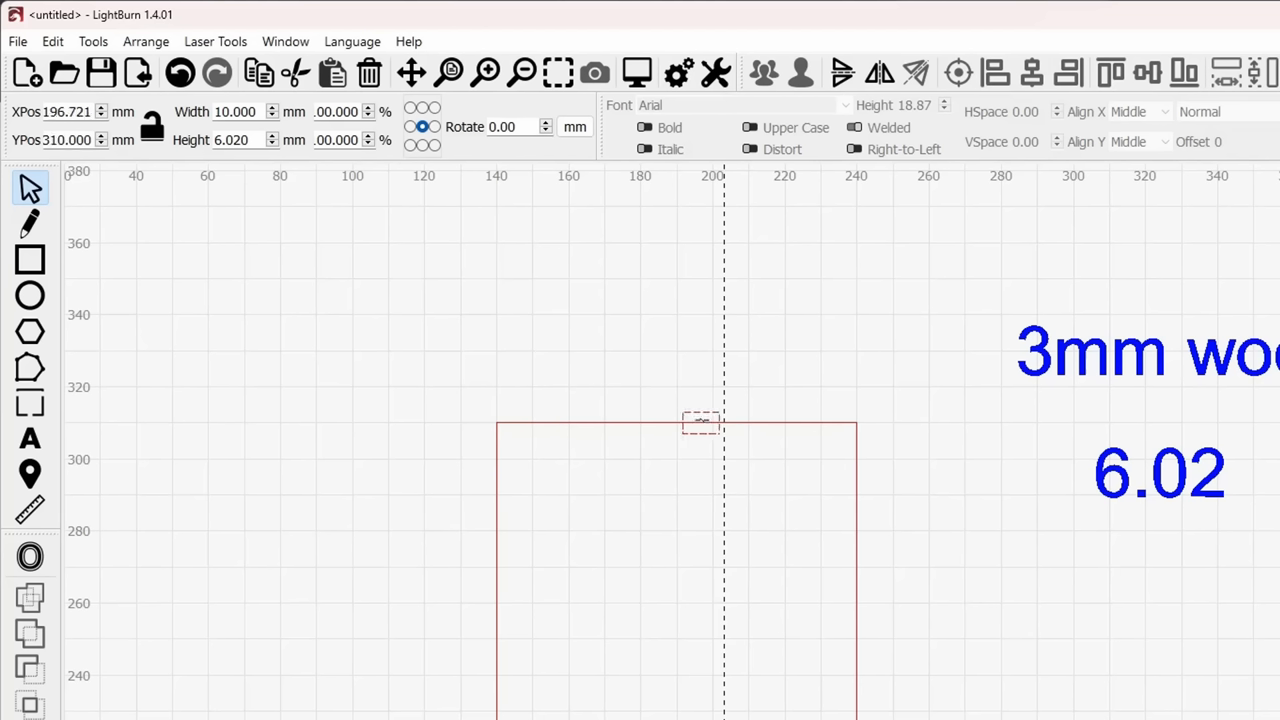
left_click_drag(700, 420, 740, 420)
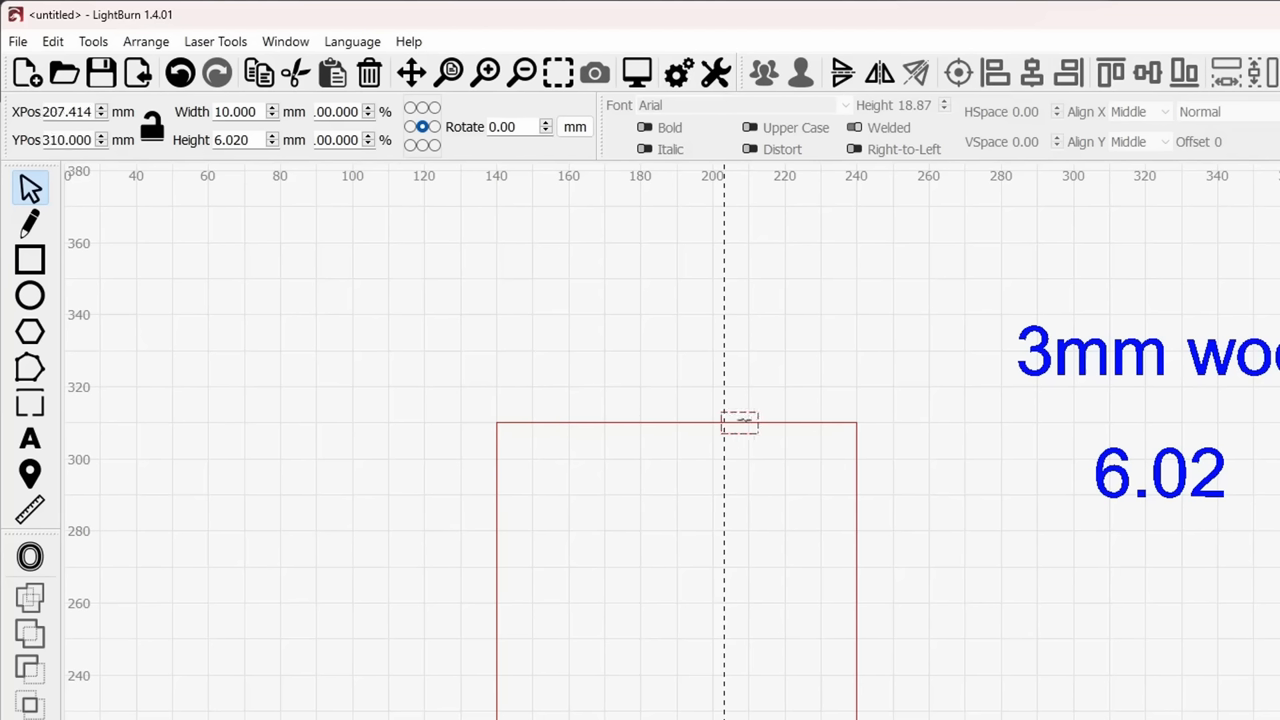
left_click_drag(740, 420, 676, 420)
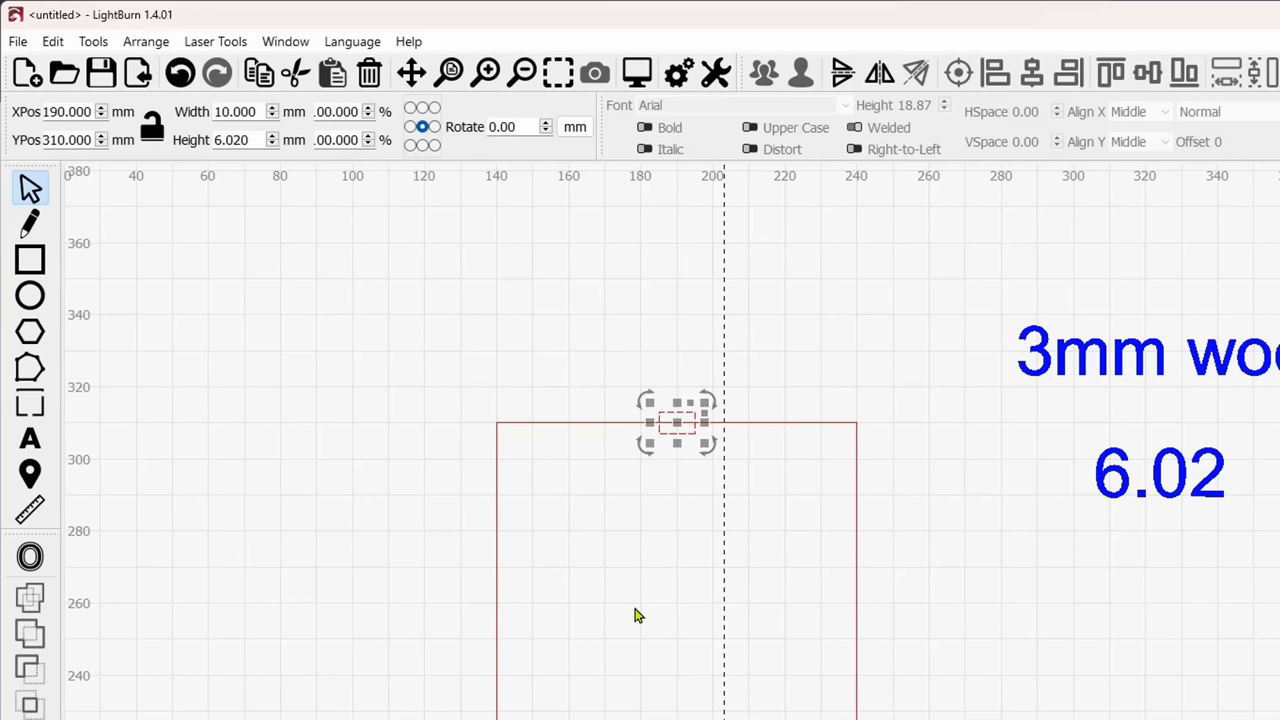
mouse_move(1020, 620)
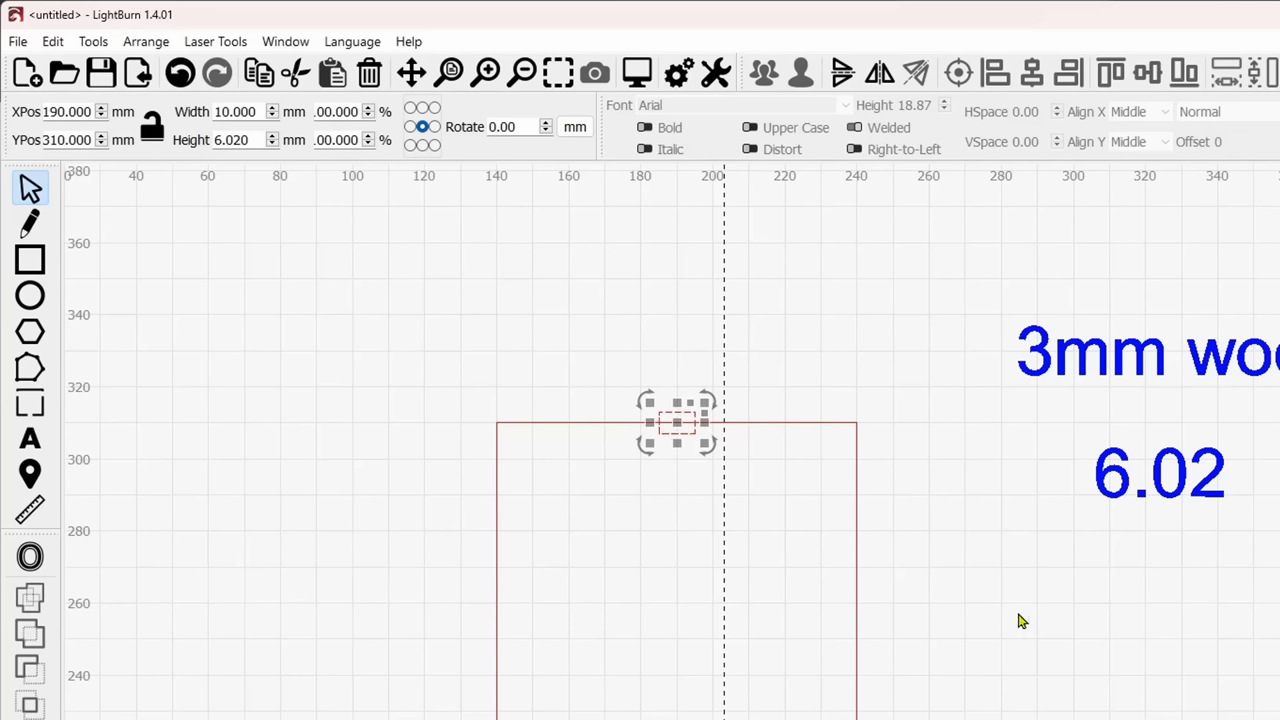
mouse_move(952, 564)
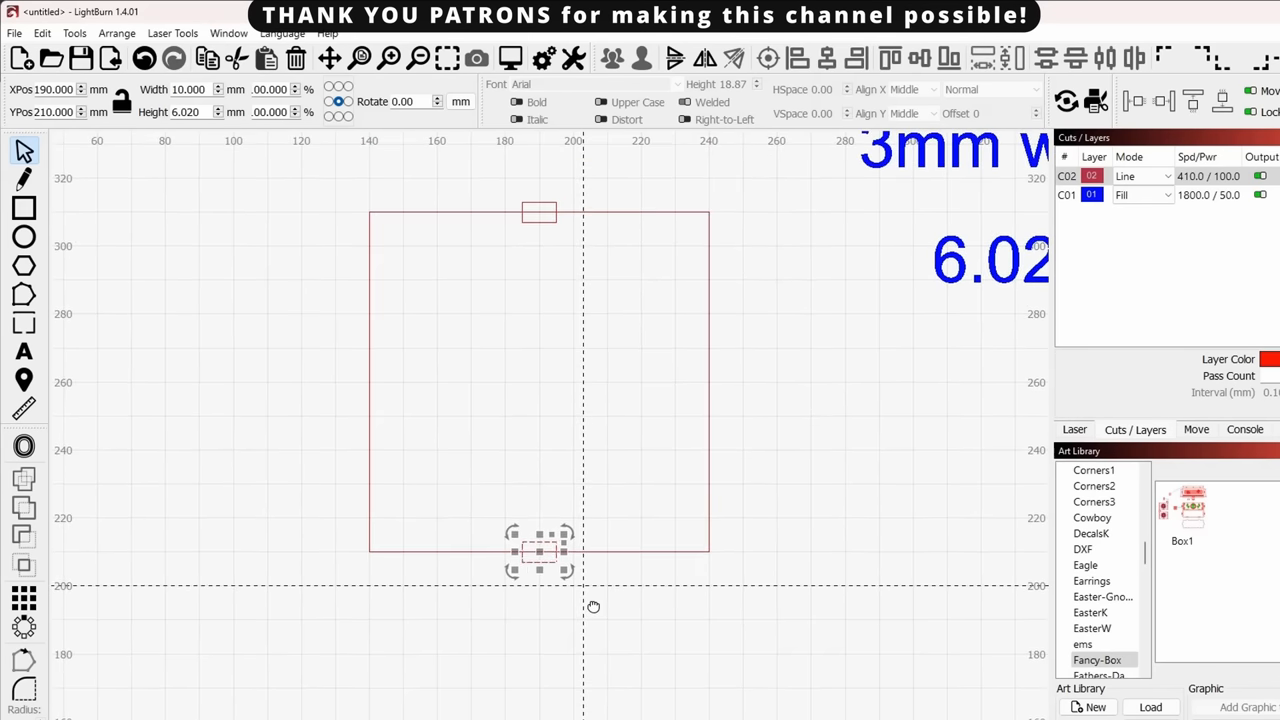
mouse_move(668, 580)
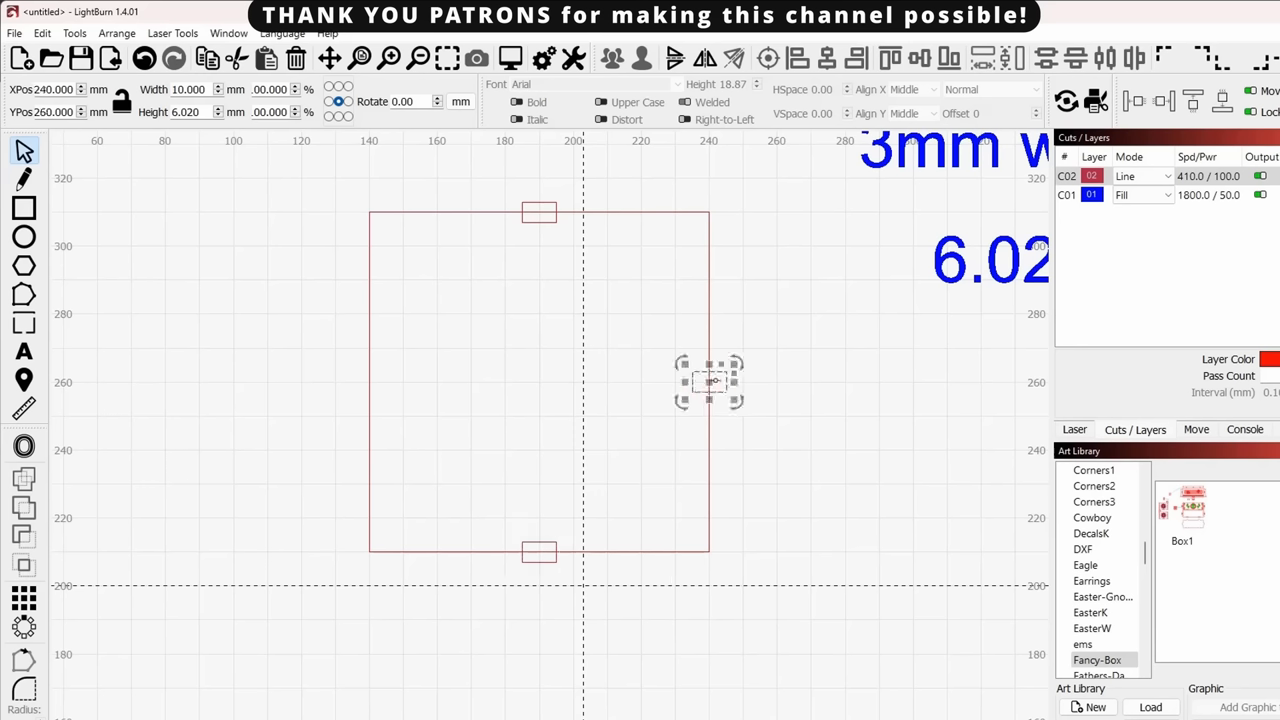
- Place slot copies centred on the right (X240 Y260) and left (X140 Y260) edges, then deselect
left_click_drag(710, 380, 710, 430)
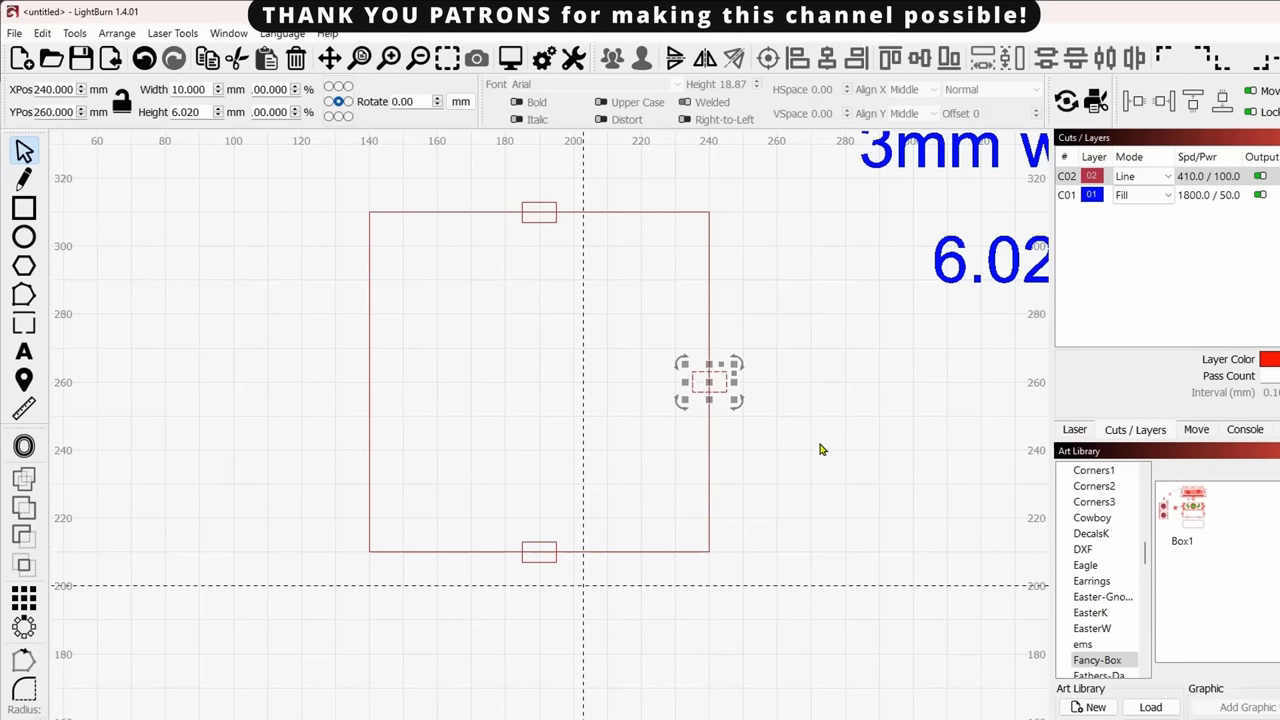
left_click_drag(710, 382, 370, 382)
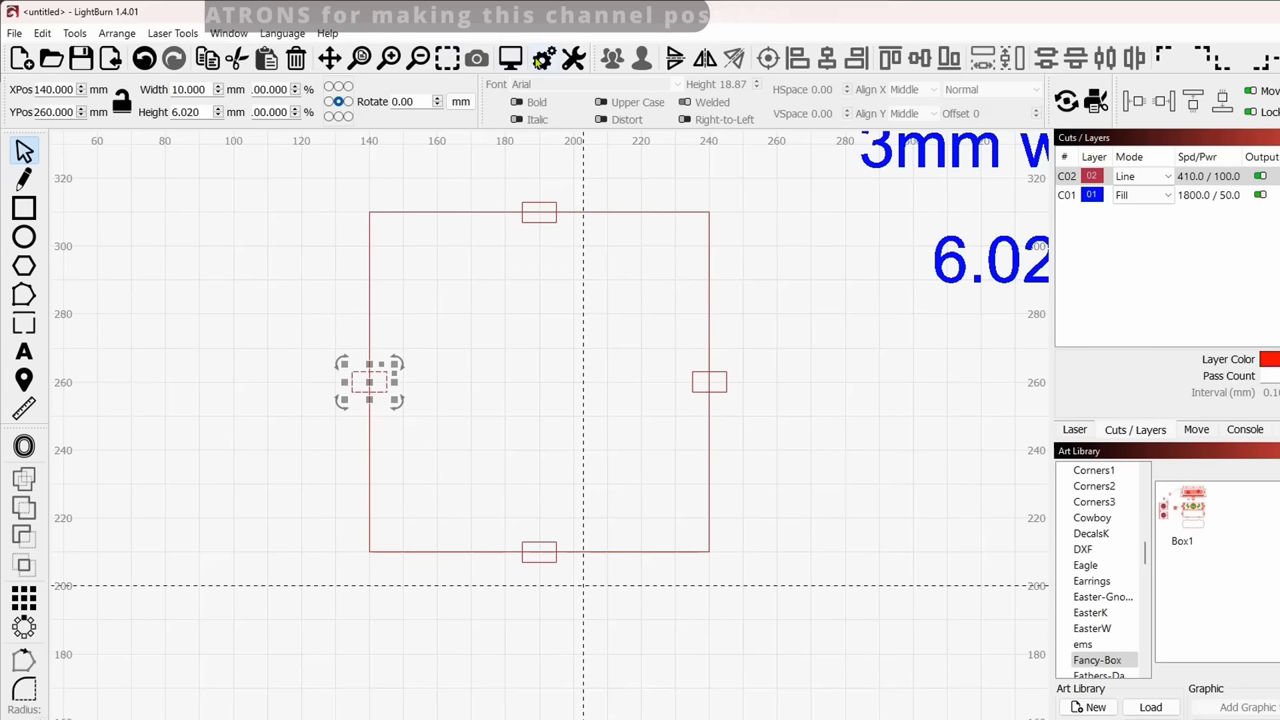
mouse_move(548, 54)
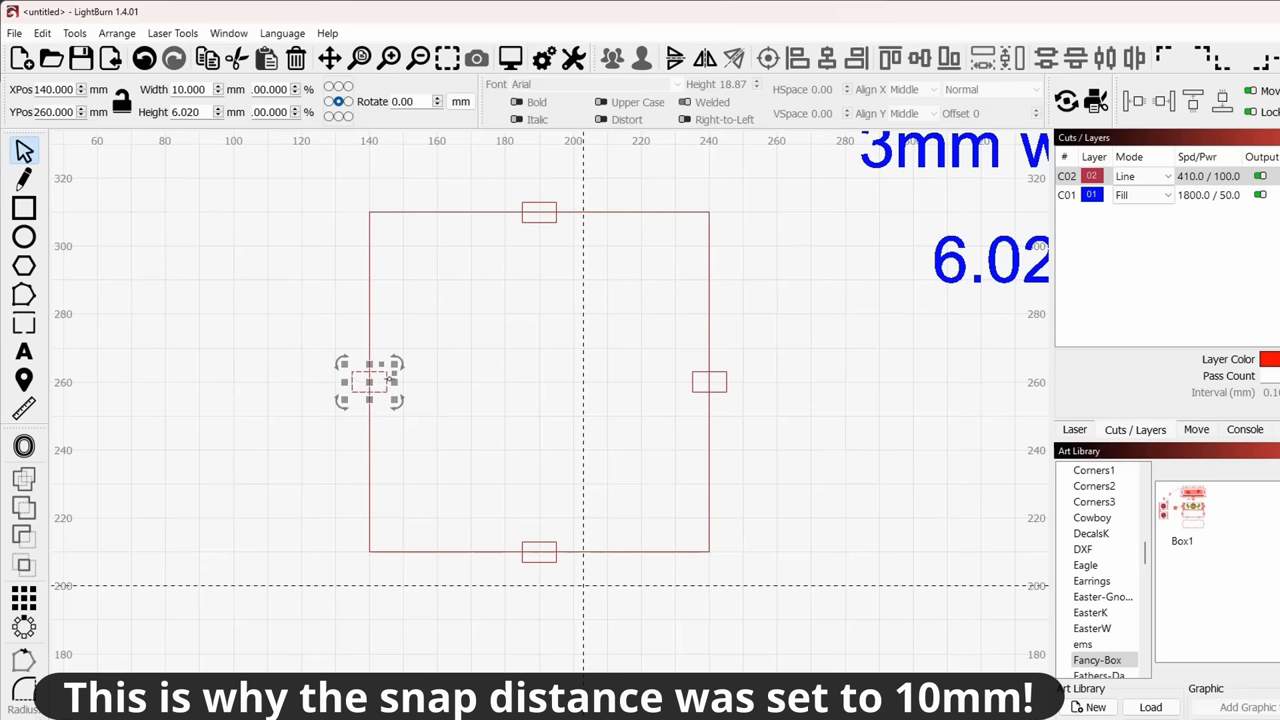
left_click(826, 458)
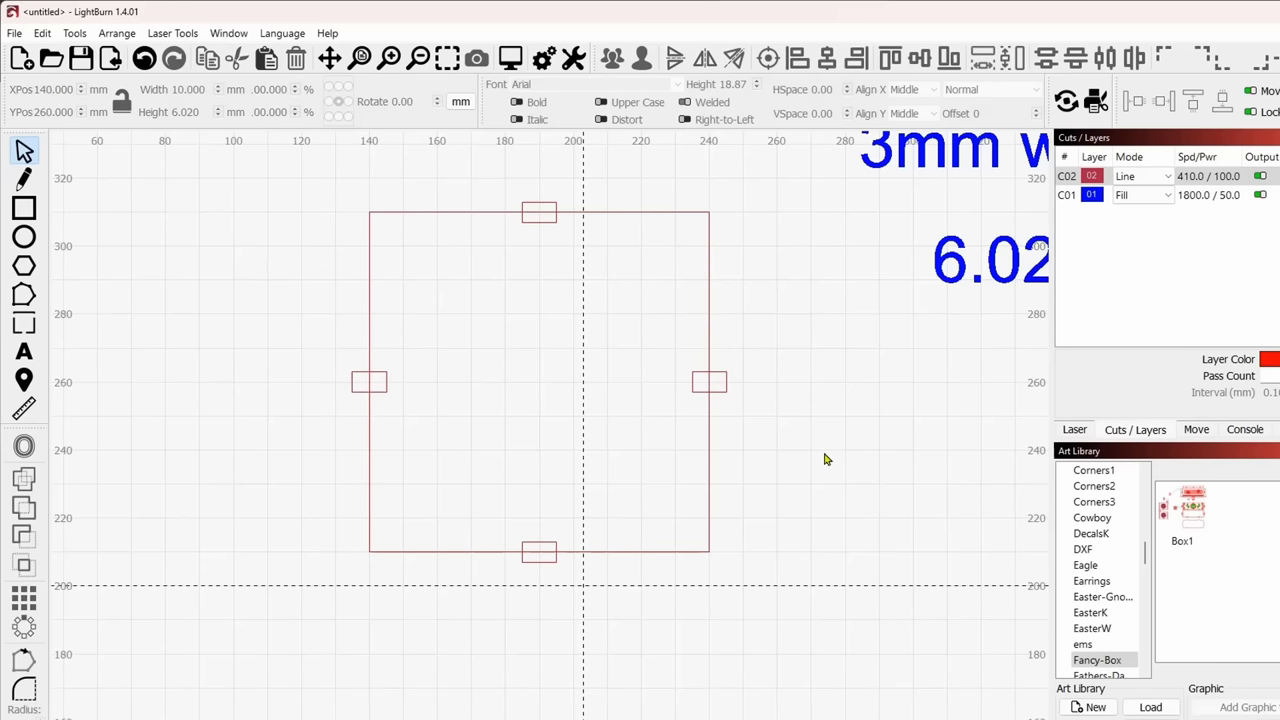
mouse_move(756, 410)
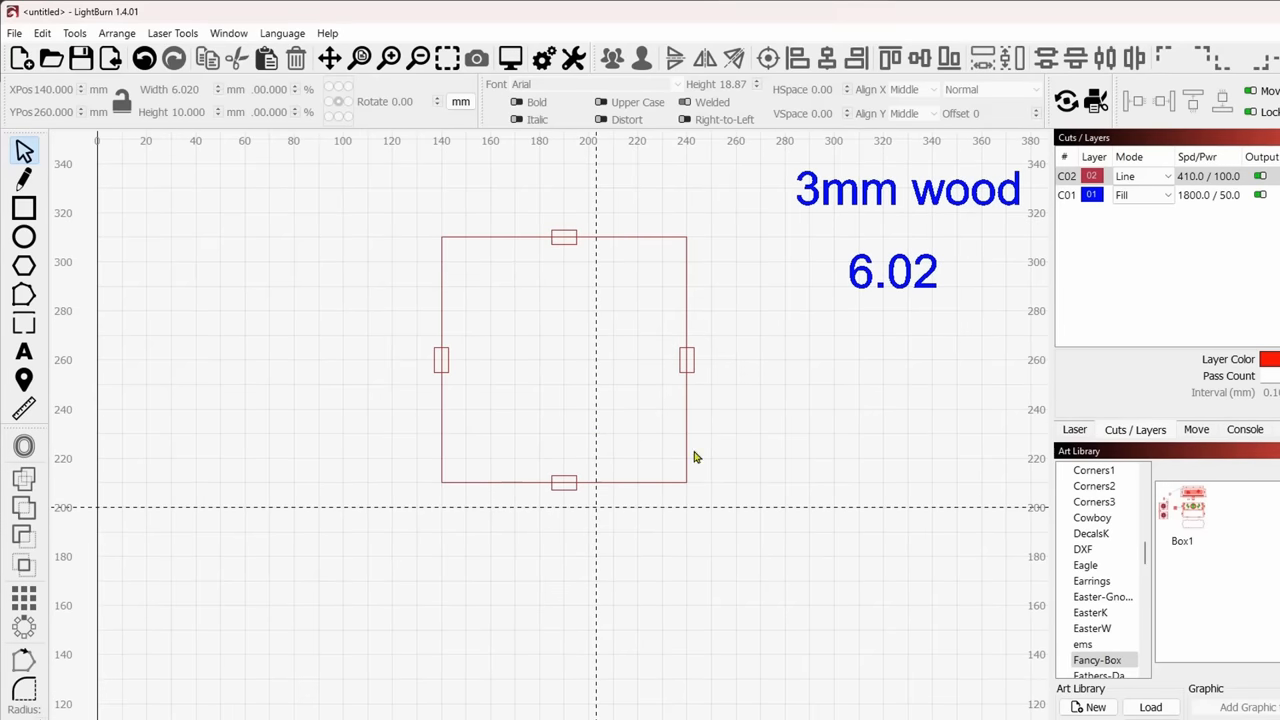
mouse_move(692, 372)
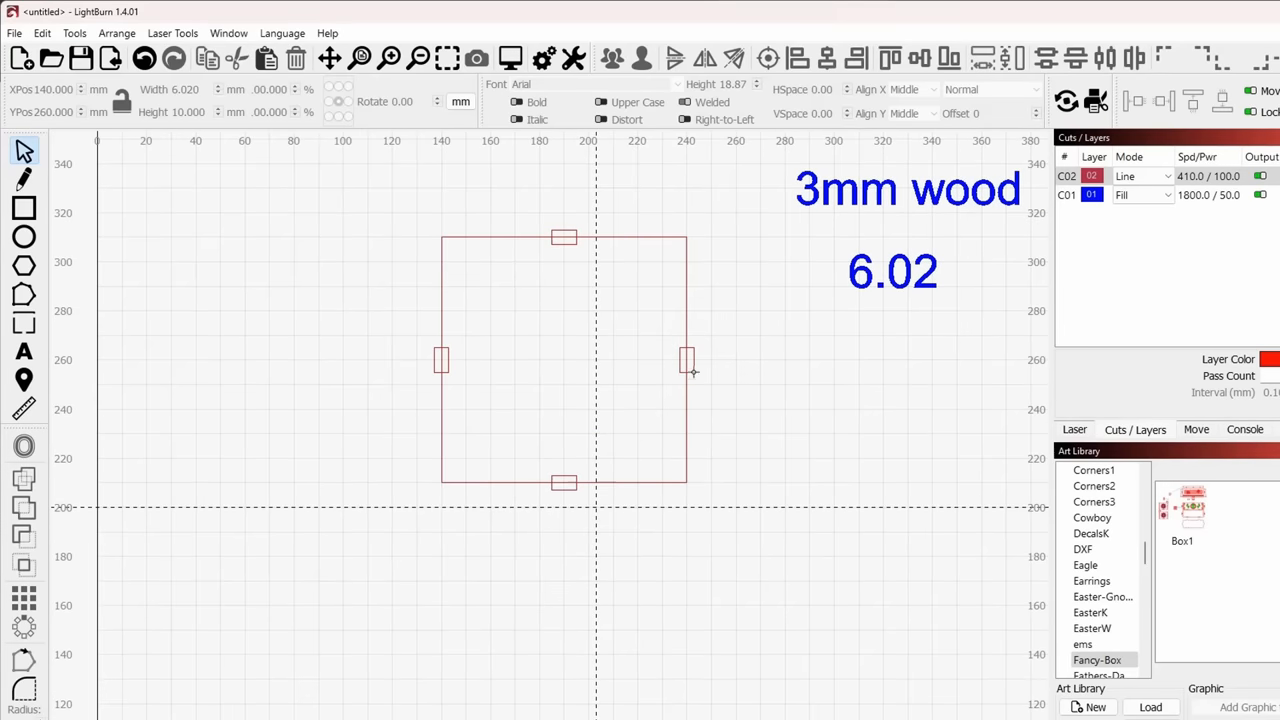
mouse_move(704, 288)
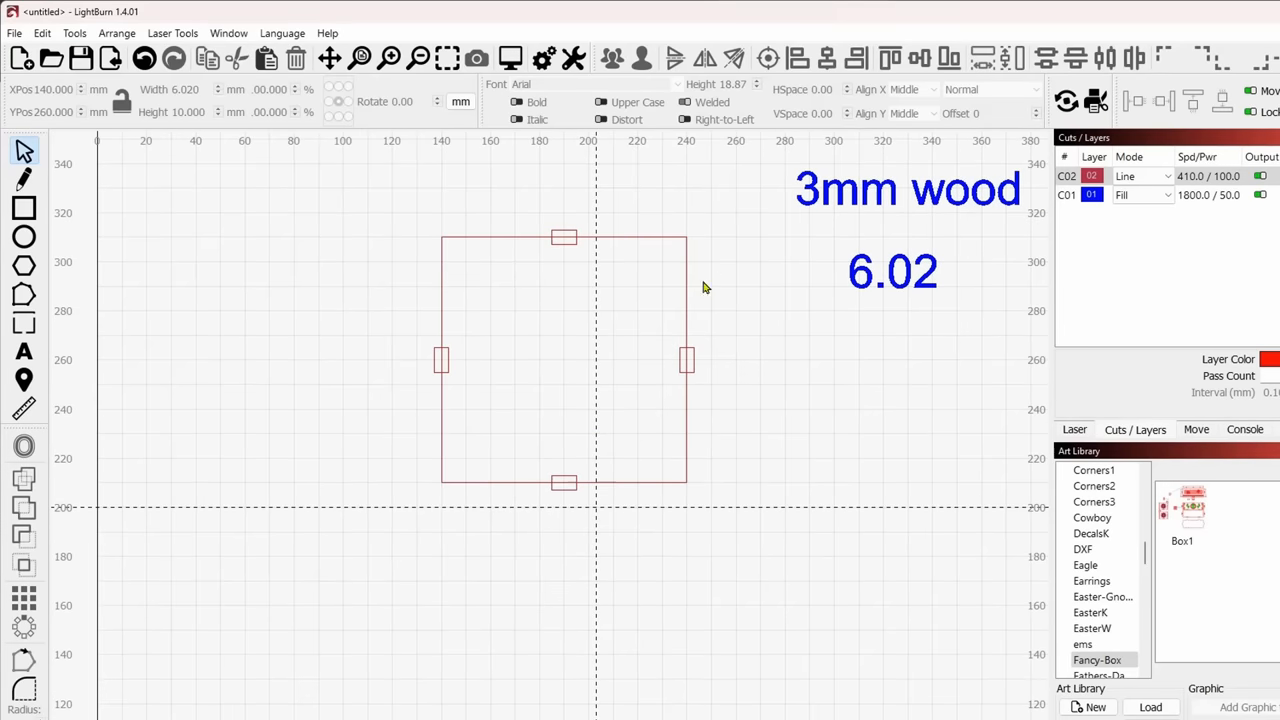
mouse_move(652, 360)
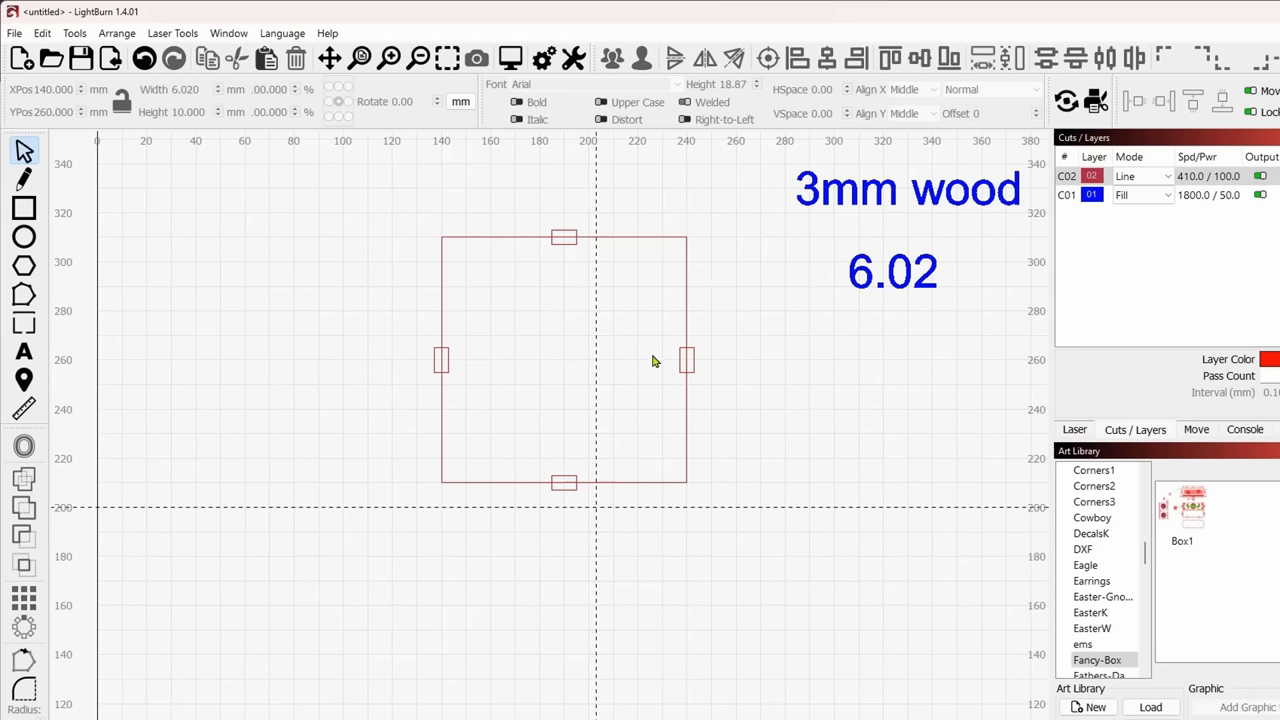
mouse_move(660, 456)
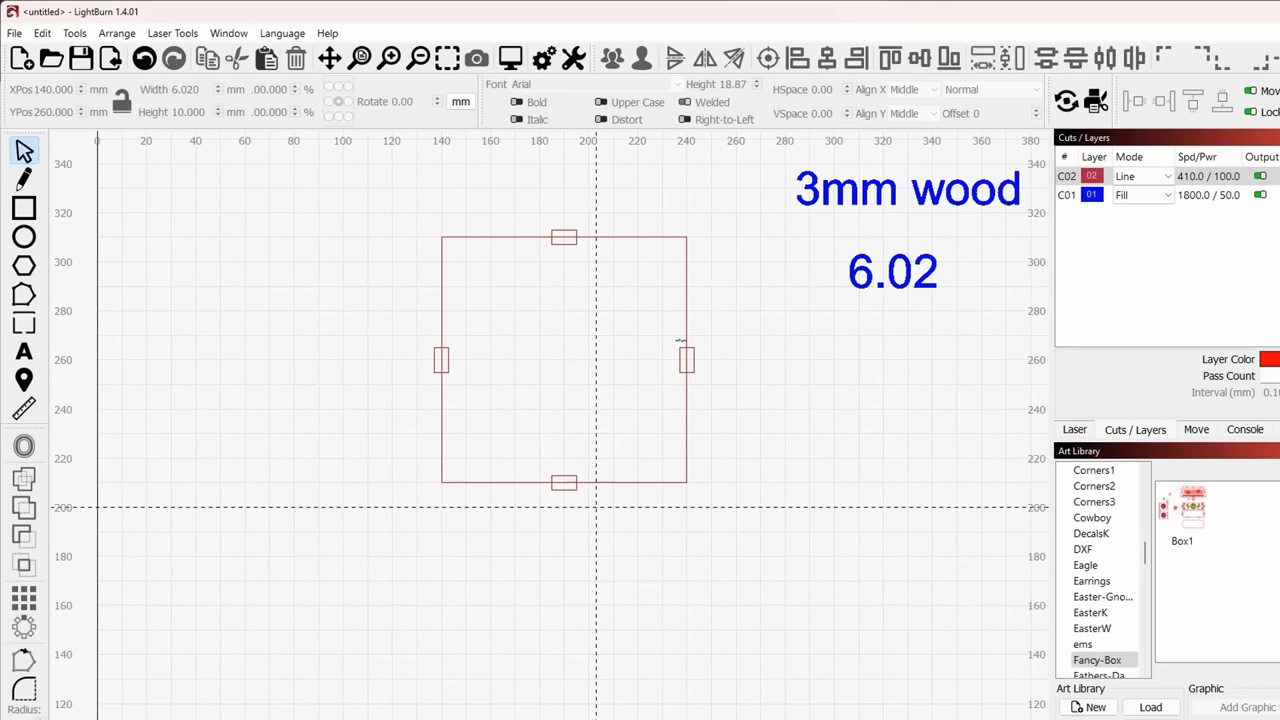
mouse_move(678, 446)
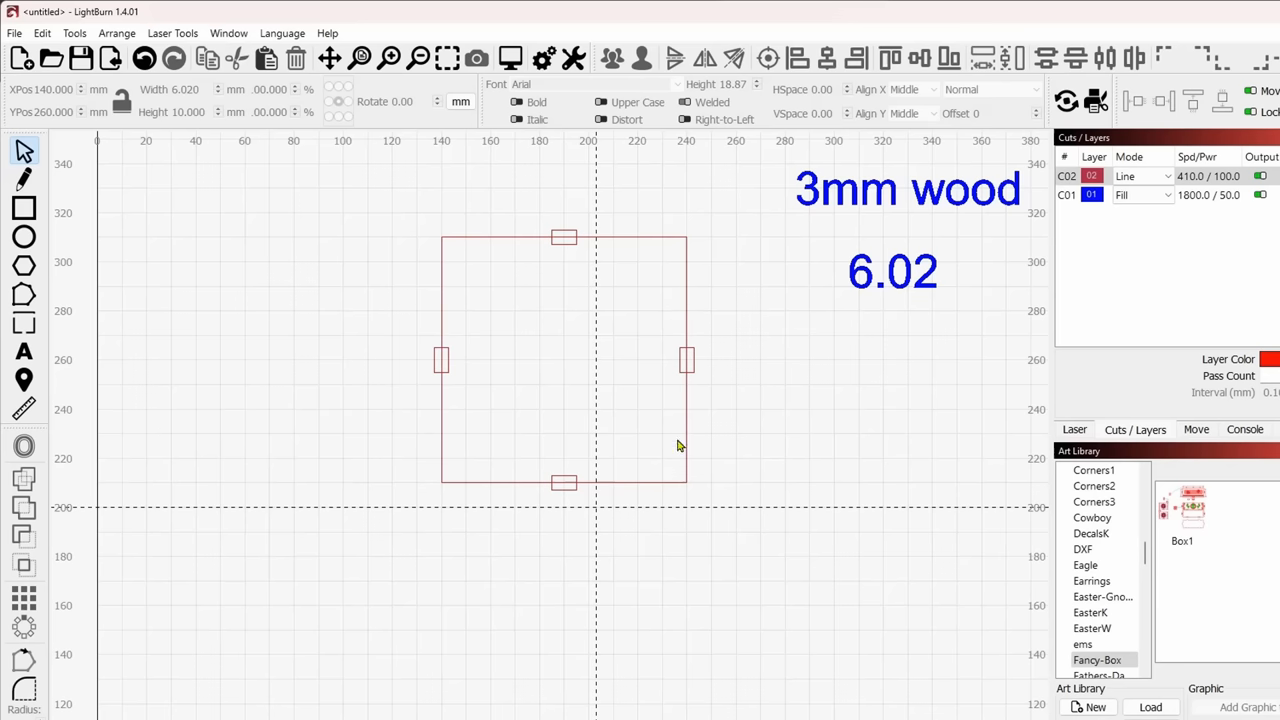
mouse_move(680, 380)
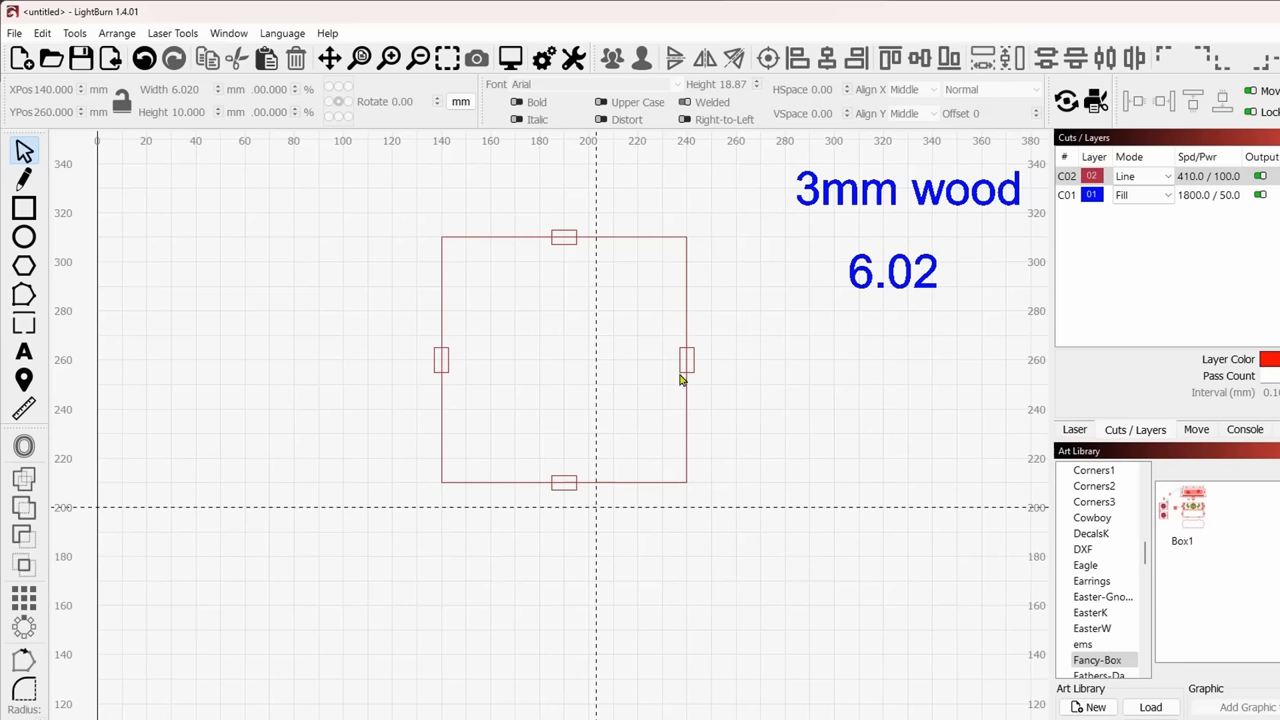
- Select the right-edge slot of the upper panel
left_click(564, 360)
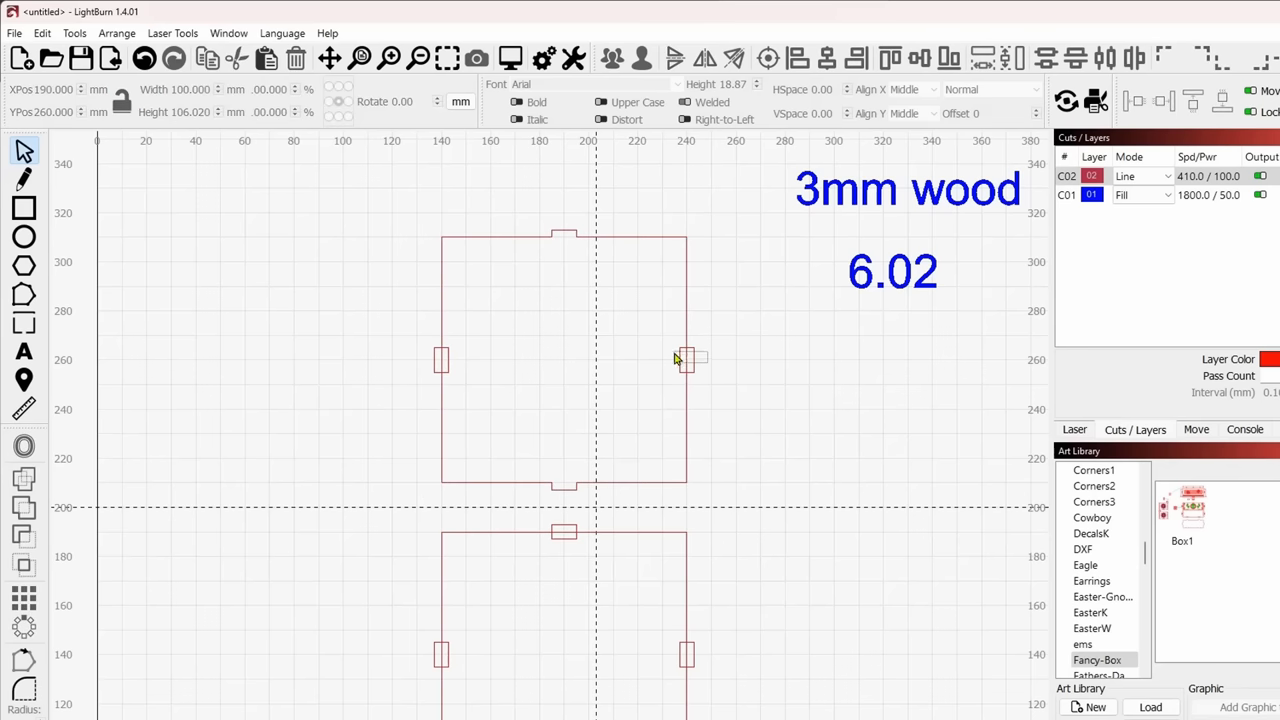
- Add the right-edge slot to the selection for welding into the upper panel
left_click(688, 360)
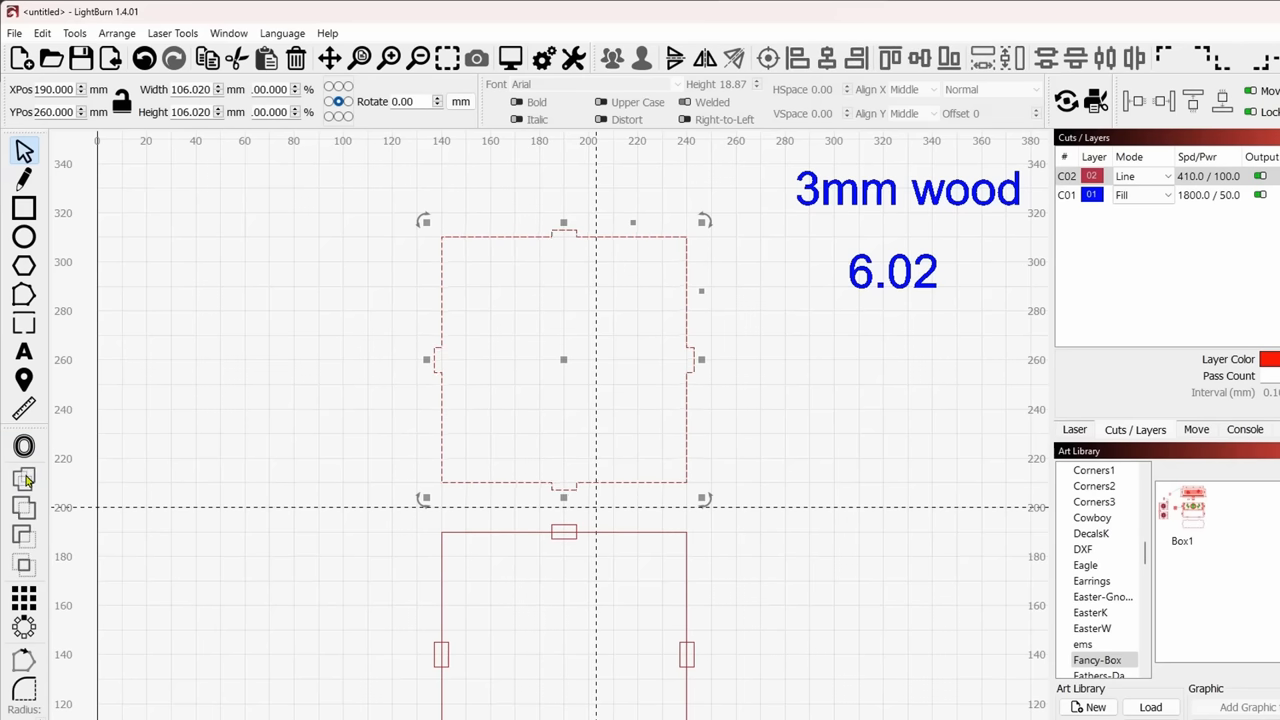
mouse_move(524, 548)
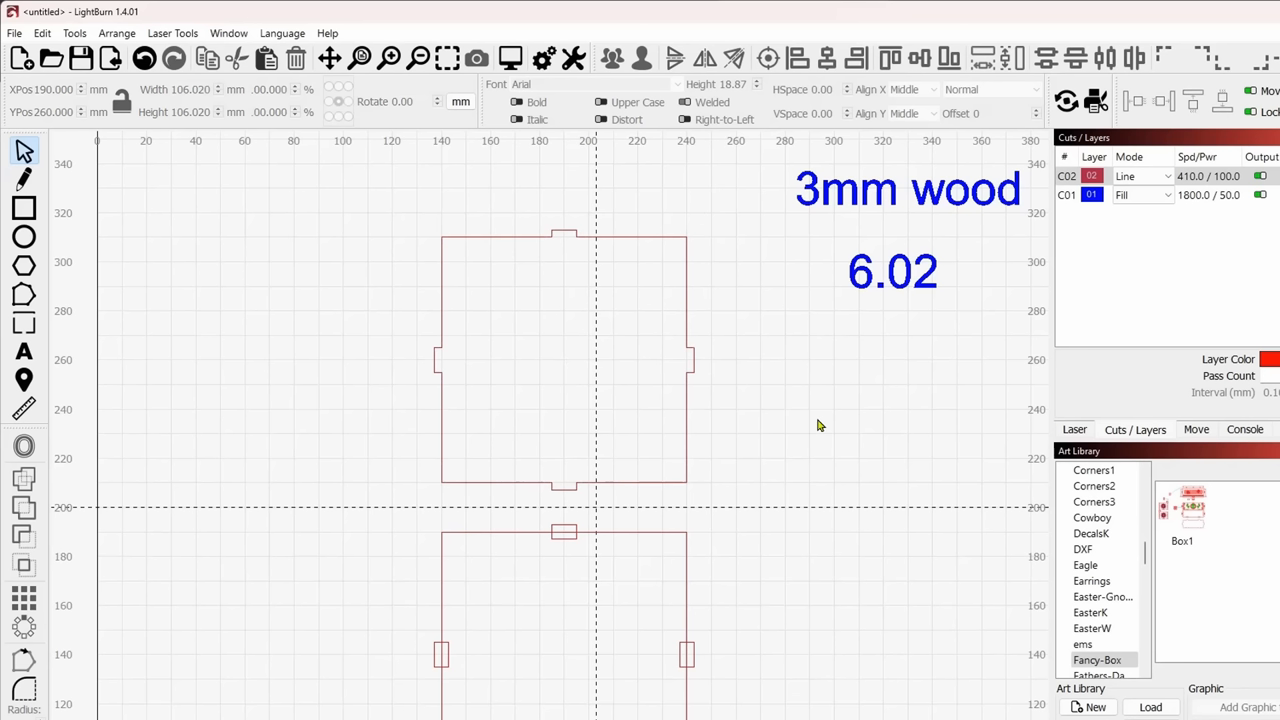
mouse_move(832, 424)
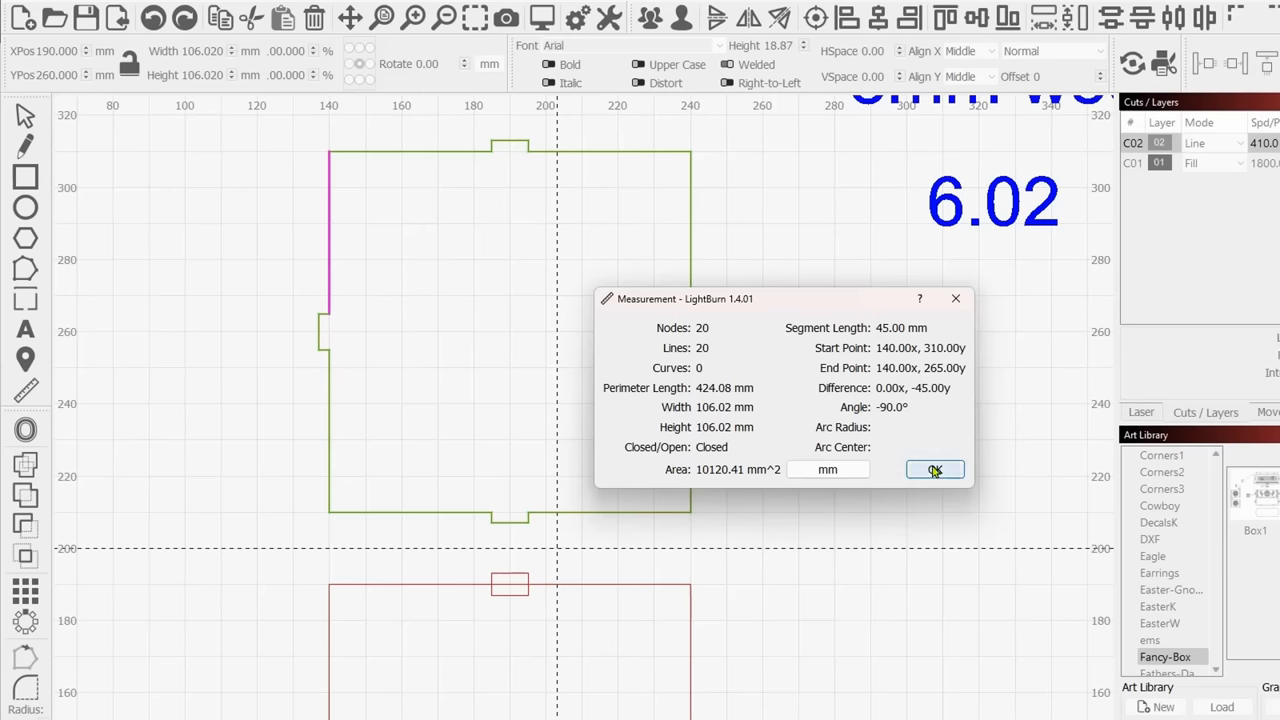
- Close the Measurement dialog confirming the 106.02 mm square upper panel
left_click(936, 470)
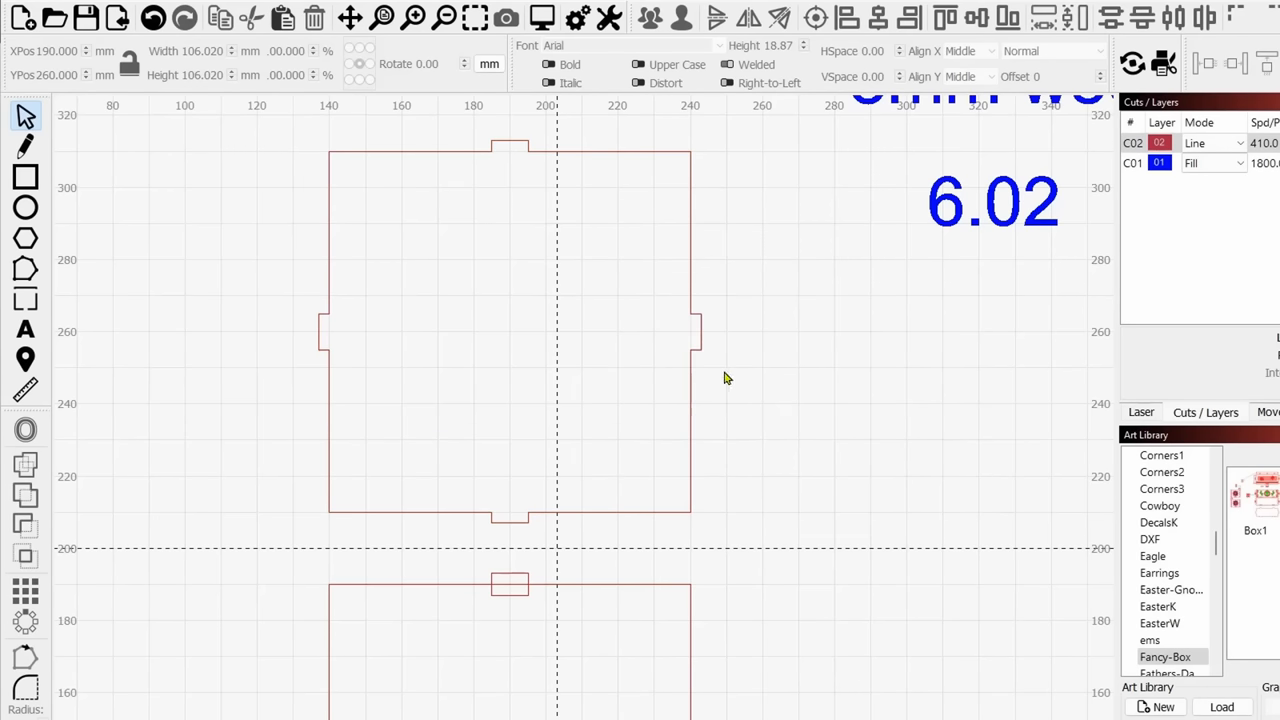
mouse_move(804, 384)
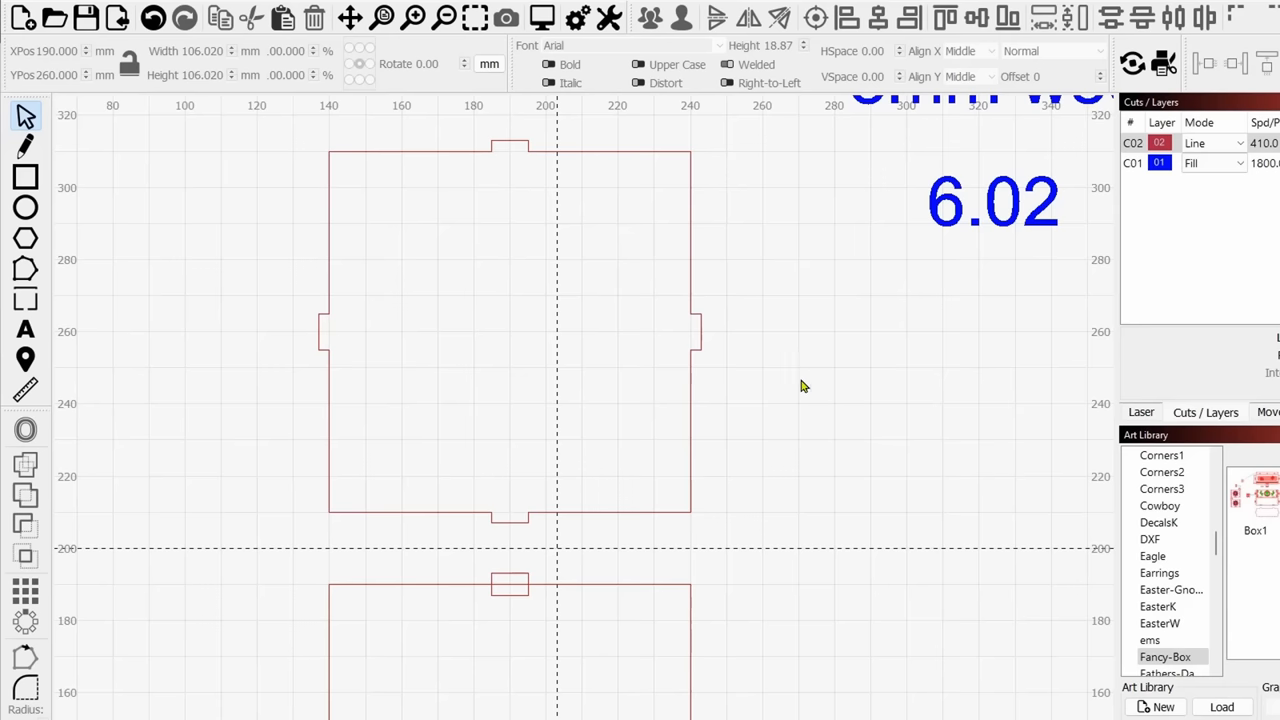
mouse_move(784, 496)
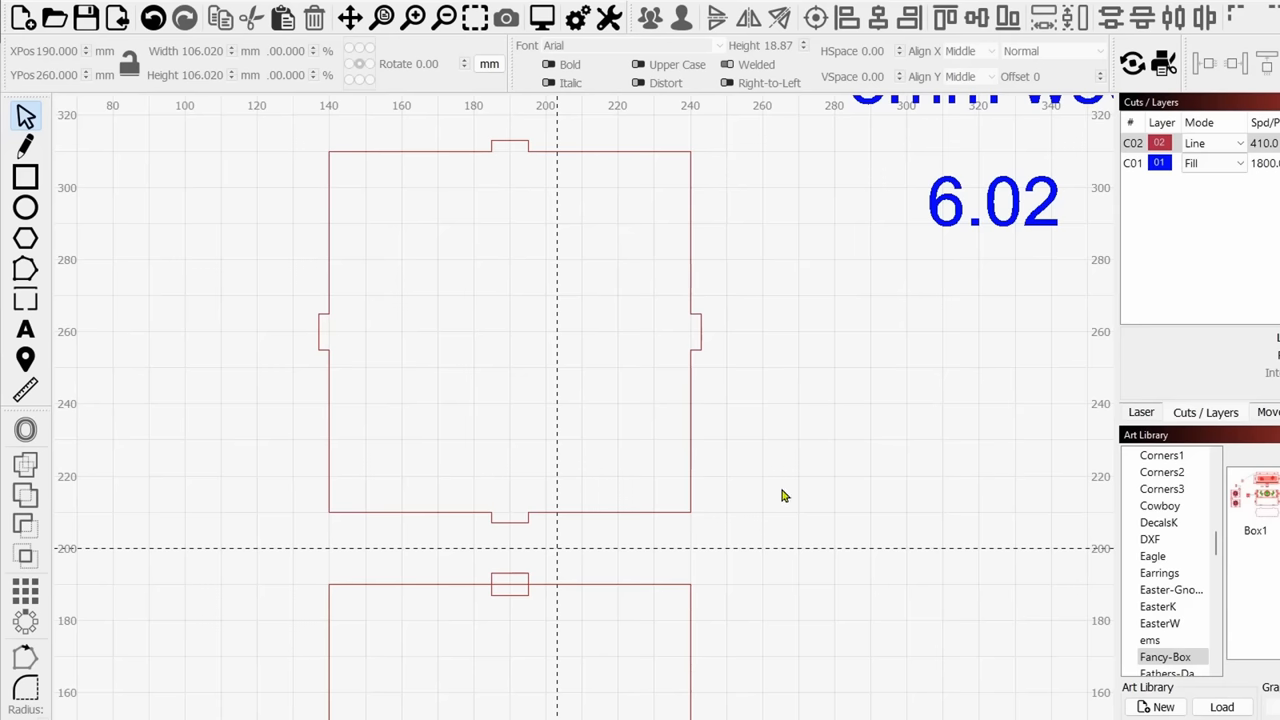
mouse_move(788, 492)
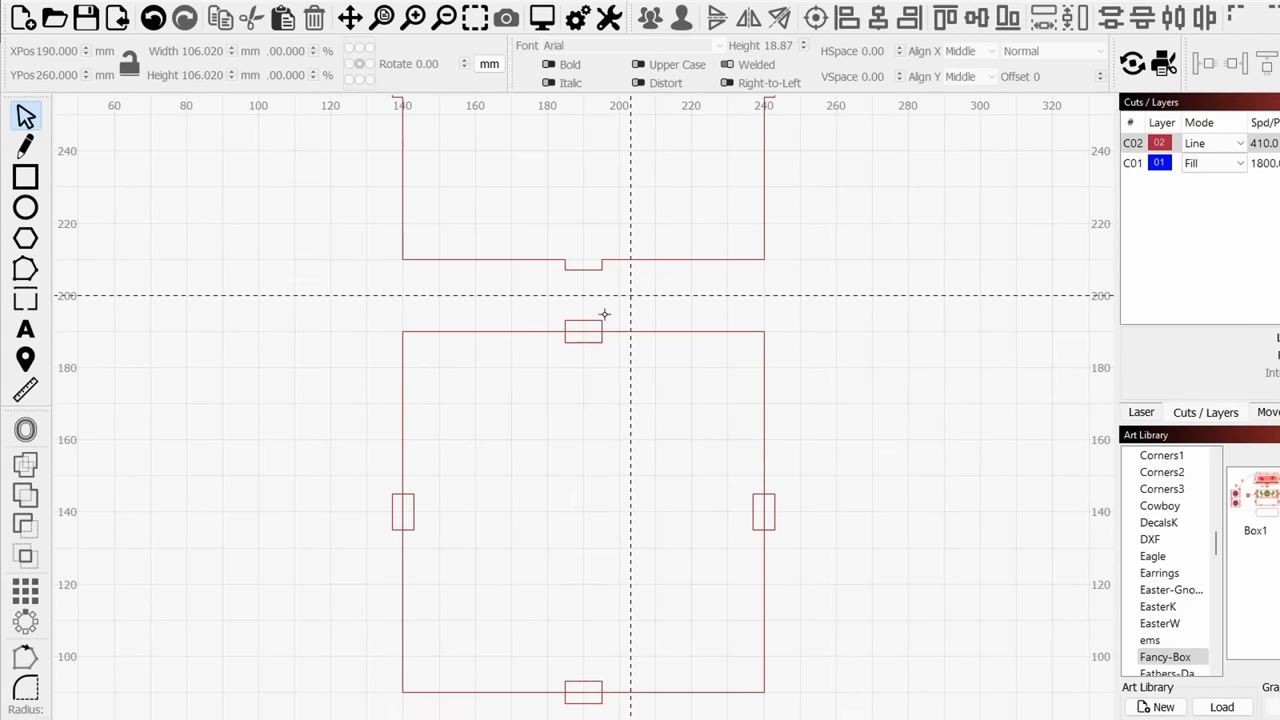
mouse_move(584, 370)
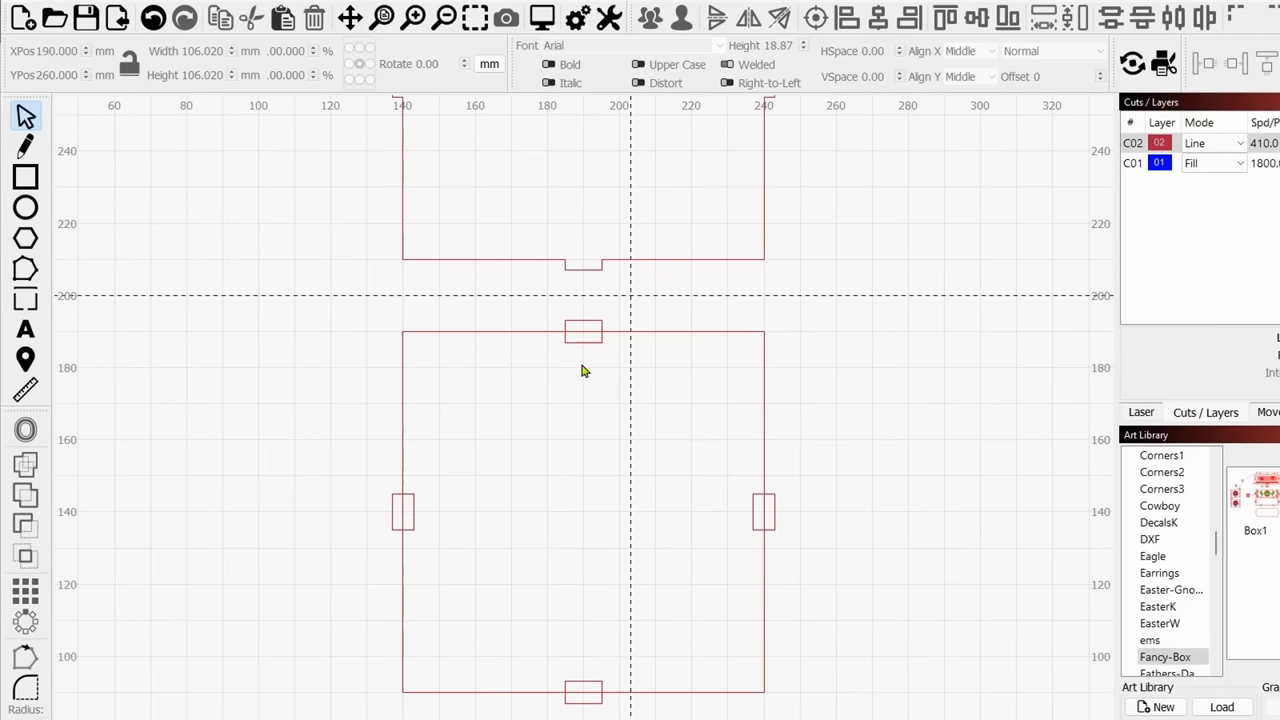
mouse_move(556, 428)
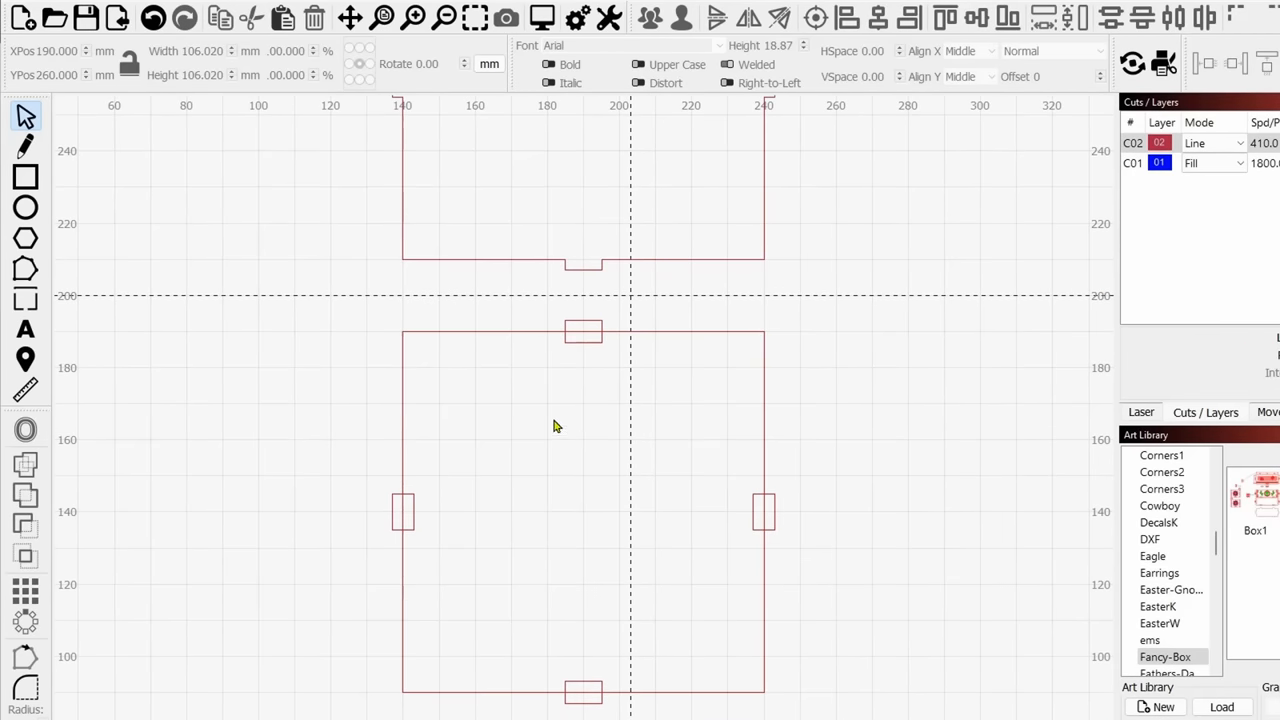
mouse_move(604, 364)
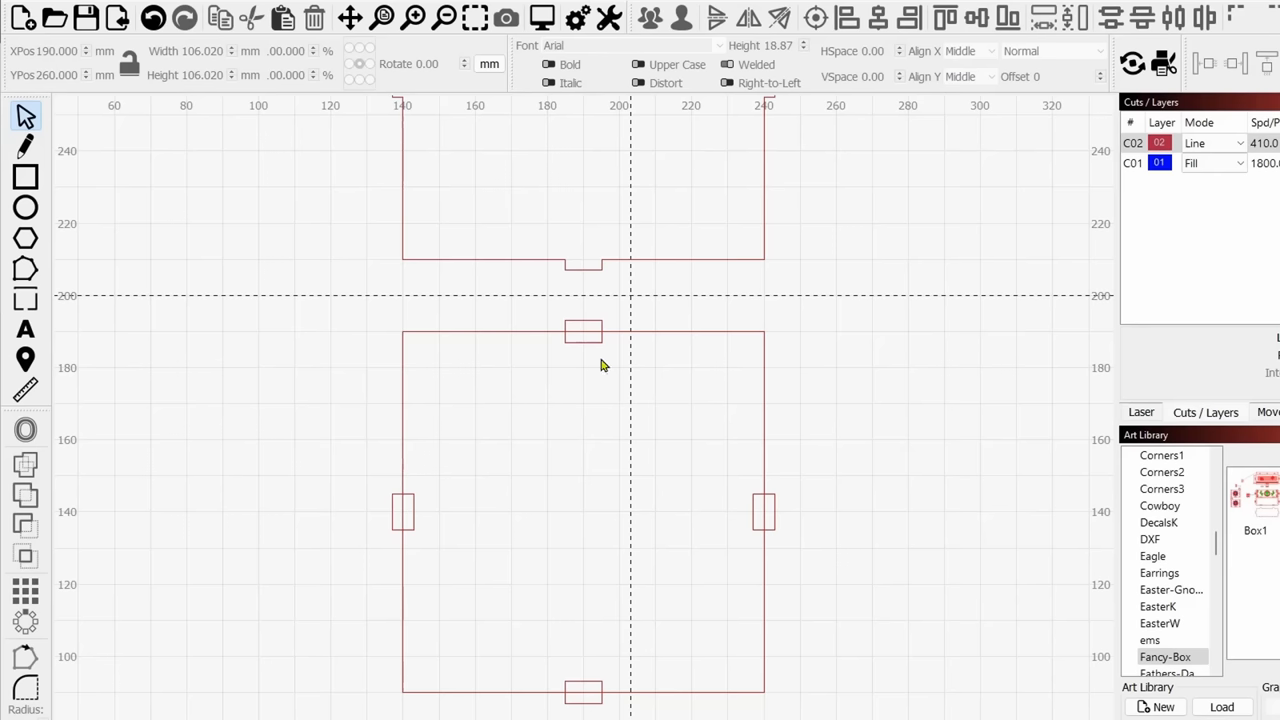
- Subtract the top slot from the lower panel, leaving a notch in its top edge
left_click_drag(584, 332, 570, 336)
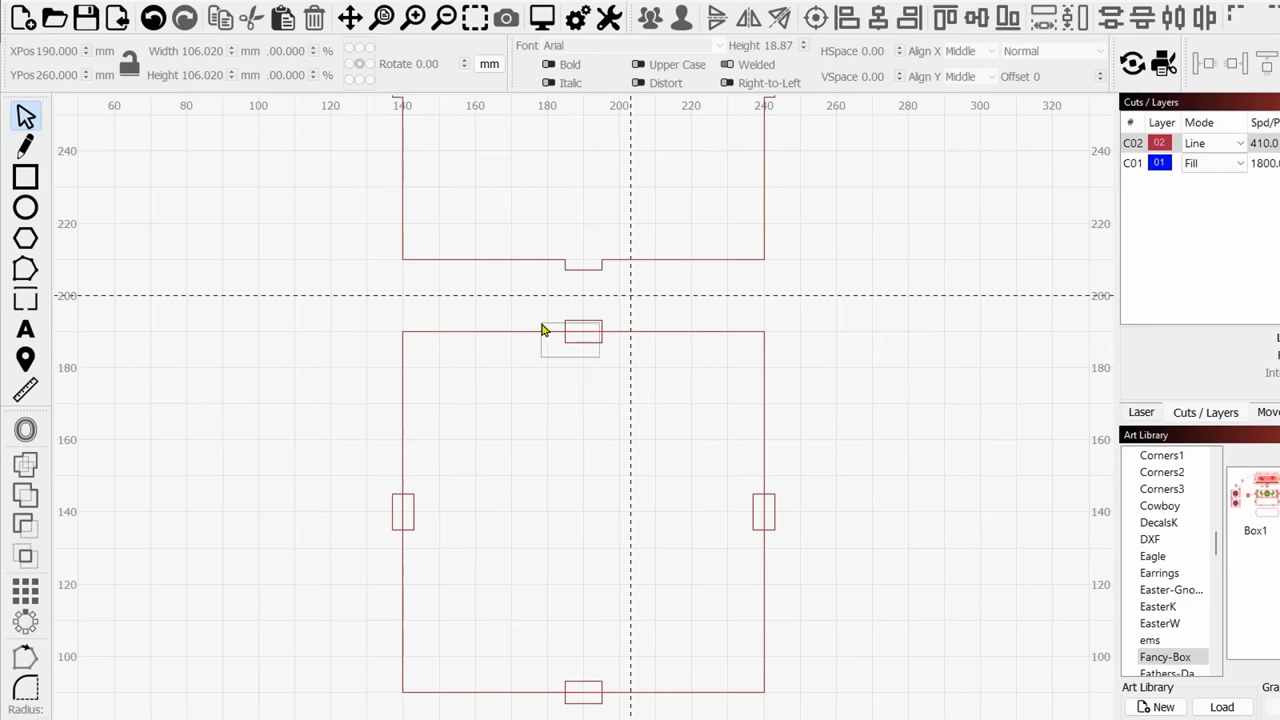
left_click(584, 340)
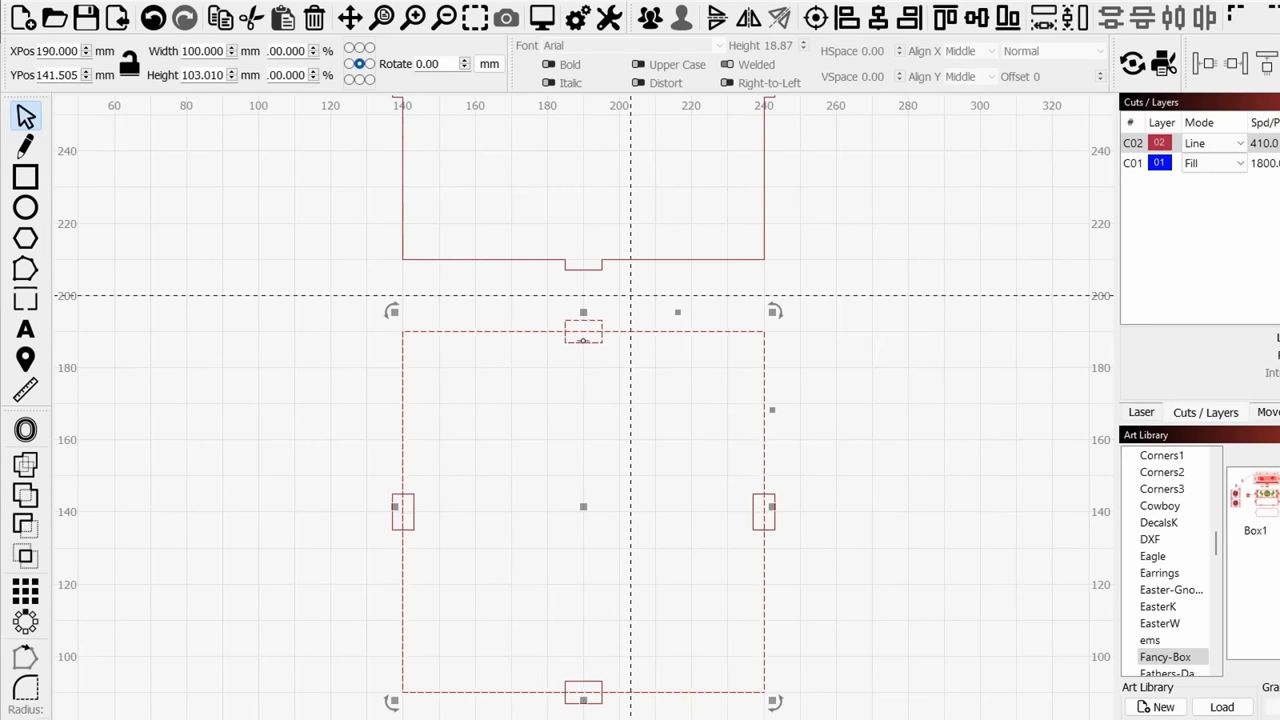
mouse_move(26, 522)
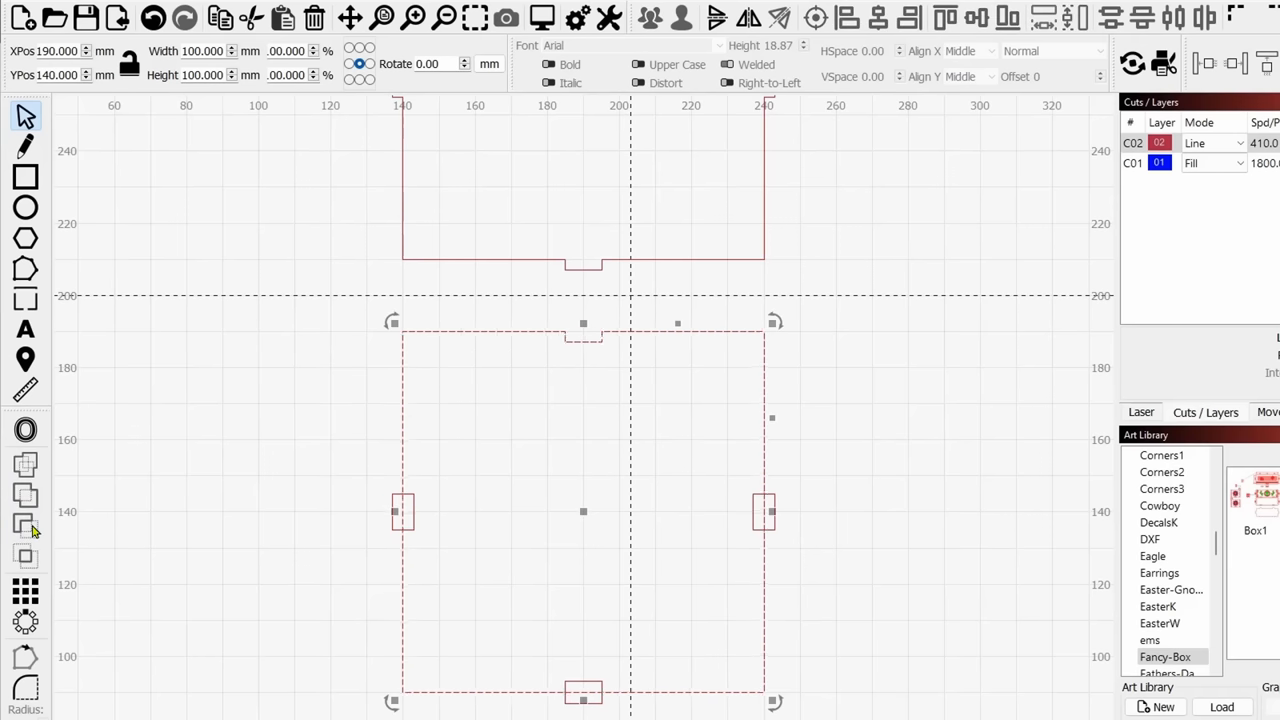
mouse_move(24, 524)
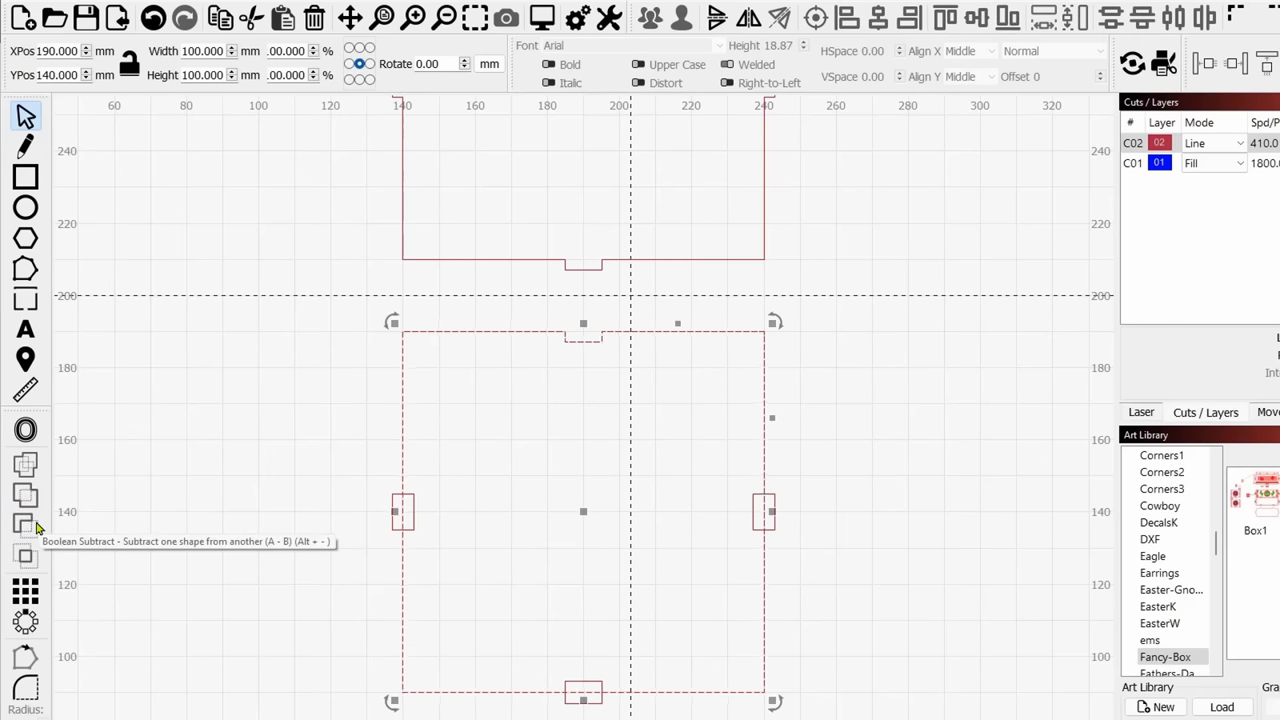
mouse_move(572, 380)
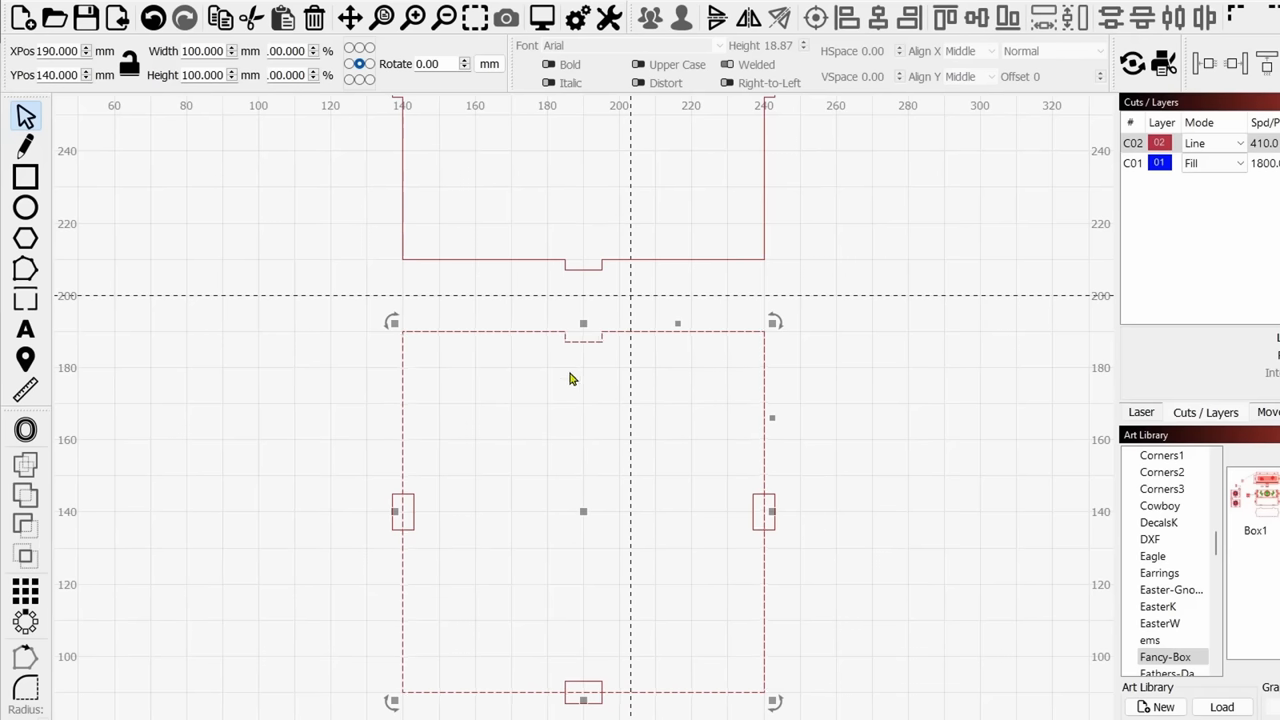
mouse_move(546, 368)
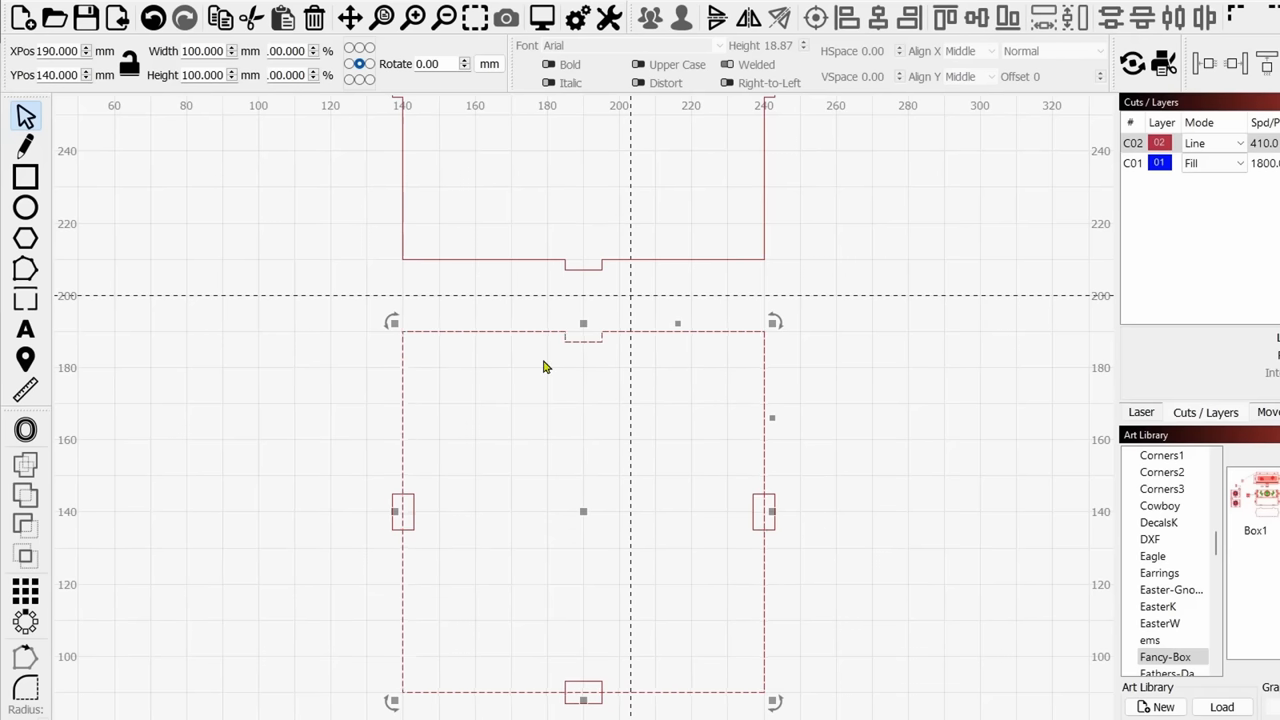
mouse_move(560, 336)
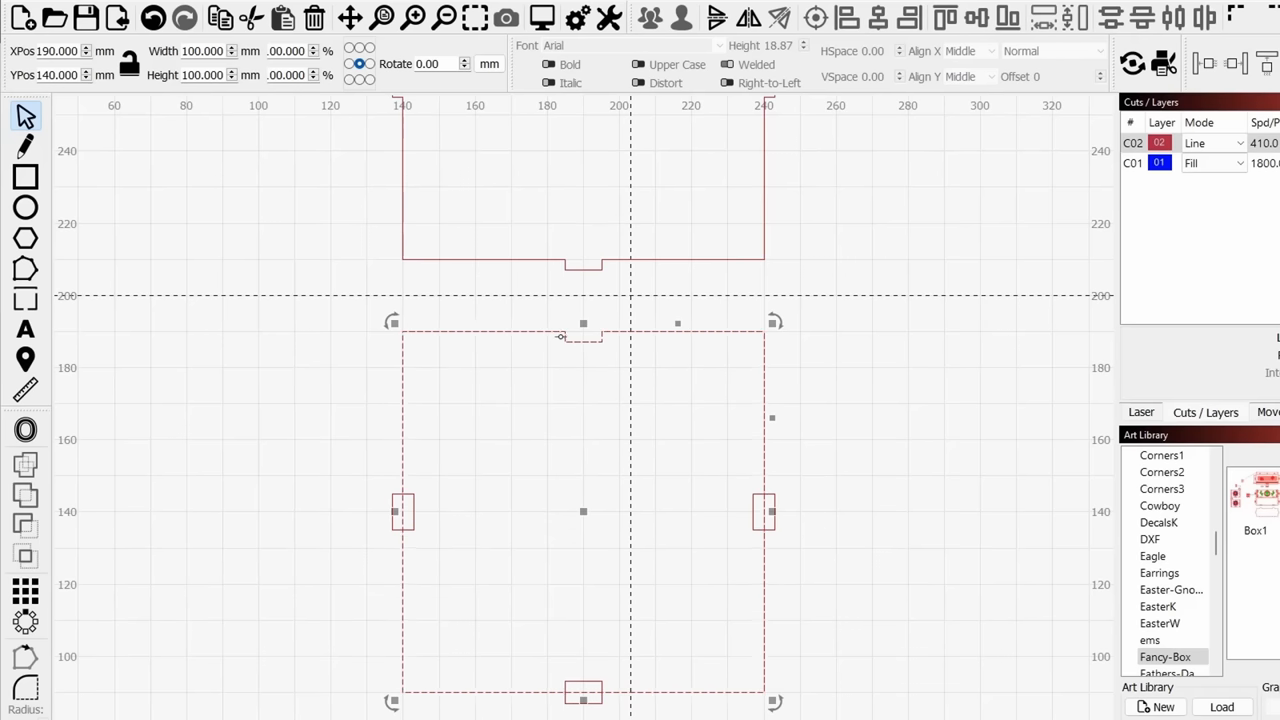
left_click(802, 514)
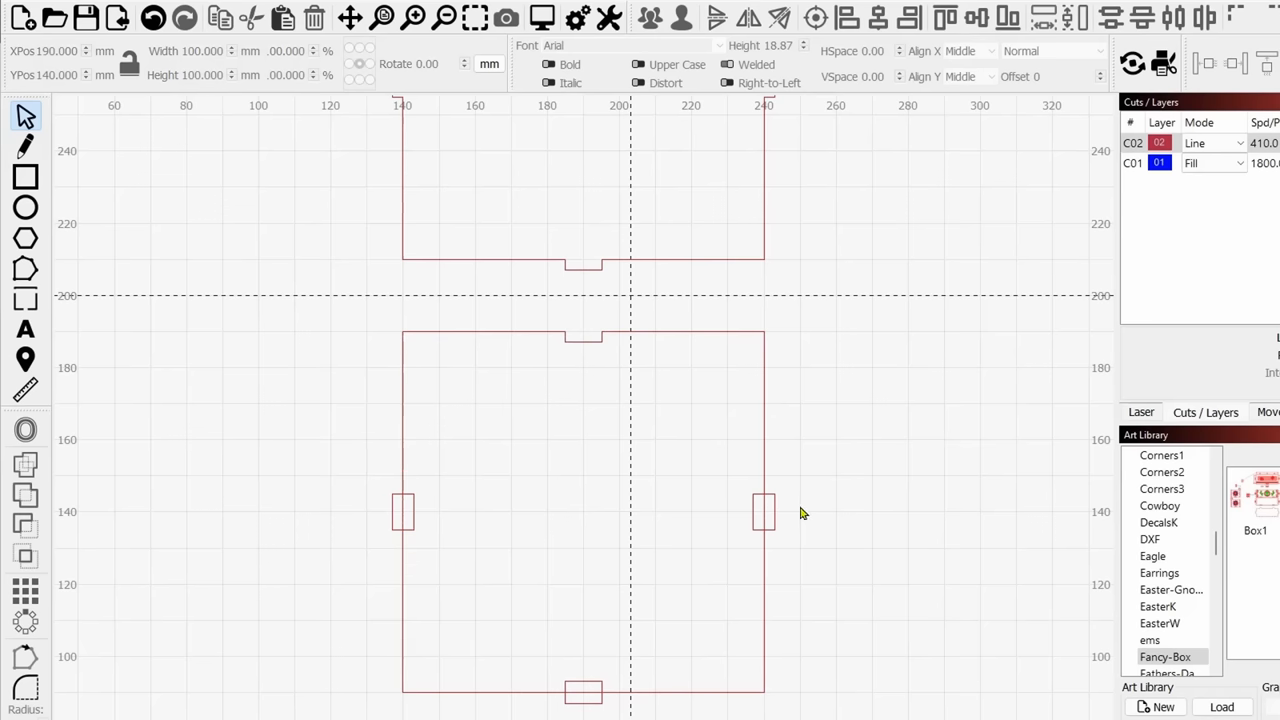
- Select the panel with its right slot and bring up the Boolean Assistant from Tools
left_click(764, 510)
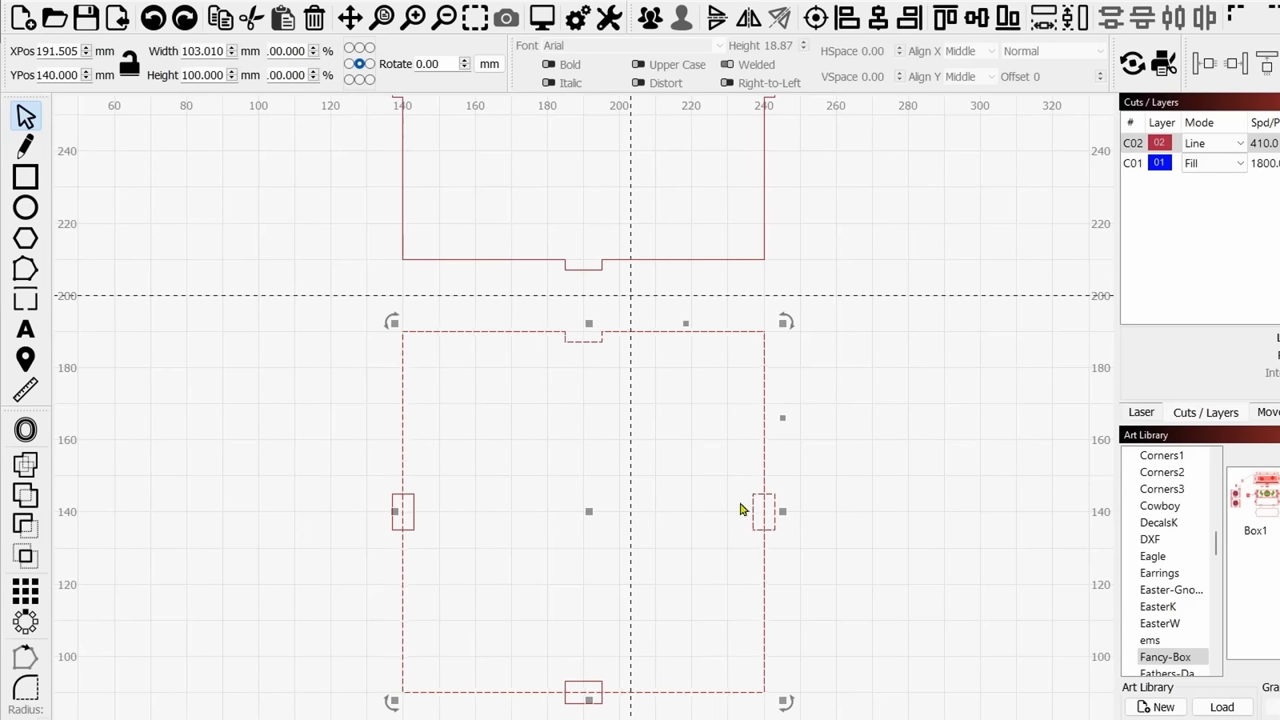
mouse_move(768, 556)
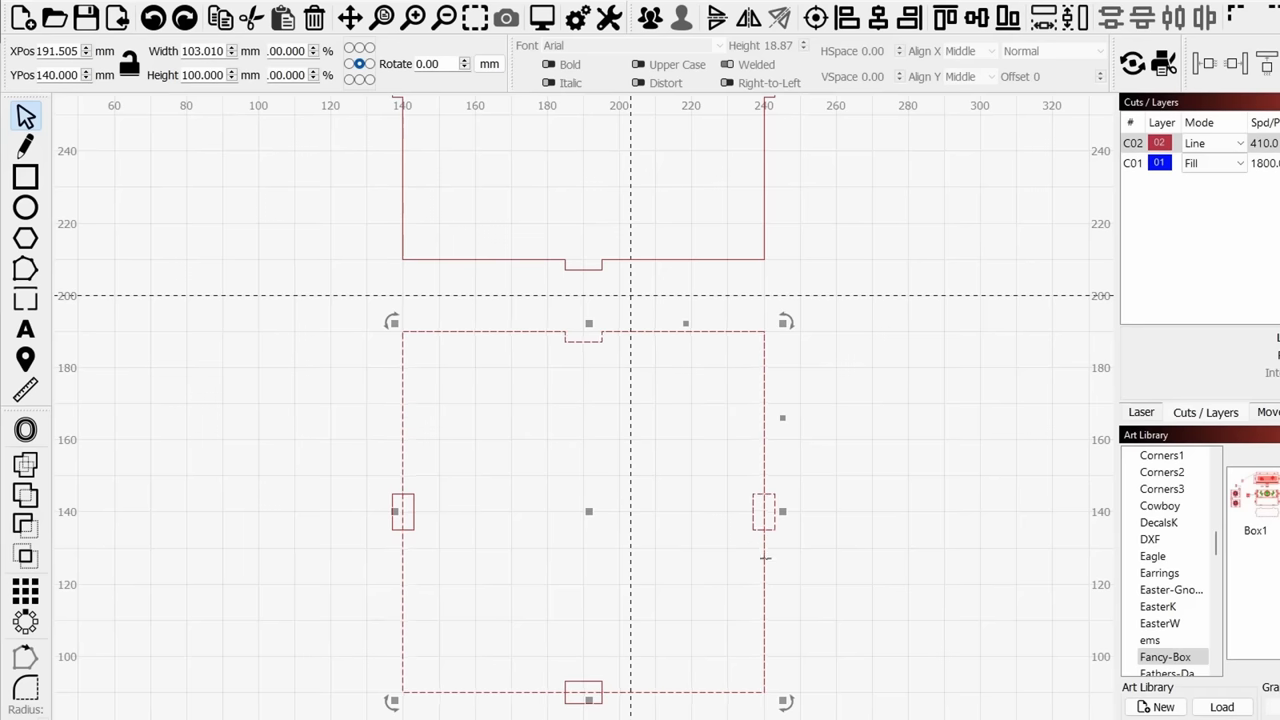
mouse_move(772, 568)
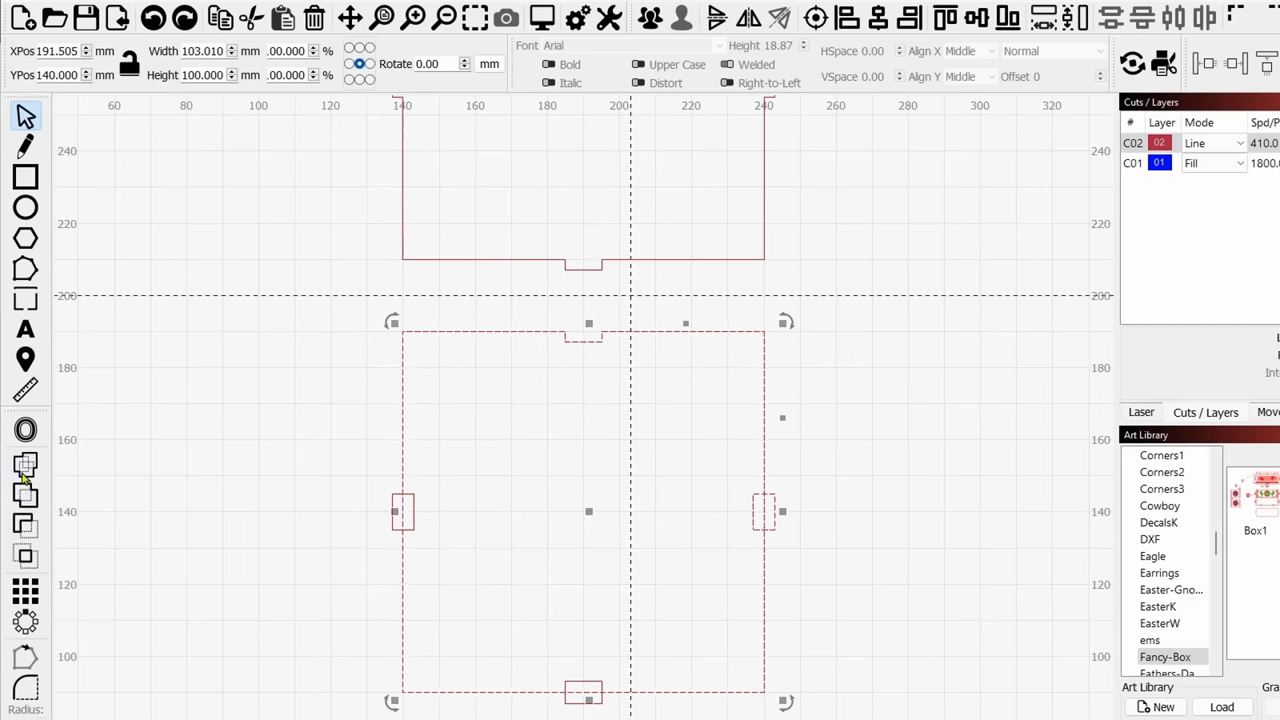
mouse_move(24, 472)
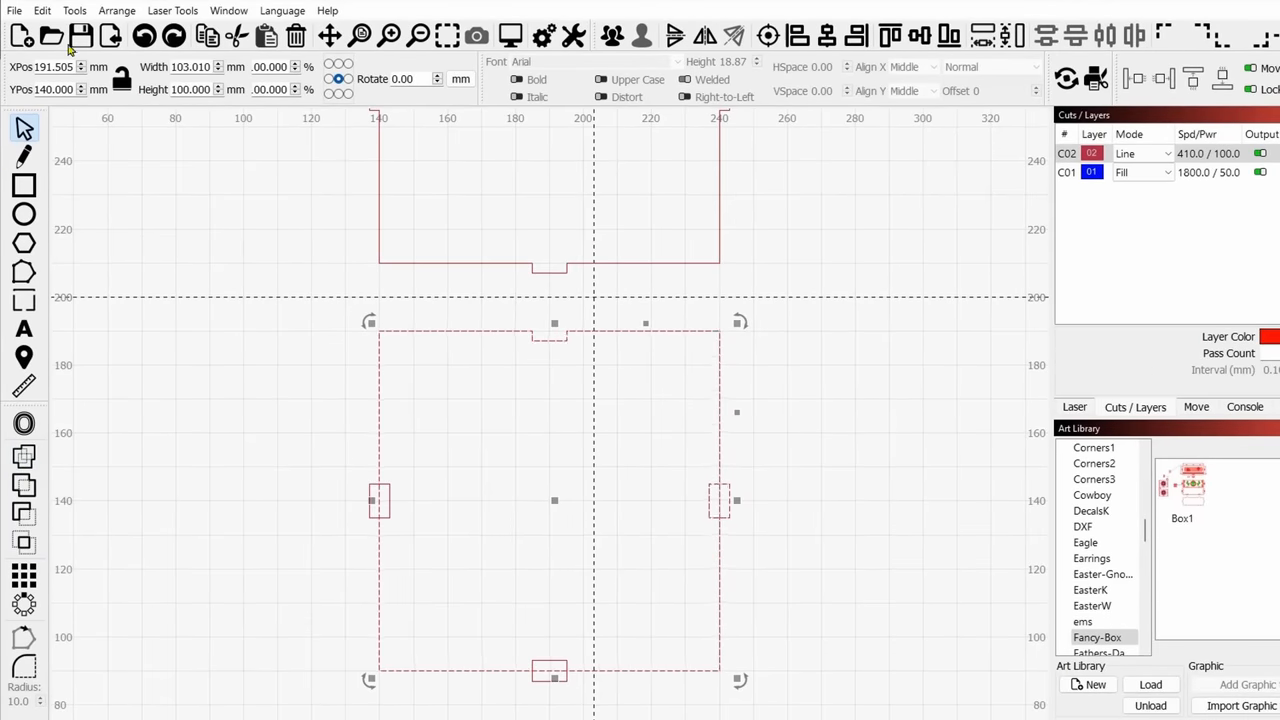
left_click(78, 12)
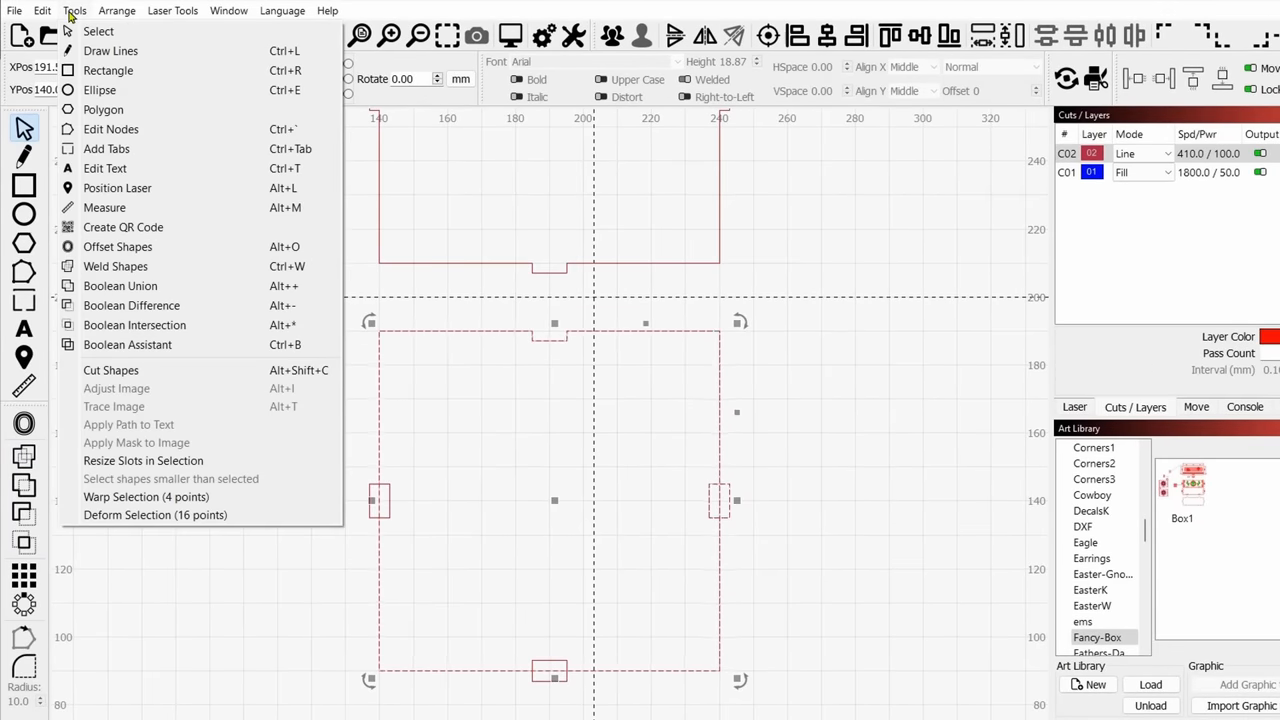
mouse_move(198, 348)
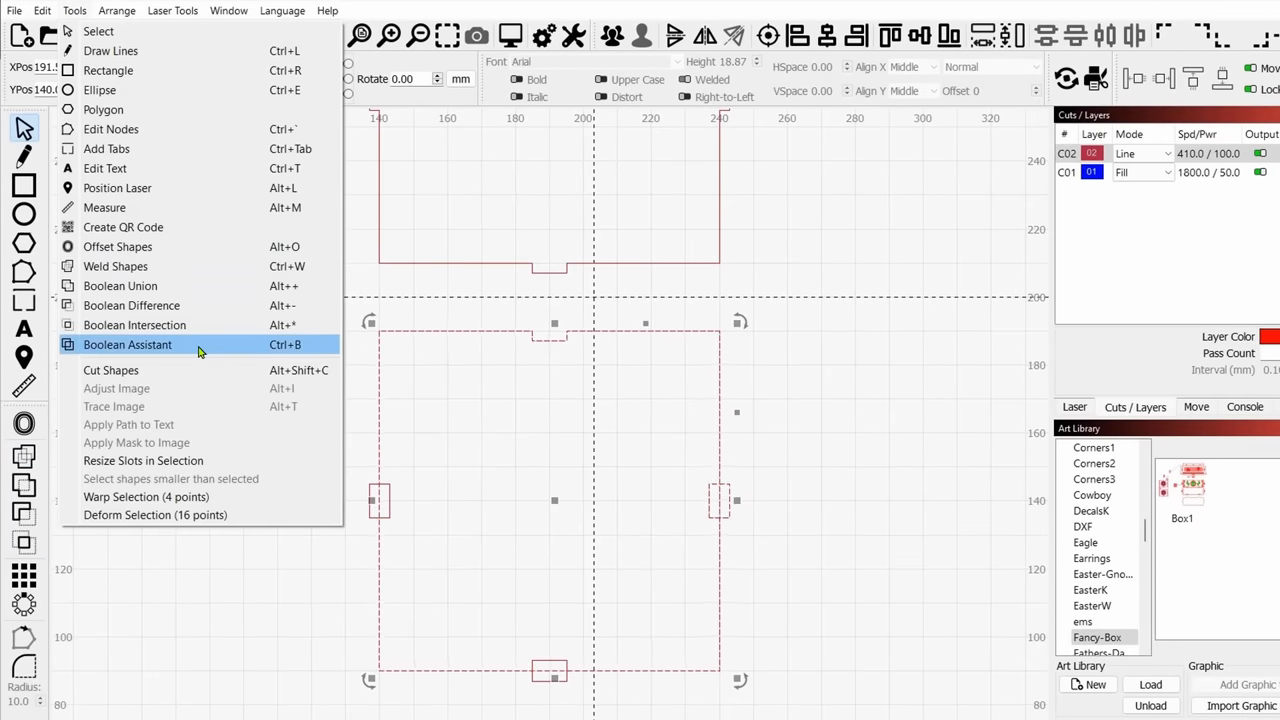
left_click(128, 344)
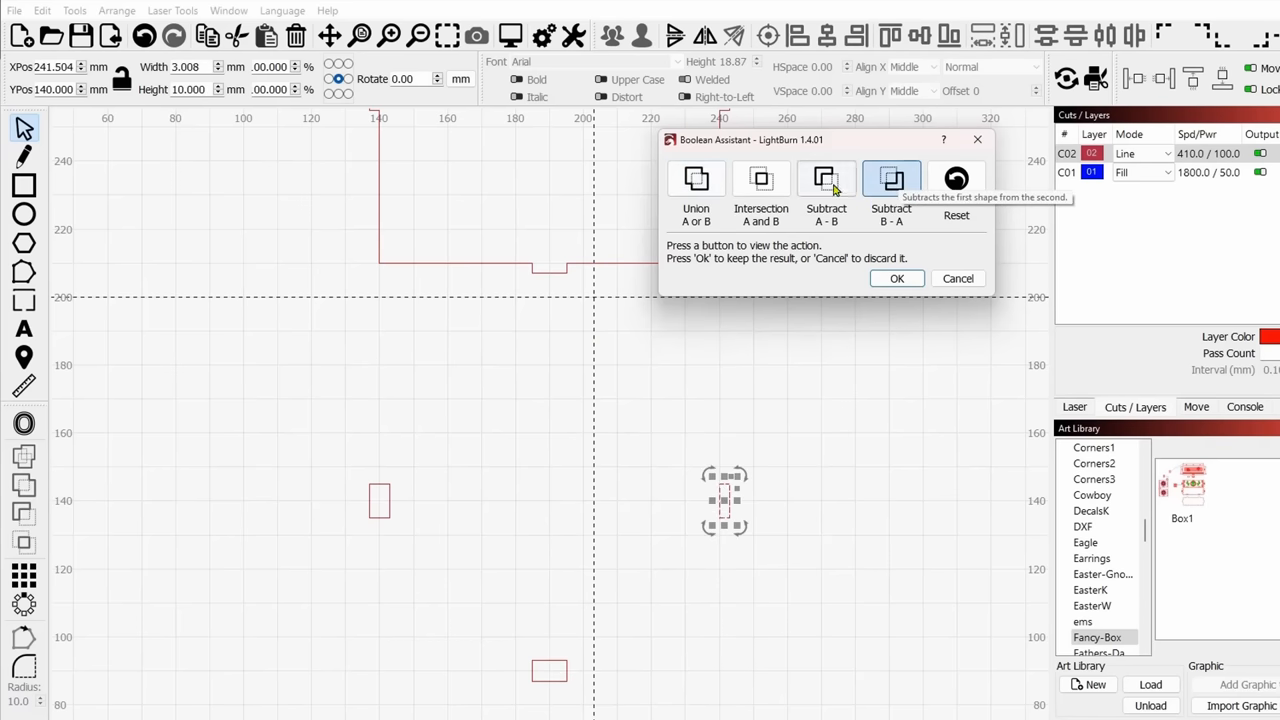
- Preview Subtract A - B versus Union, then keep the subtract result for the right slot
left_click(826, 180)
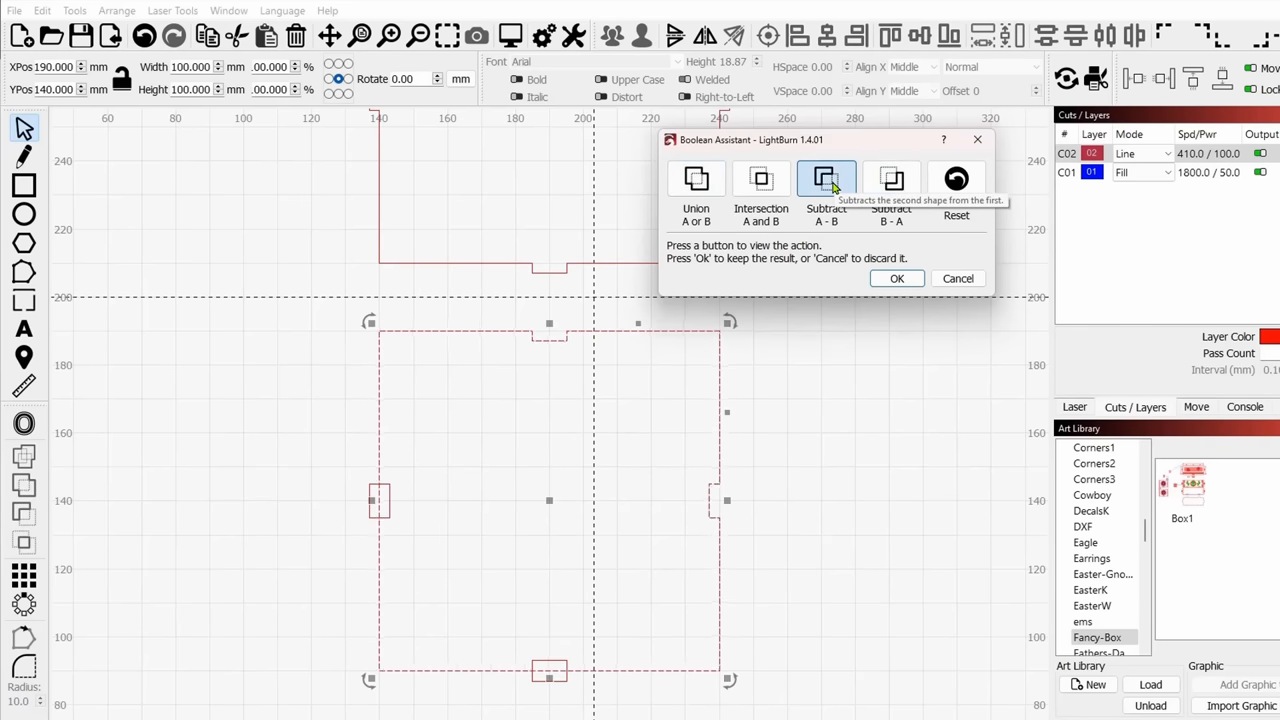
left_click(696, 180)
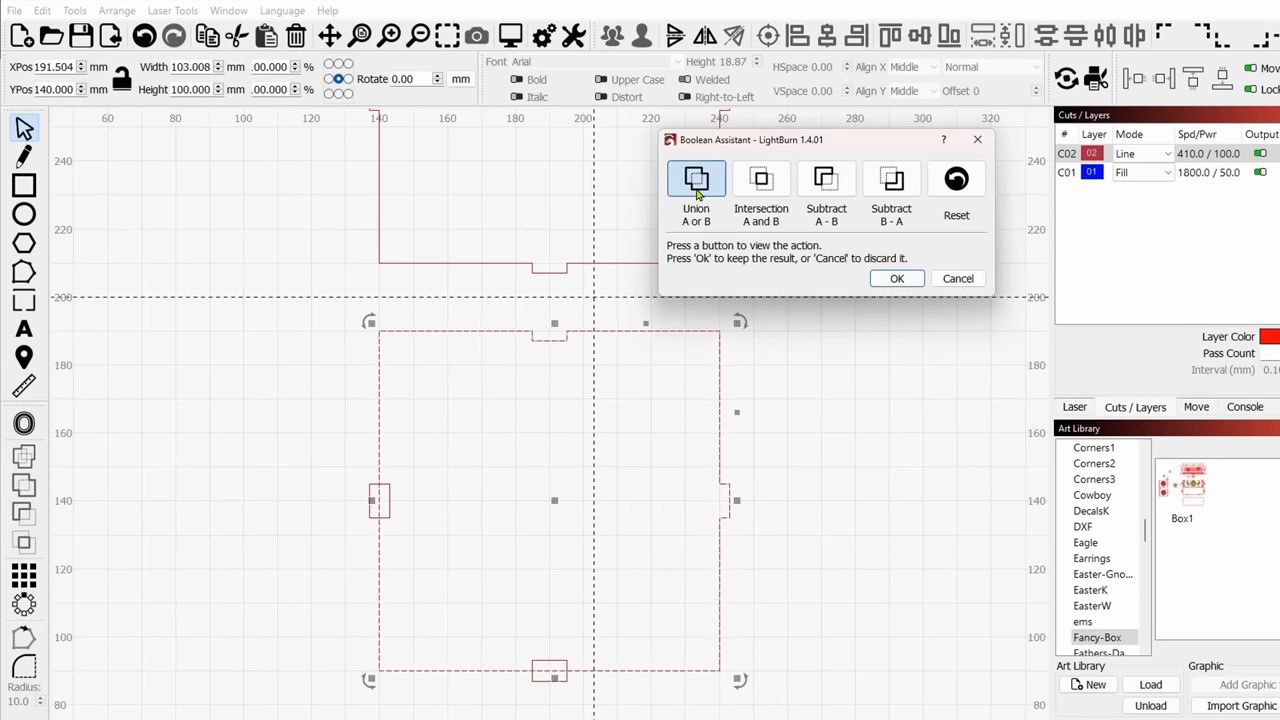
left_click(826, 180)
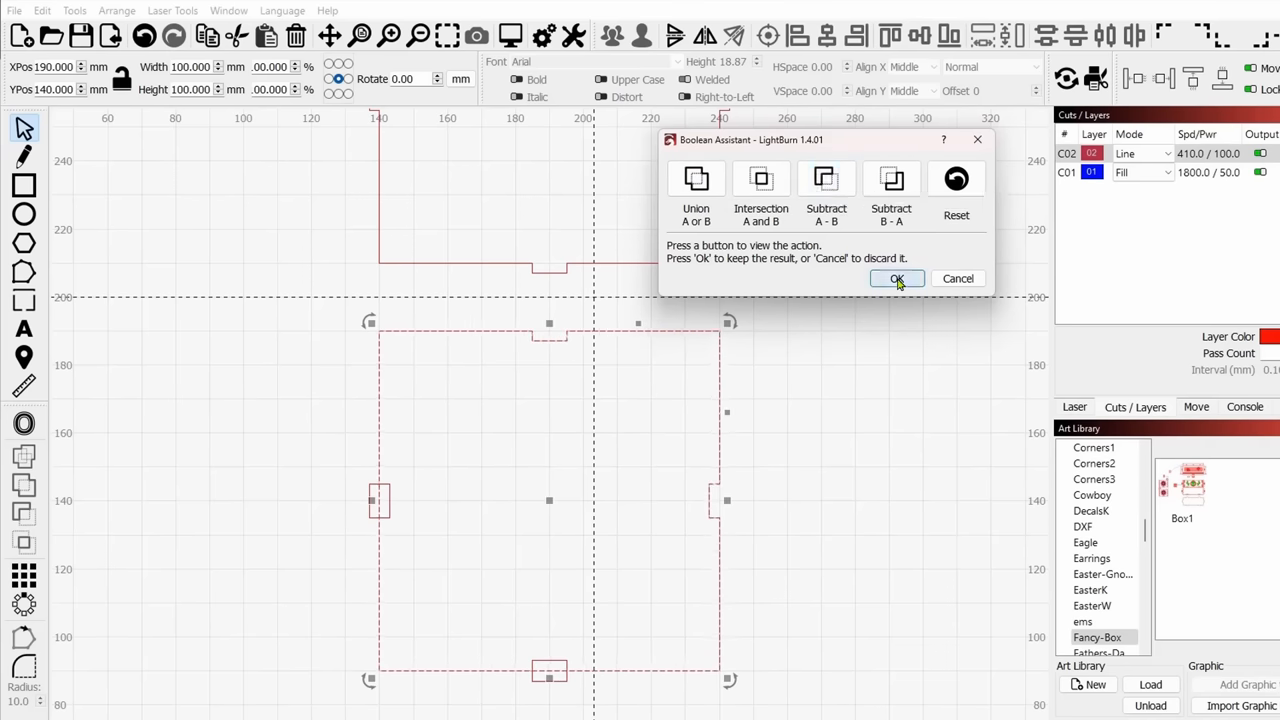
left_click(896, 278)
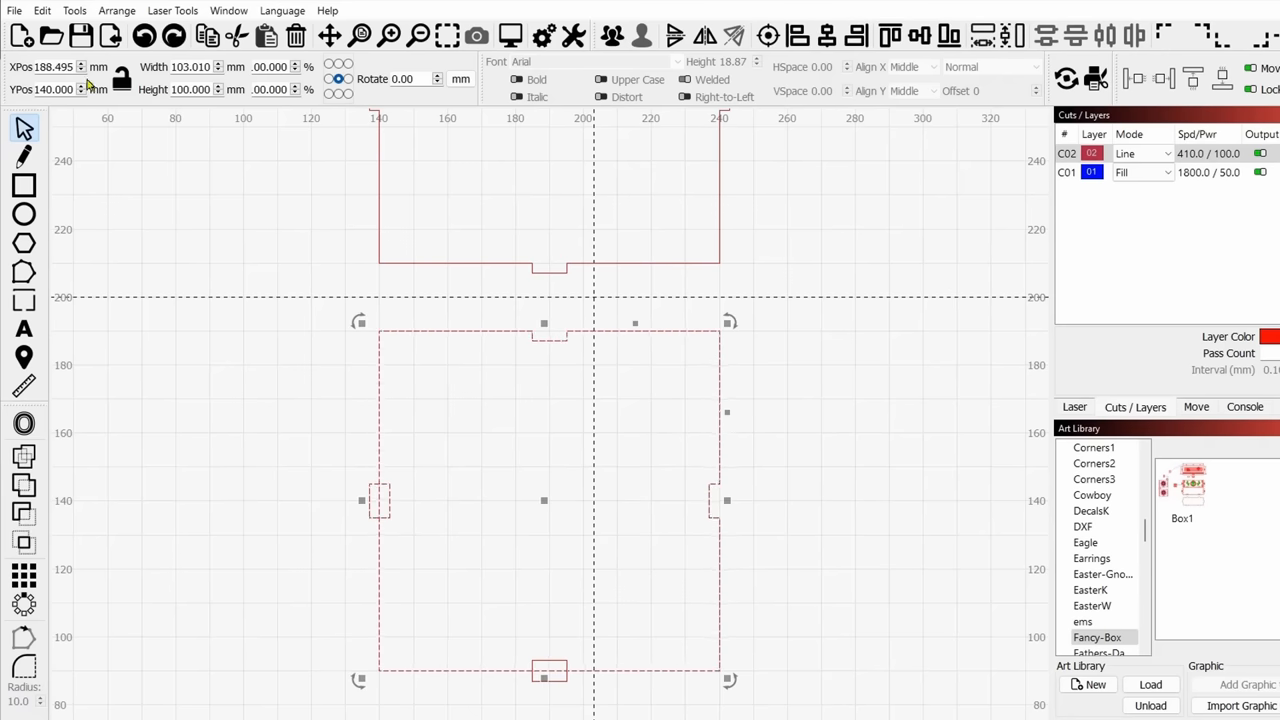
mouse_move(796, 456)
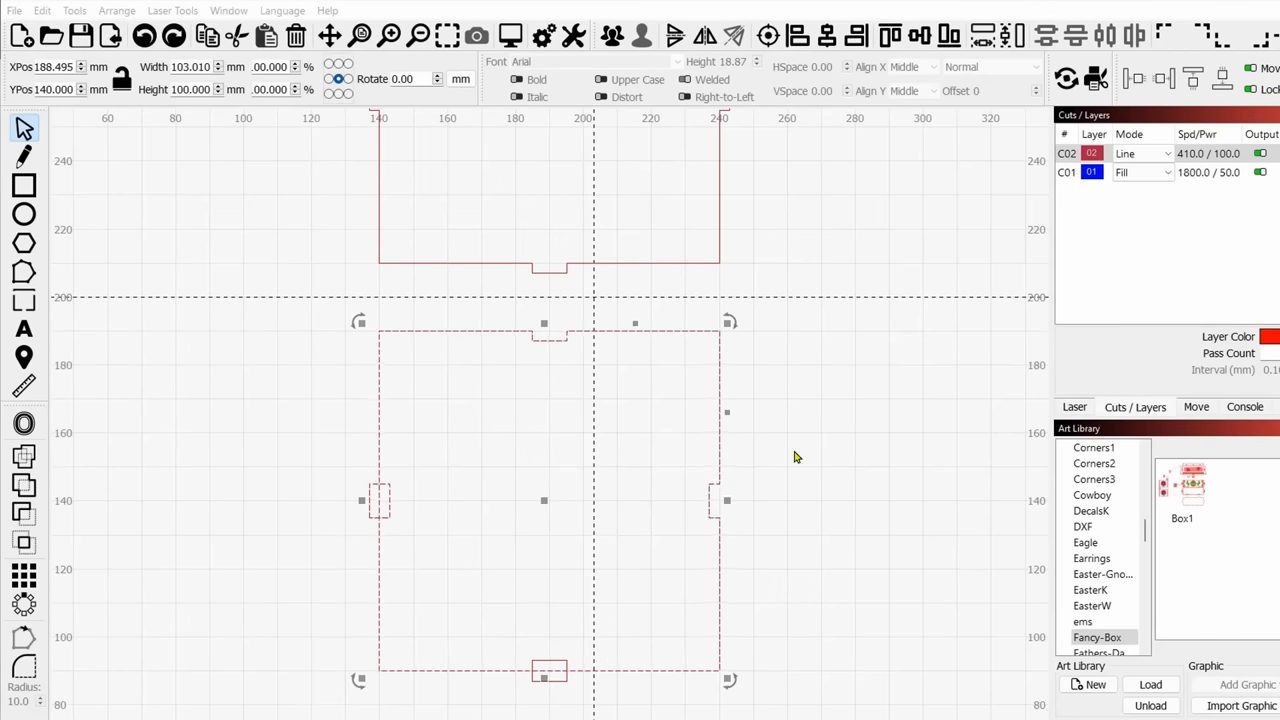
- Subtract the left-edge slot from the lower panel with Subtract A - B and keep the result
left_click(722, 360)
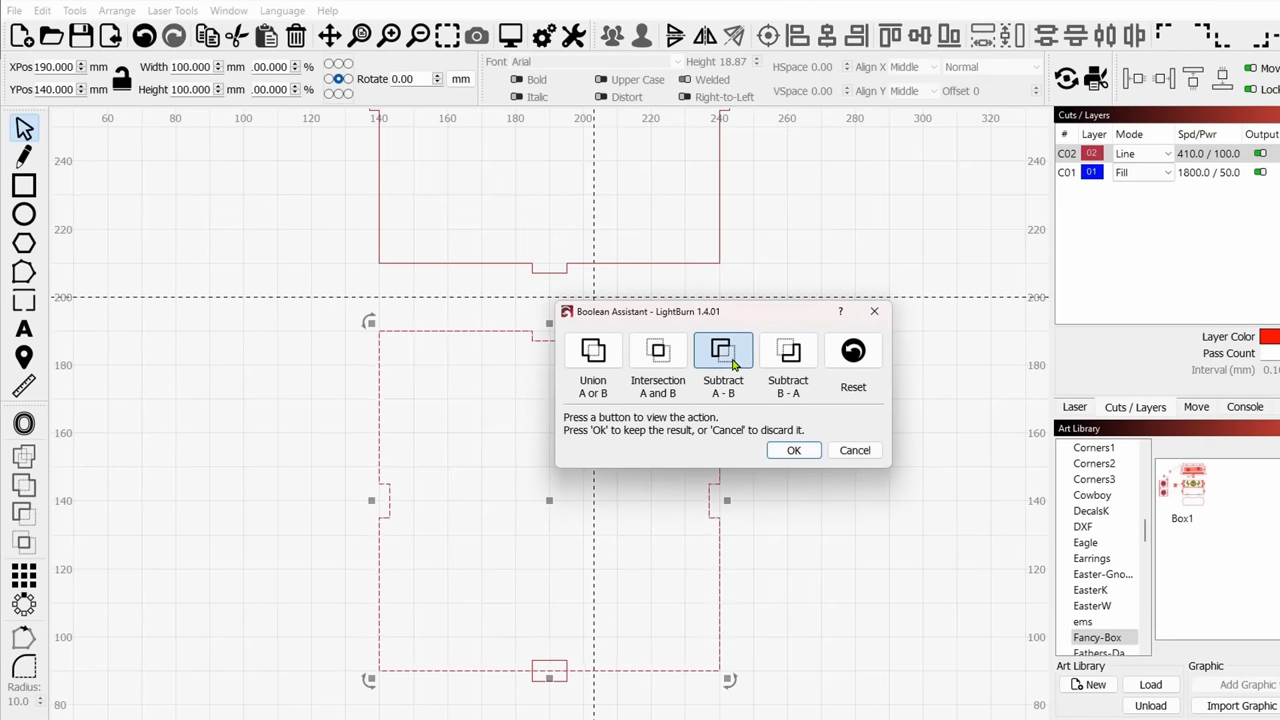
mouse_move(724, 356)
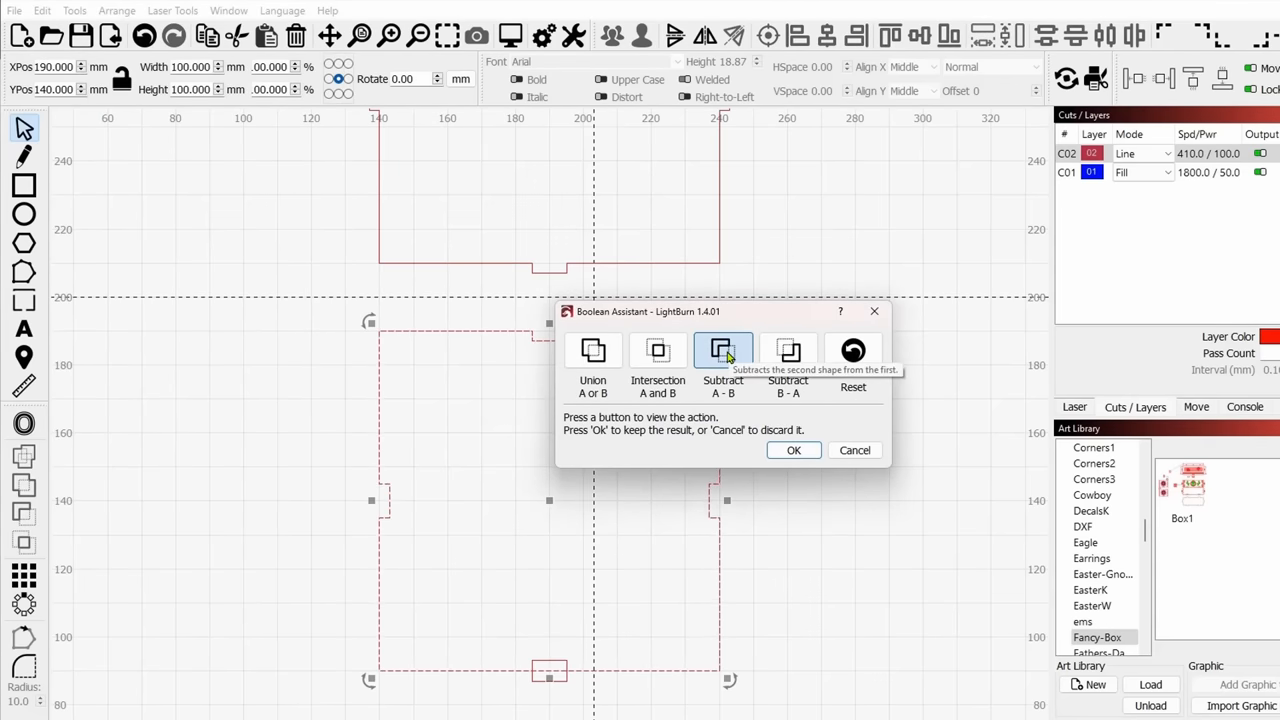
left_click(792, 450)
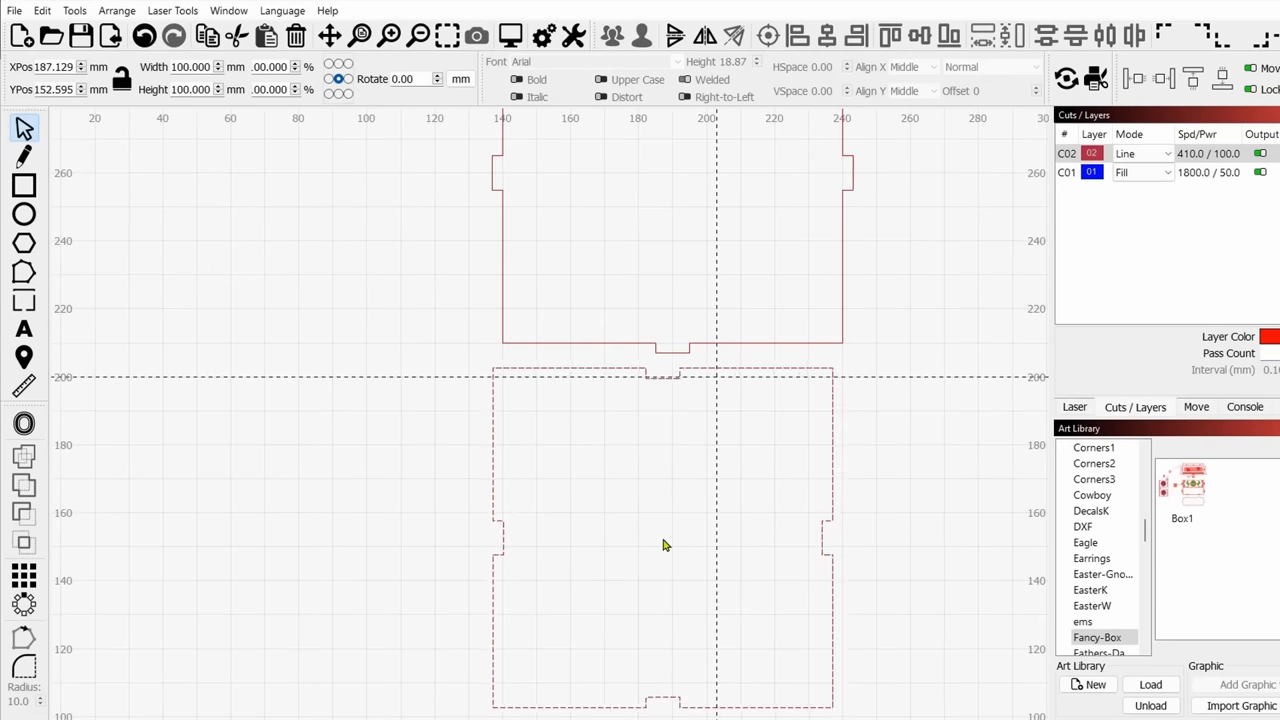
- Nudge the slotted lower panel up so it sits against the upper panel
left_click(662, 544)
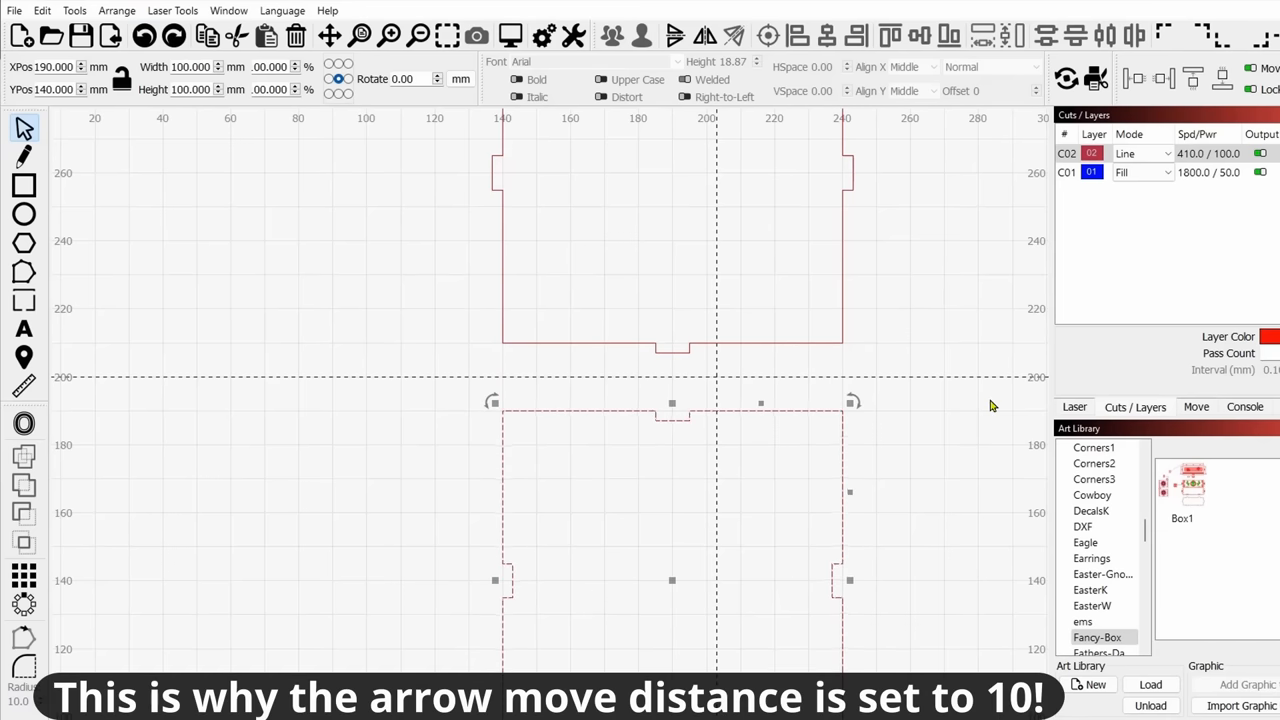
key("Up")
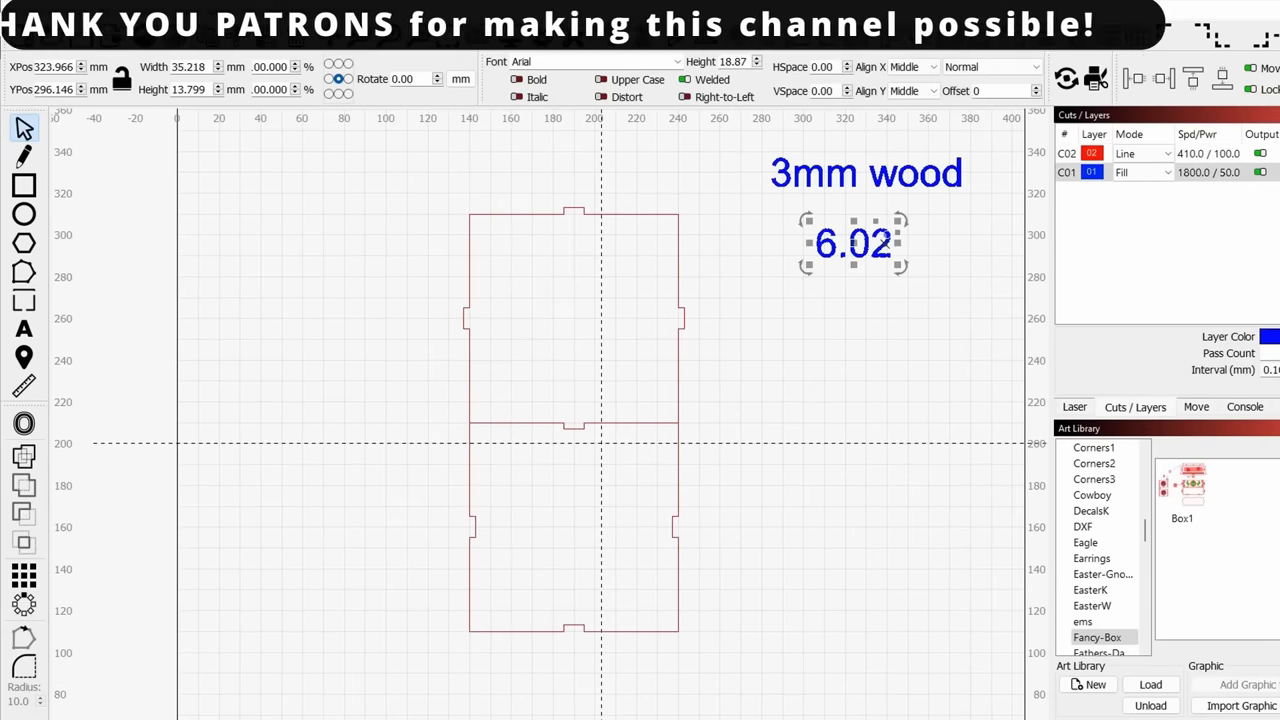
left_click(820, 400)
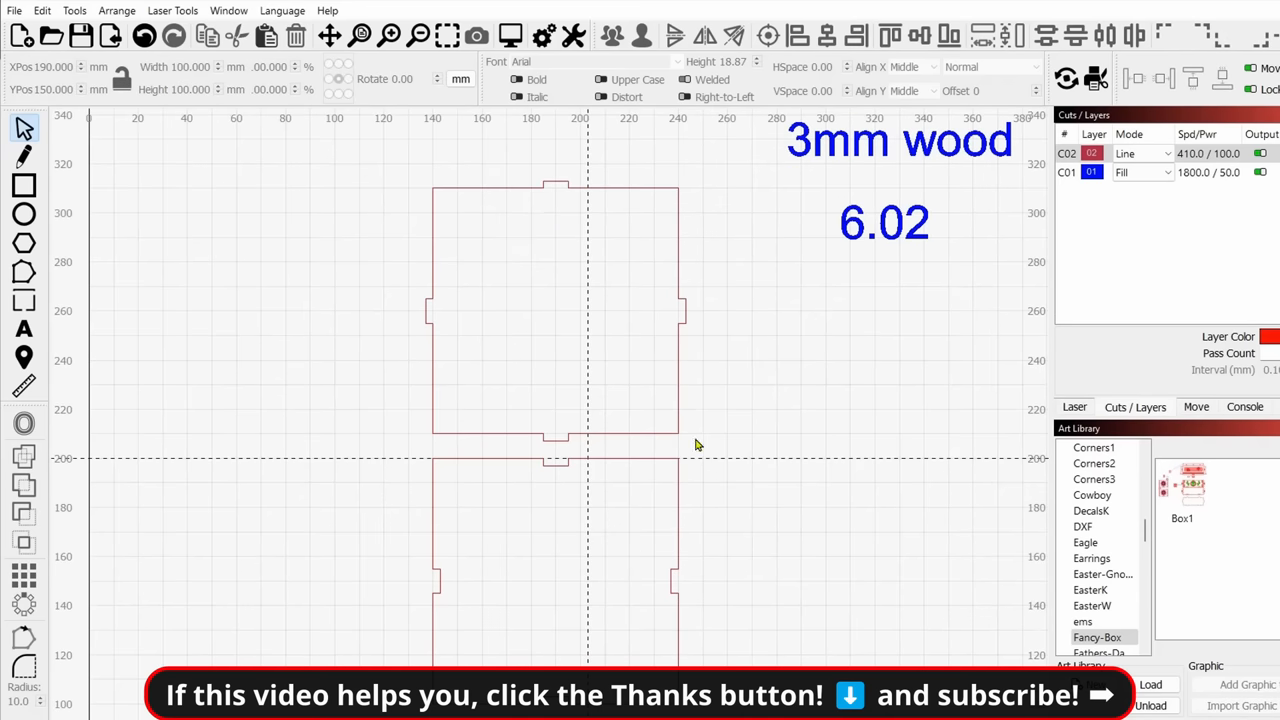
mouse_move(812, 408)
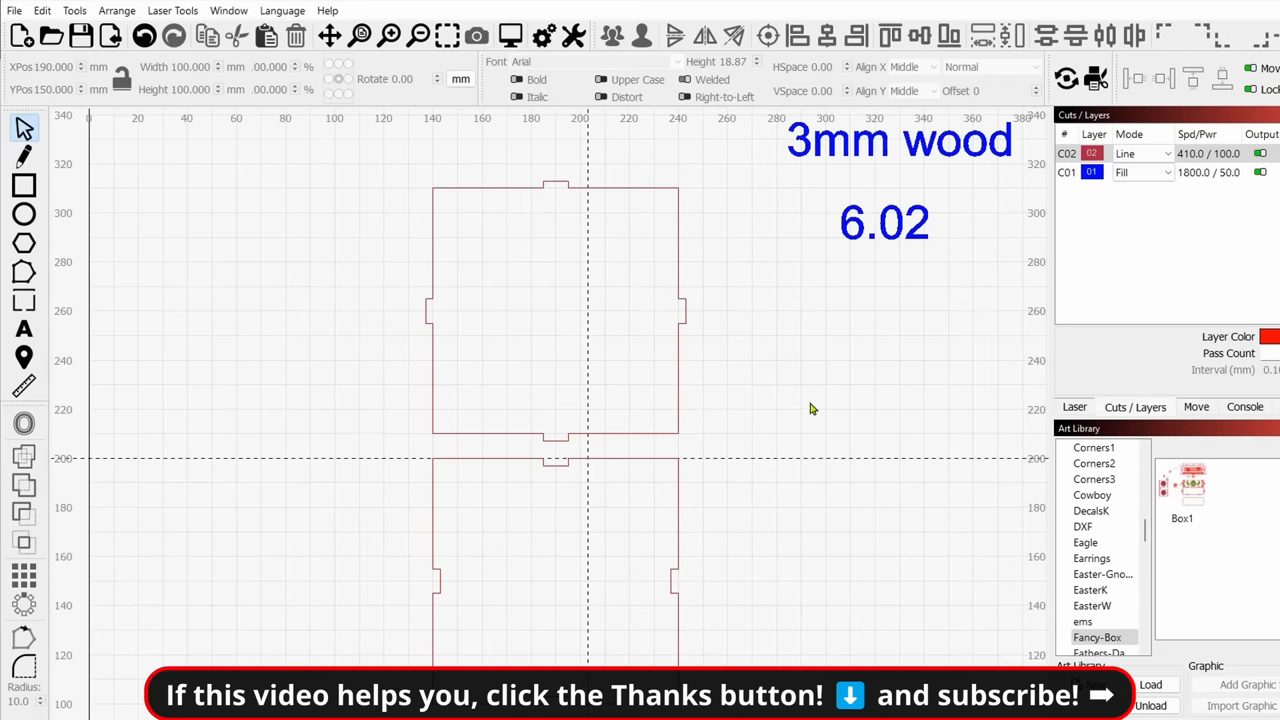
- Draw a new rectangle left of the panels and assign it to the red C02 cut layer
left_click(24, 186)
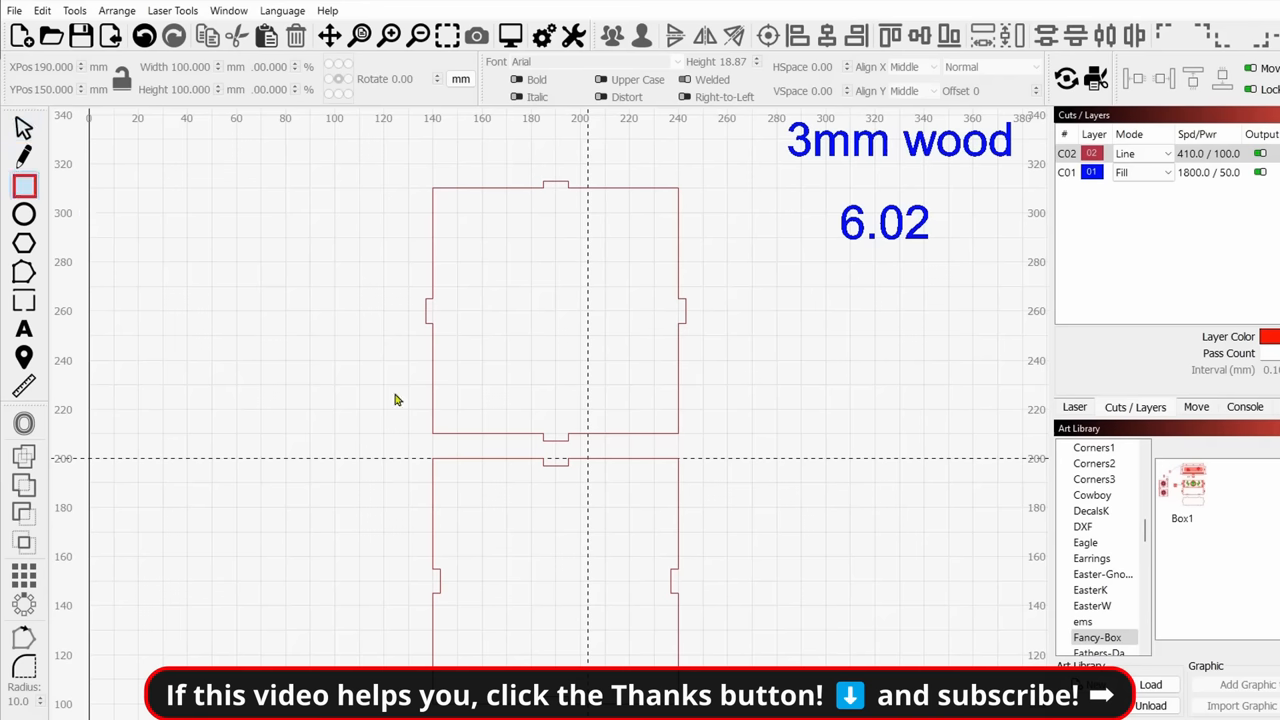
left_click_drag(752, 360, 858, 416)
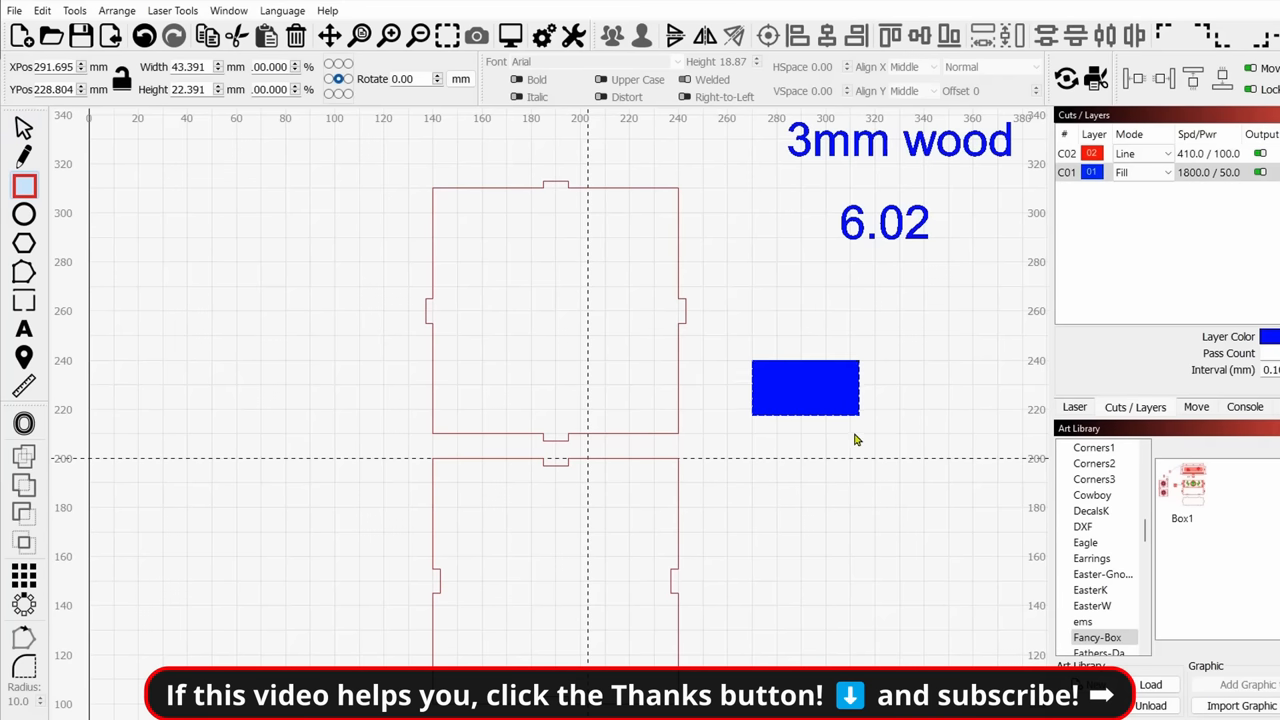
left_click(804, 388)
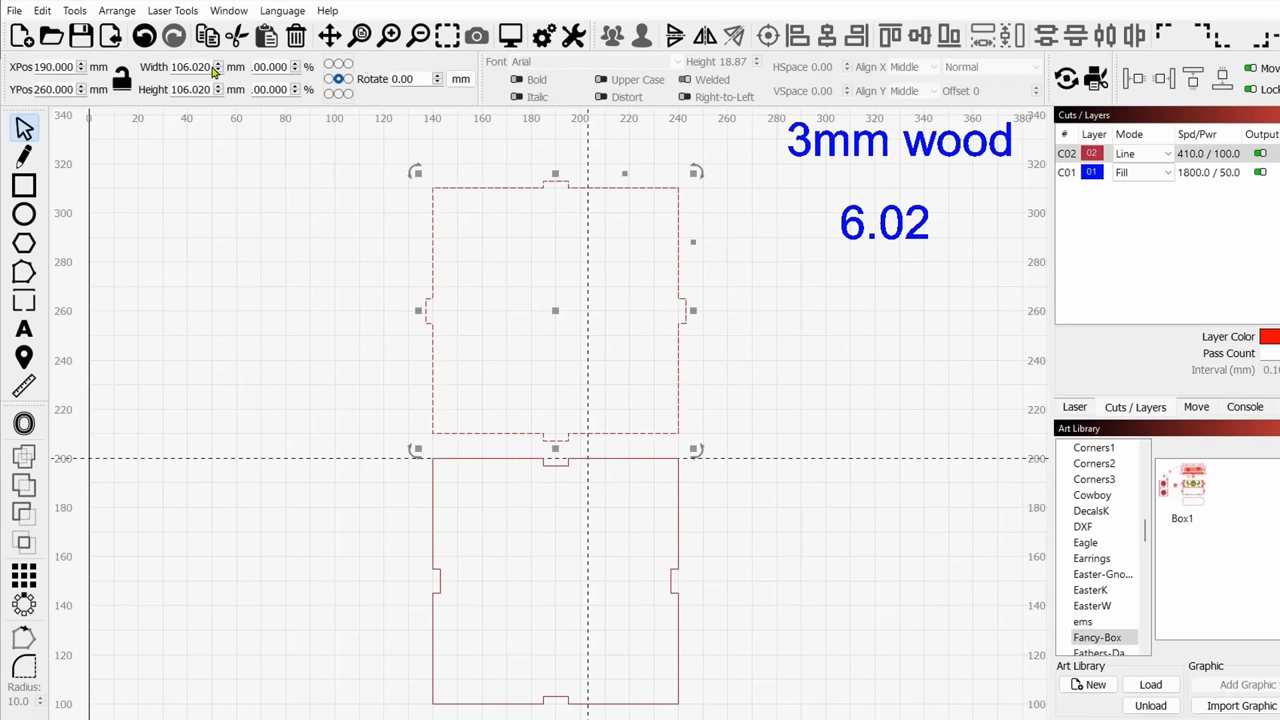
mouse_move(180, 68)
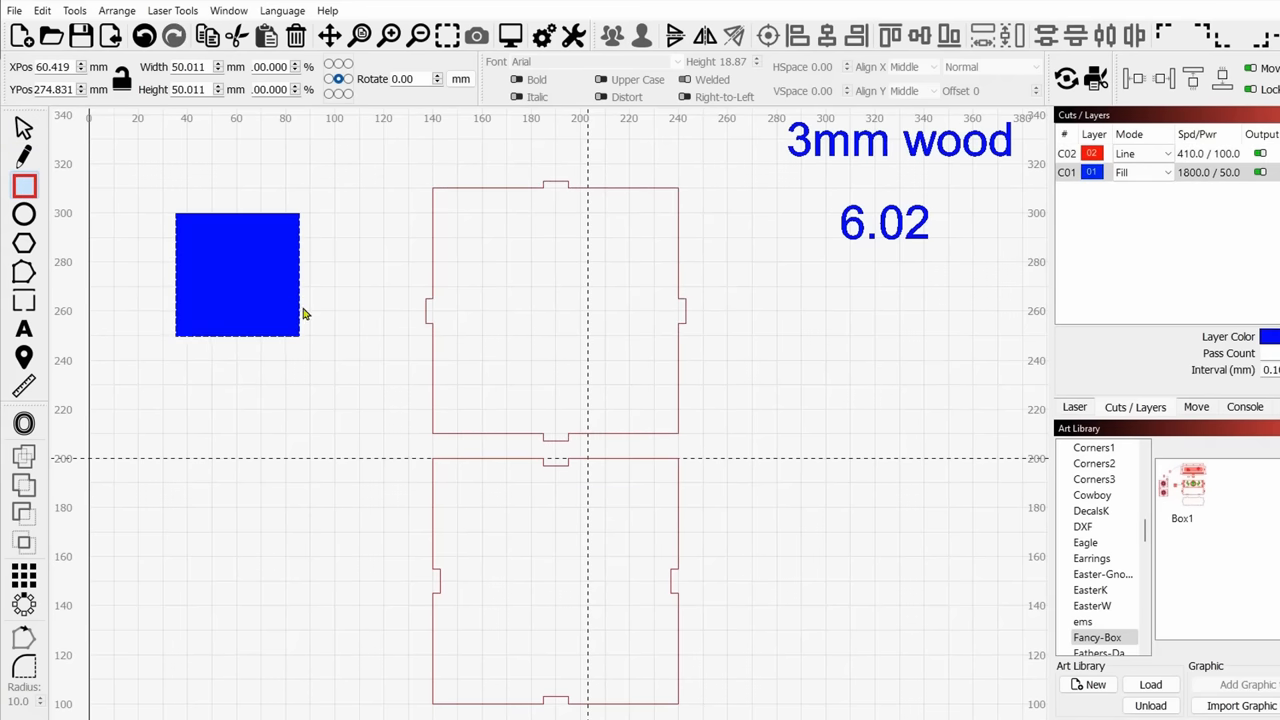
left_click(236, 274)
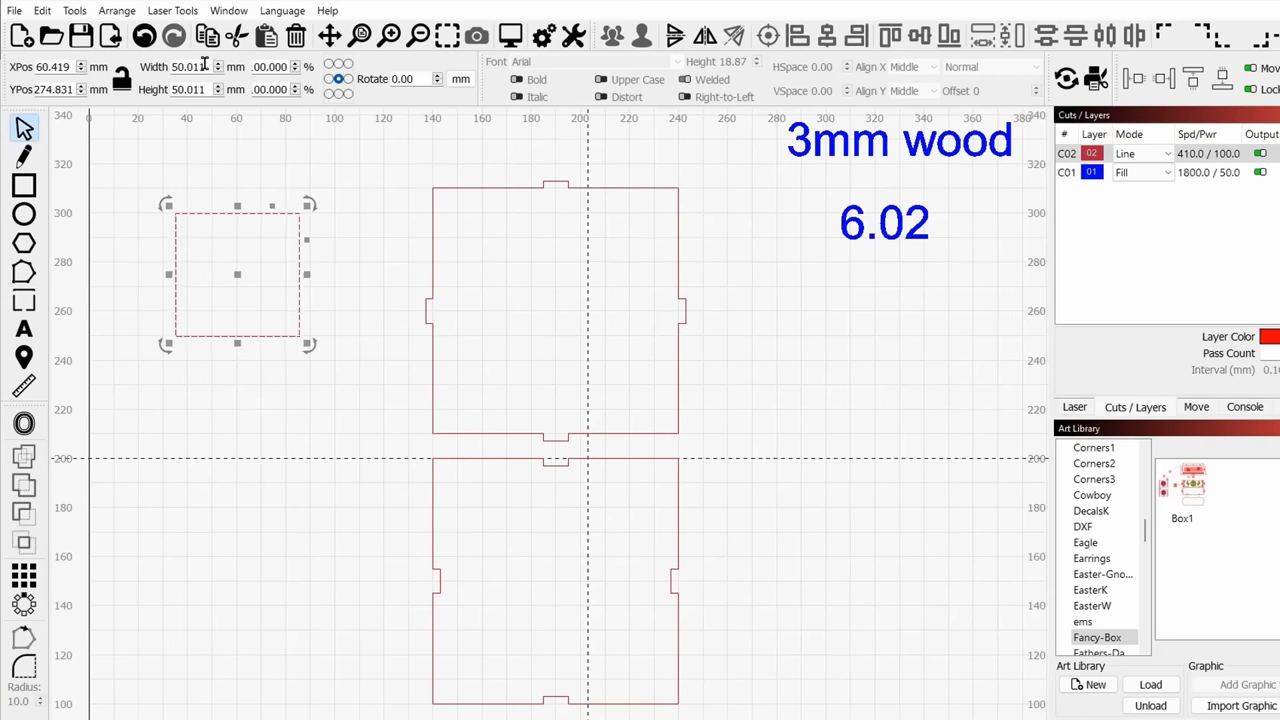
- Set the new rectangle's width to 100 mm and start editing its height
left_click(190, 66)
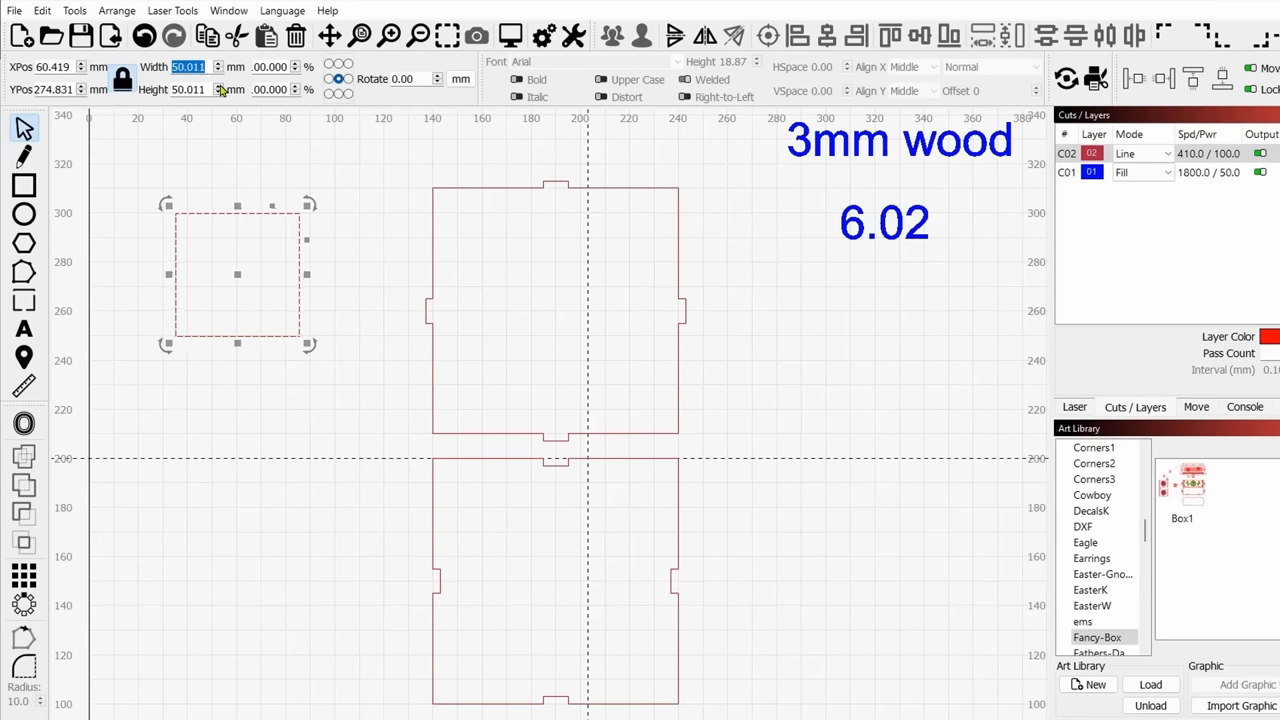
type("100.000")
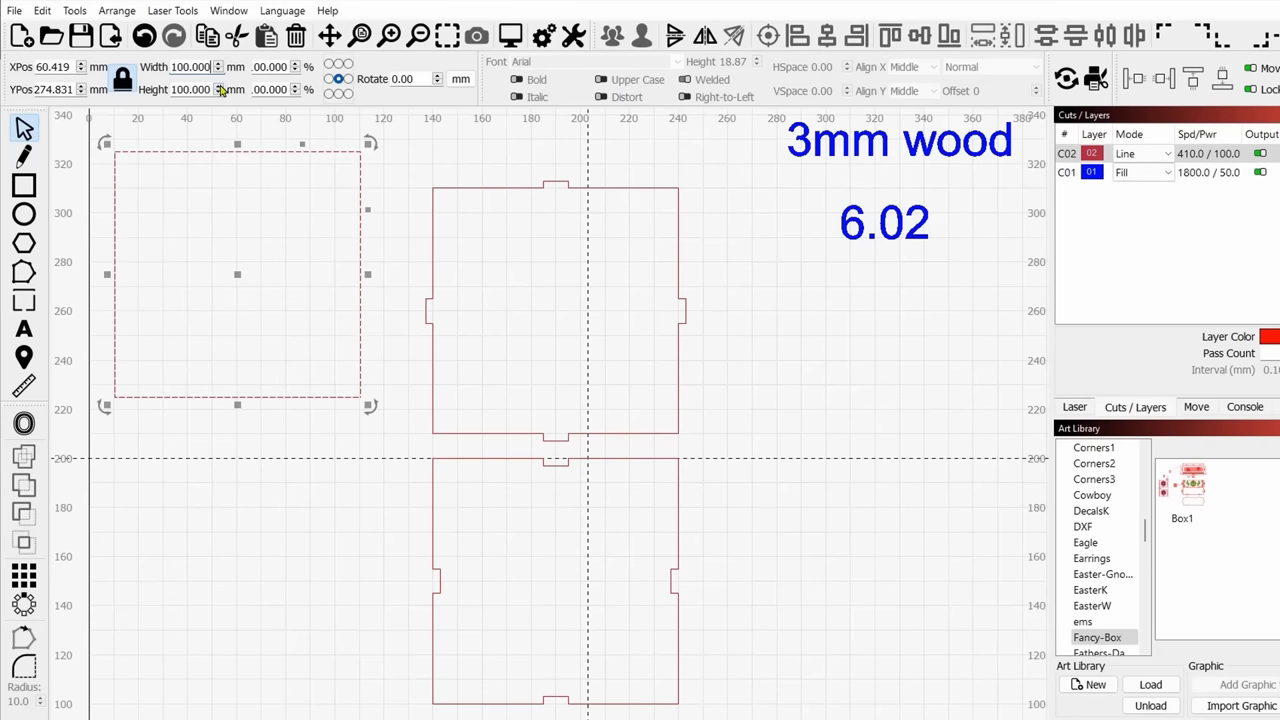
mouse_move(304, 328)
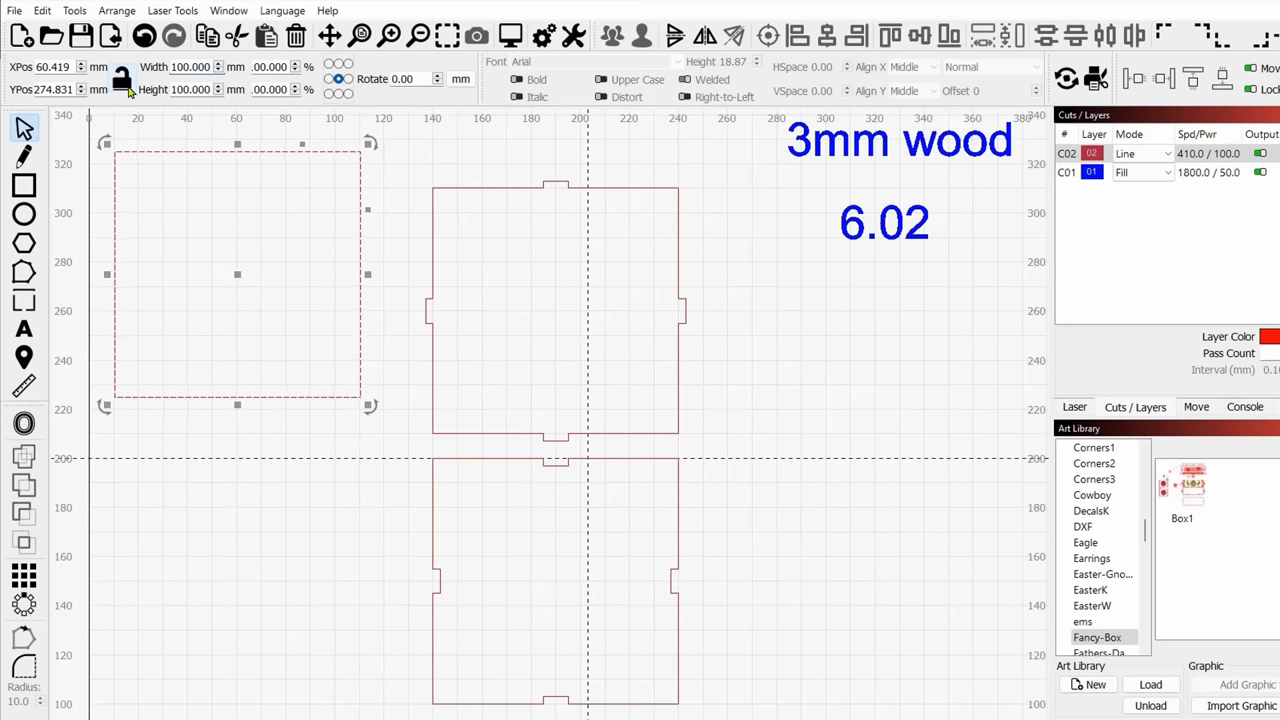
triple_click(192, 88)
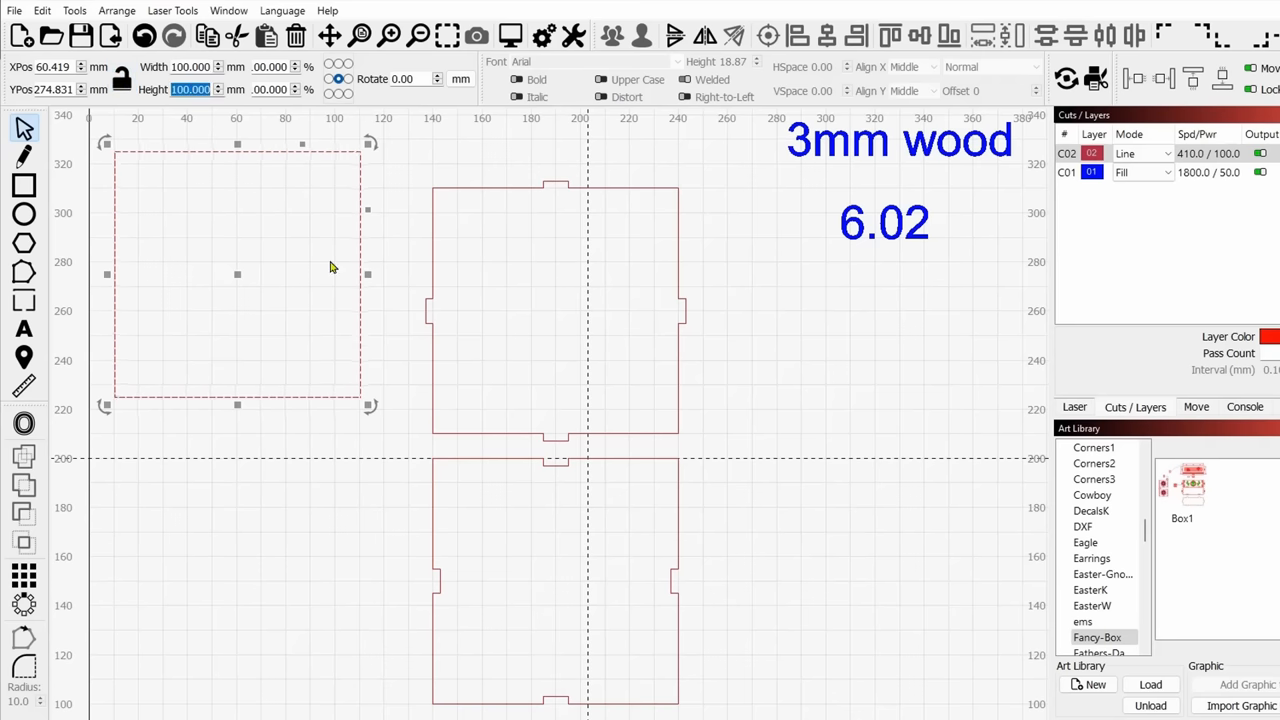
mouse_move(404, 268)
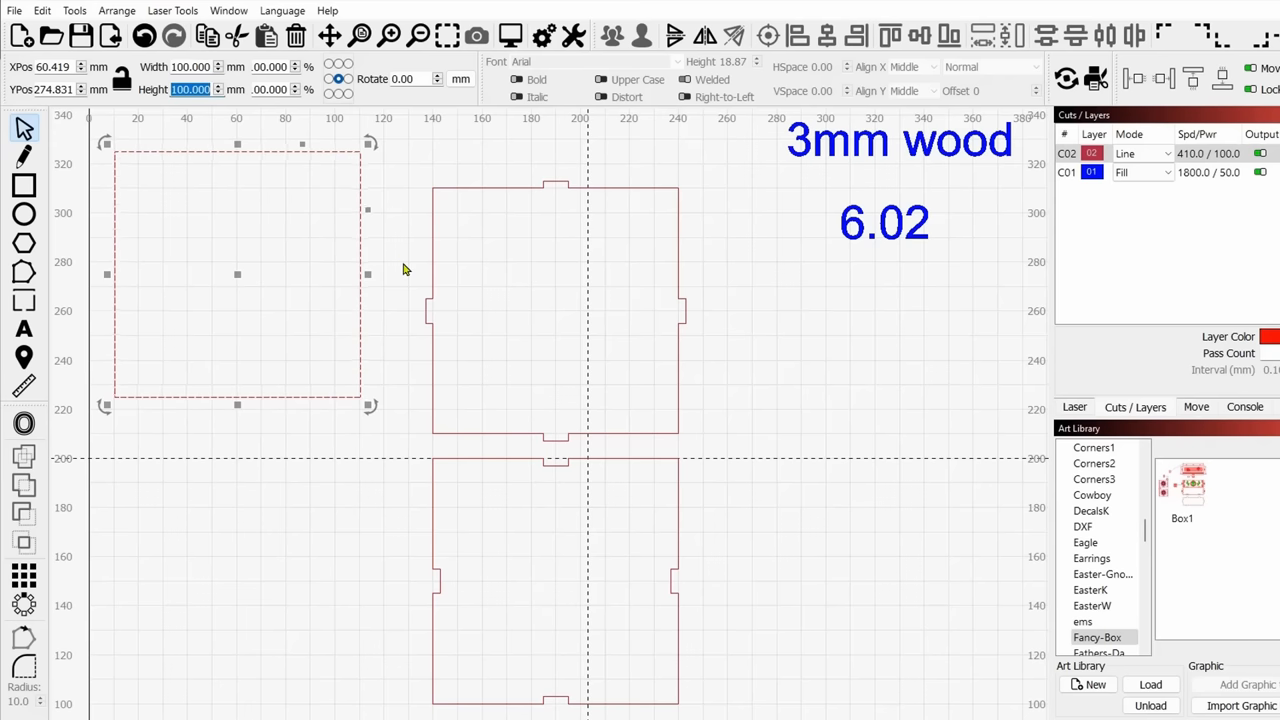
- Set the rectangle's height to 50 mm, making it 100 × 50 mm
type("50")
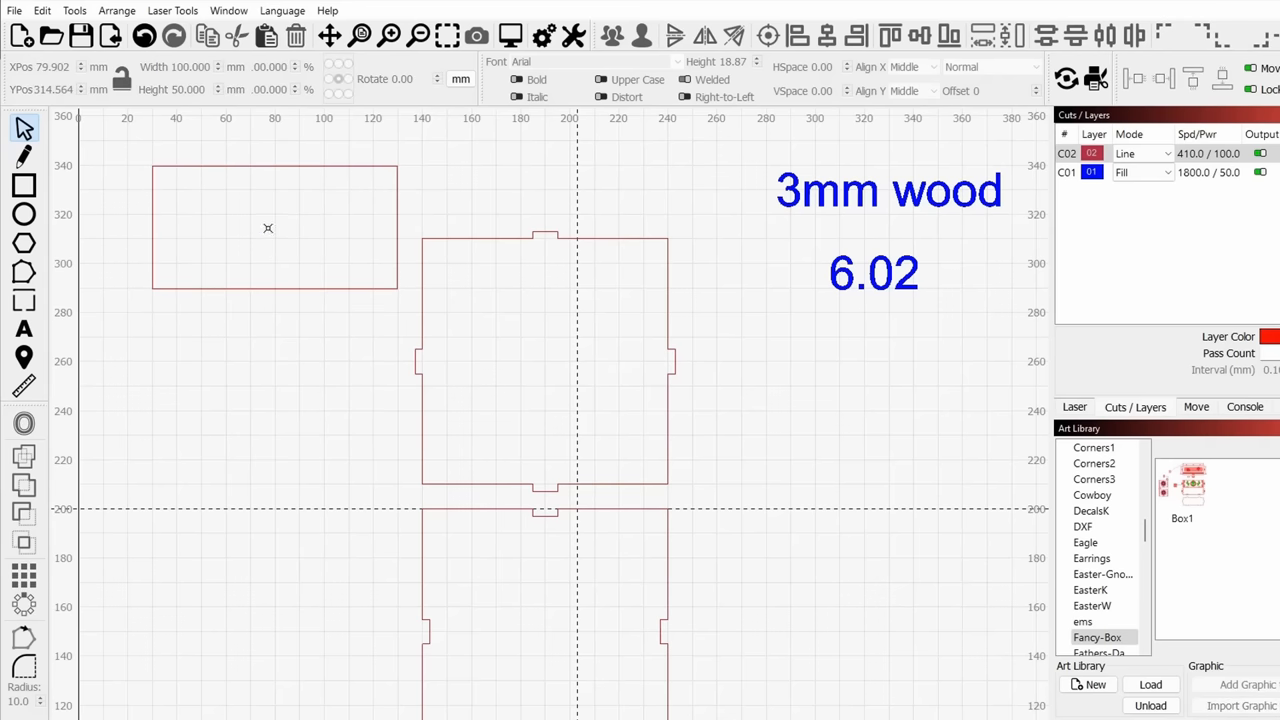
mouse_move(254, 208)
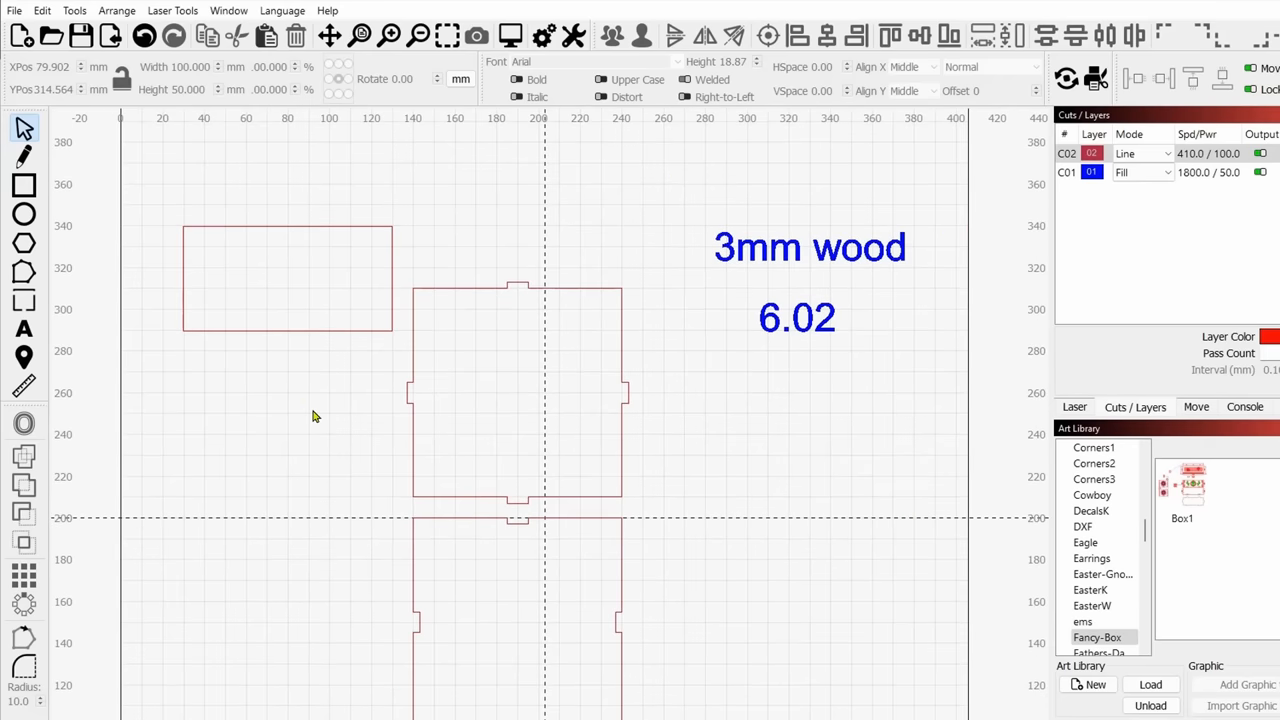
mouse_move(258, 256)
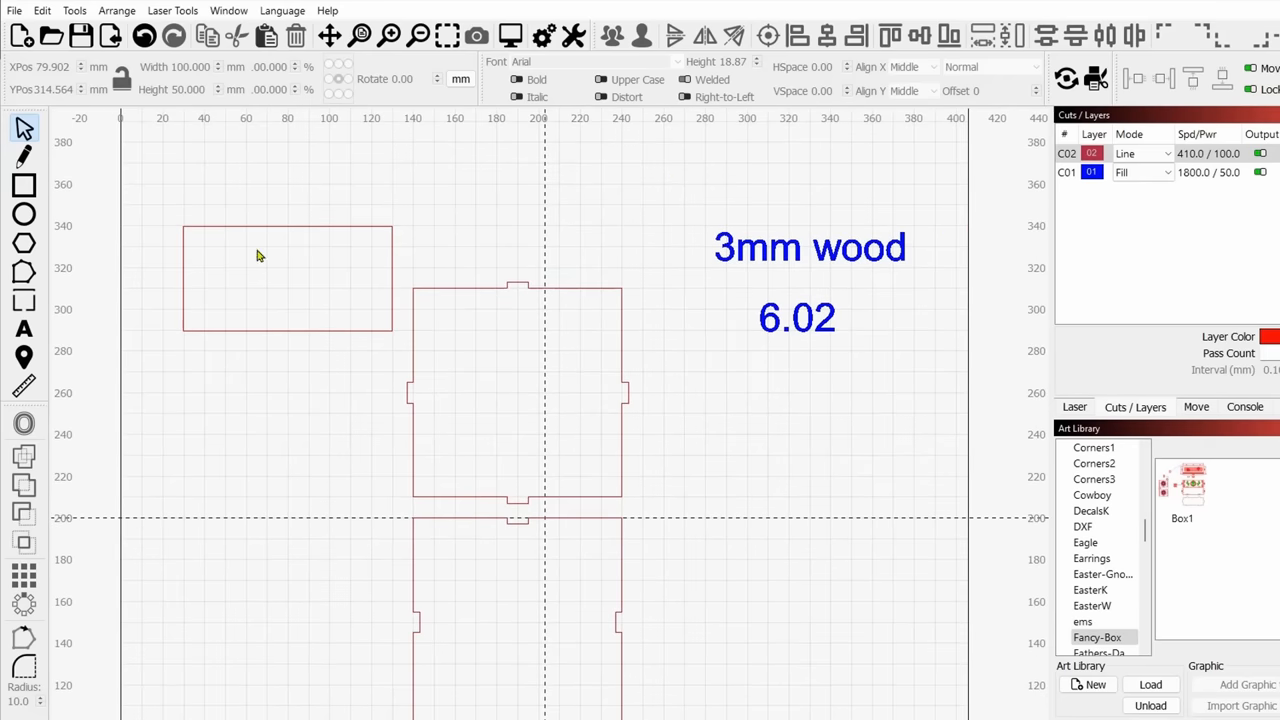
mouse_move(298, 328)
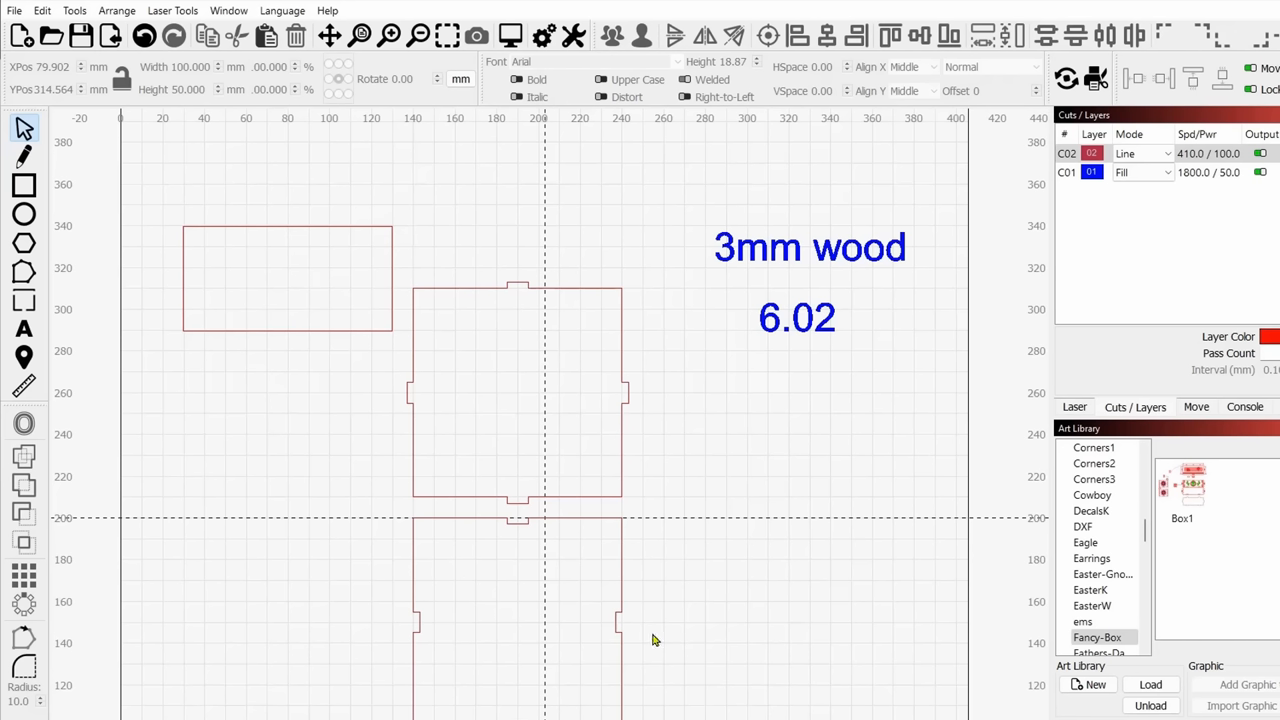
- Select the 100 × 50 mm side rectangle for rotating upright
left_click(288, 278)
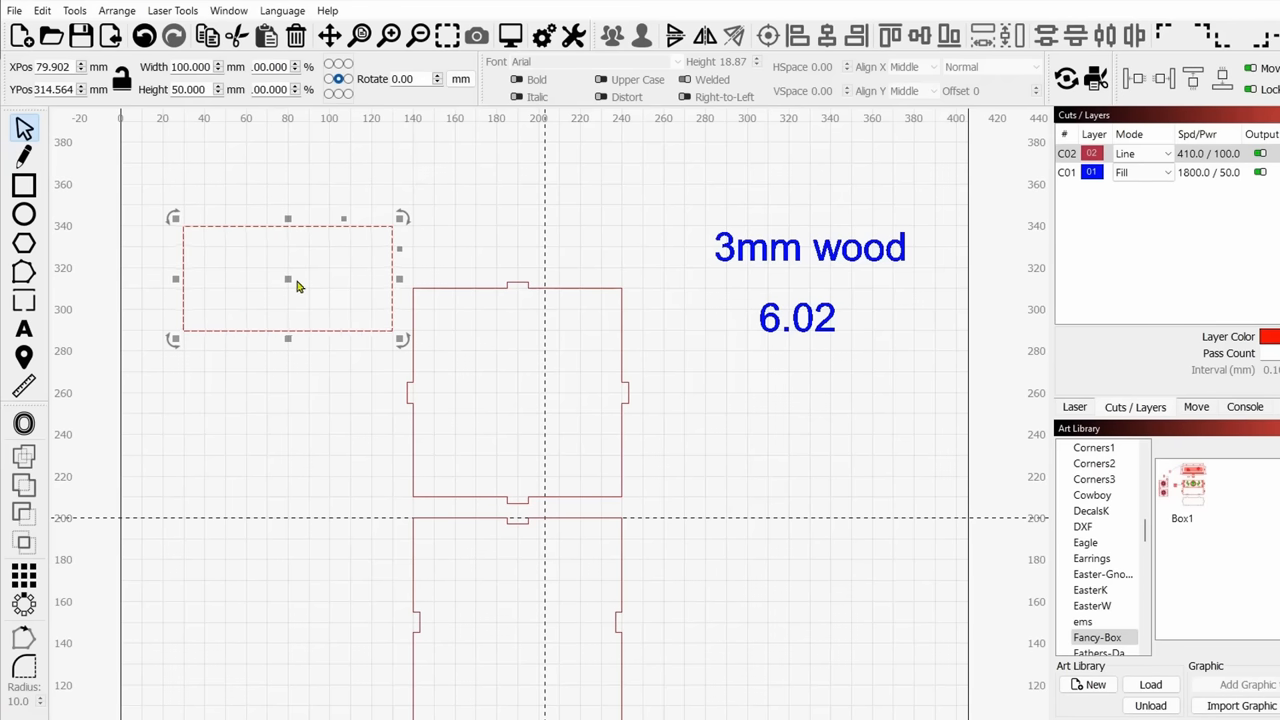
mouse_move(492, 328)
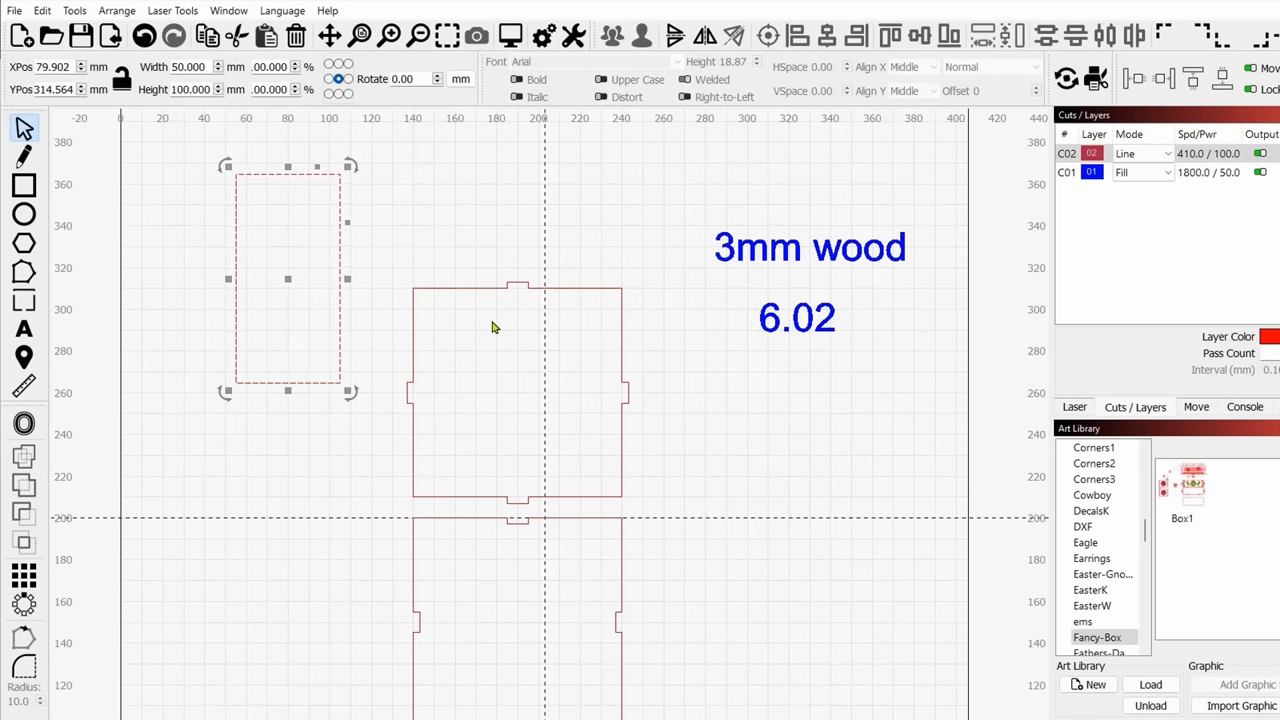
mouse_move(516, 446)
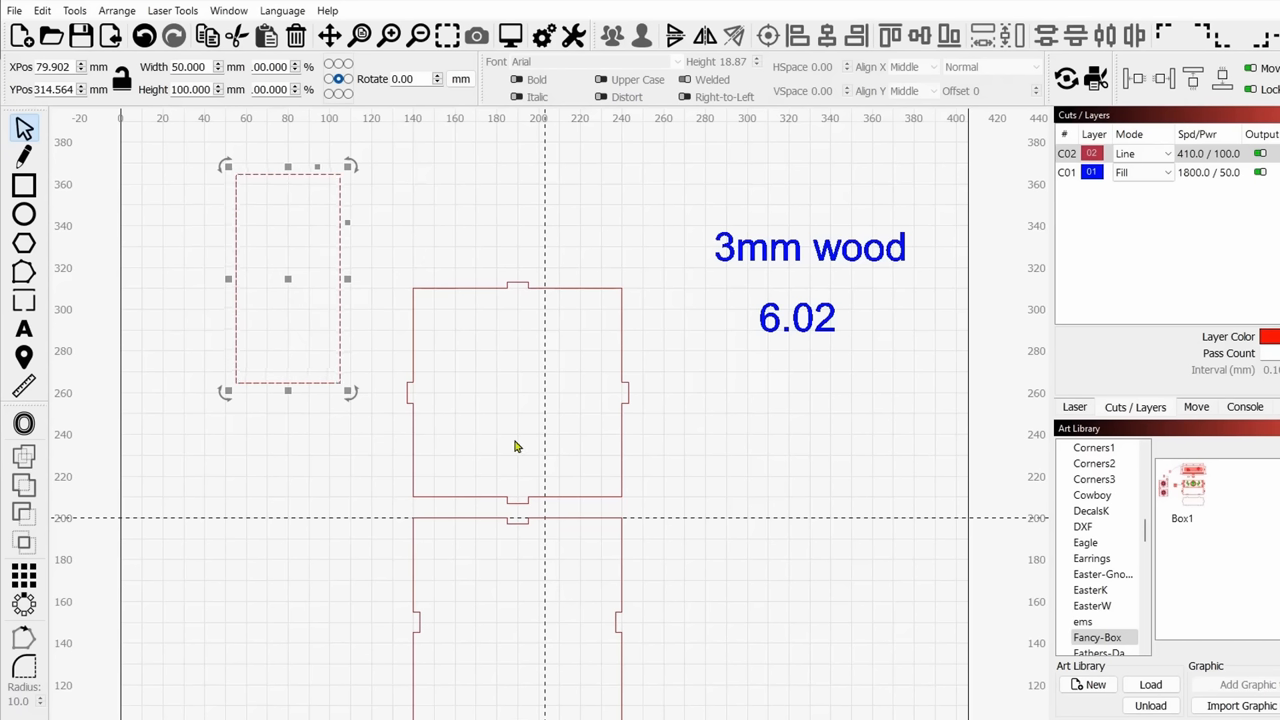